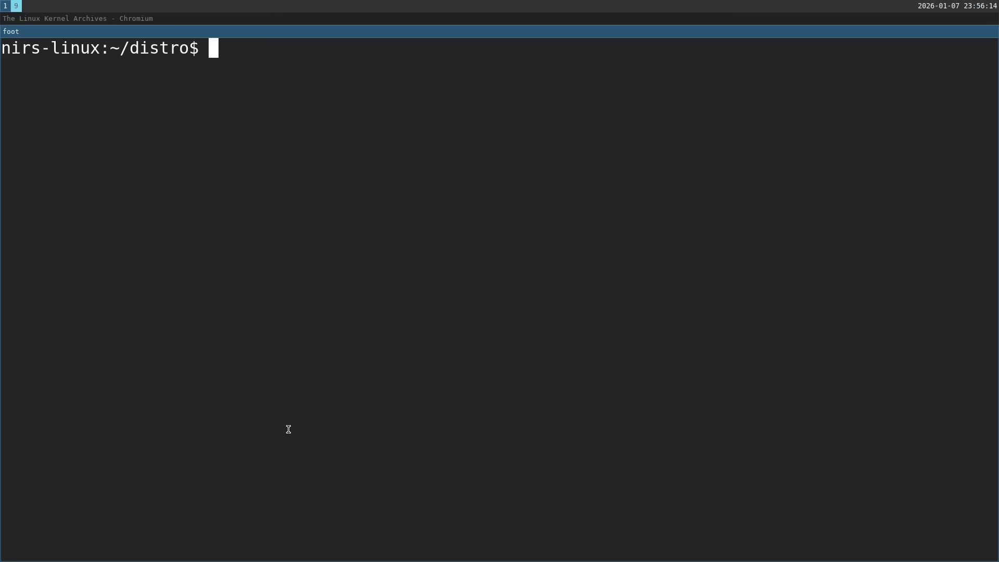
# Download and extract linux-6.18.3.tar.xz, rename it to linux, delete the tarball, enter it.
pyautogui.write('wget')
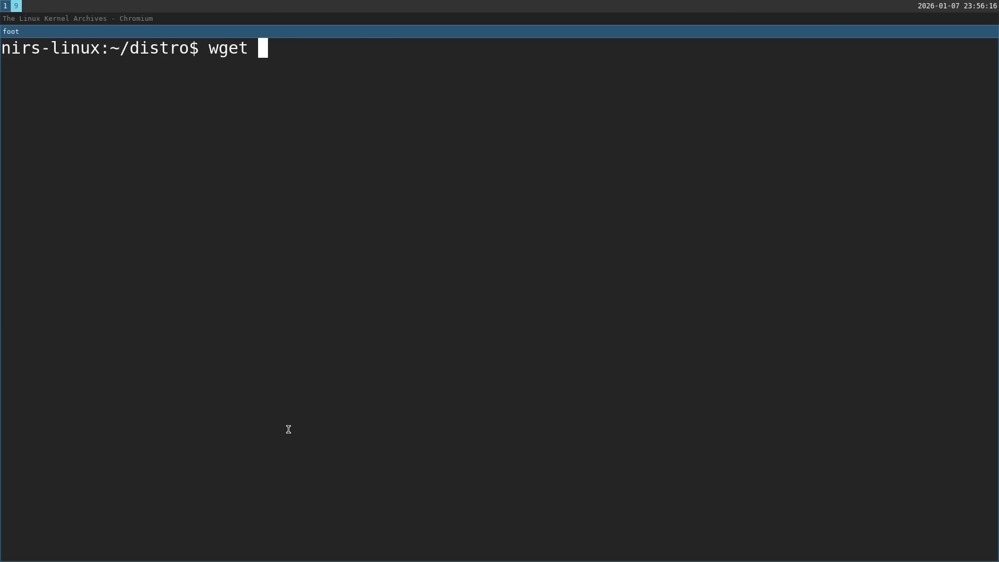
pyautogui.write('https://cdn.kernel.org/pub/linux/kernel/v6.x/linux-6.18.3.tar.xz')
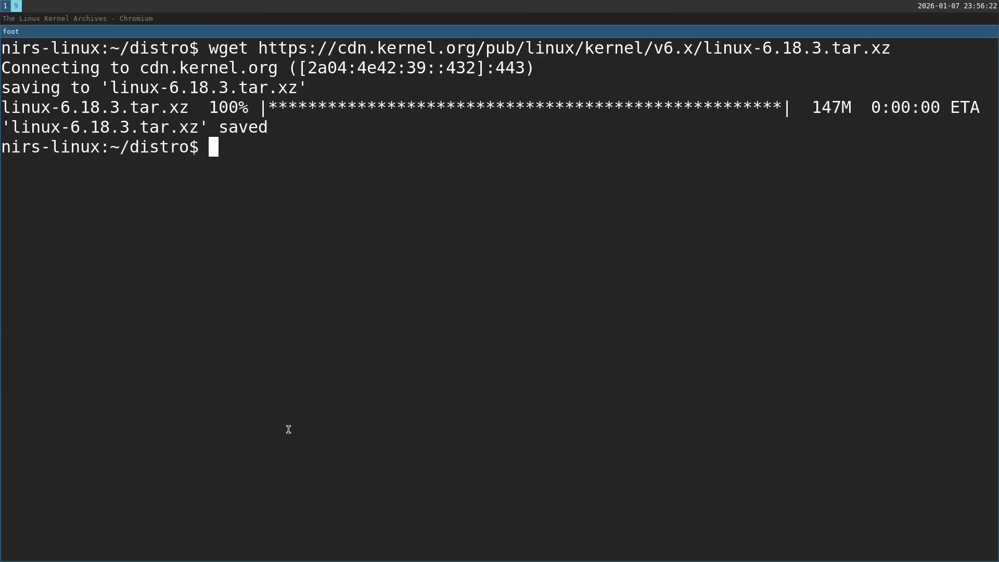
pyautogui.write('tar xf linux-6.18.3.tar.xz')
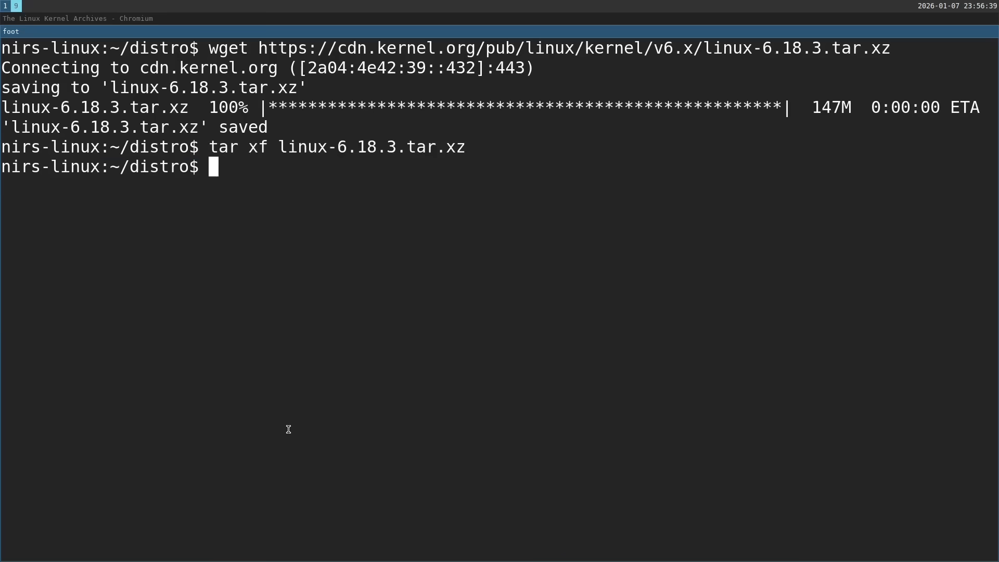
pyautogui.write('mv linux-6.18.3 linux')
pyautogui.write('r')
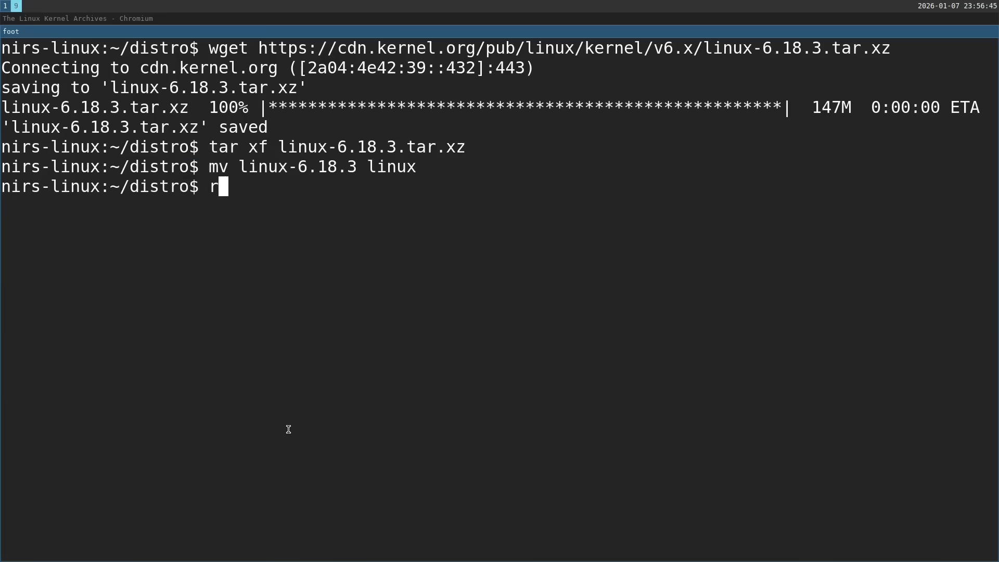
pyautogui.write('m *.tar.xz')
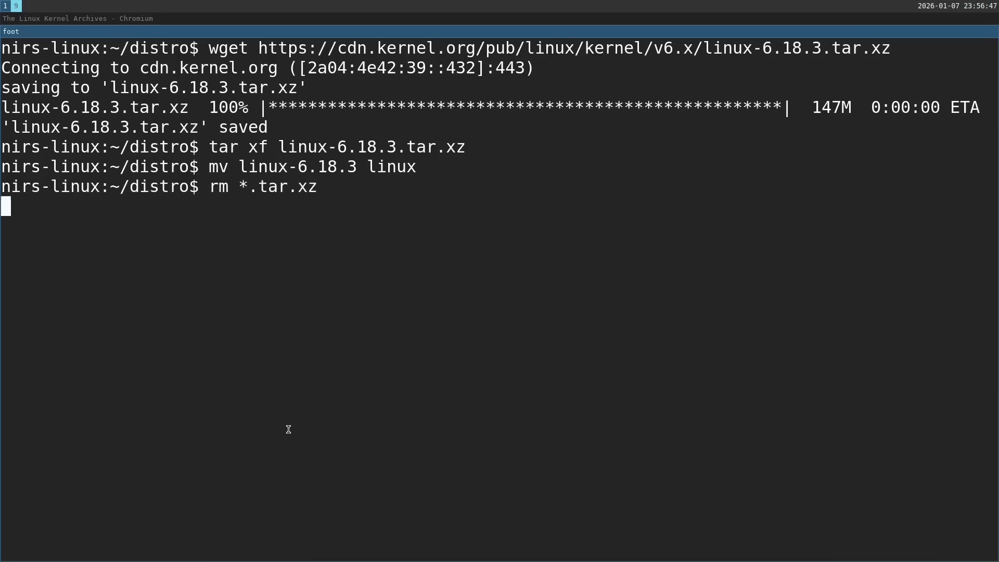
pyautogui.write('cd linux/')
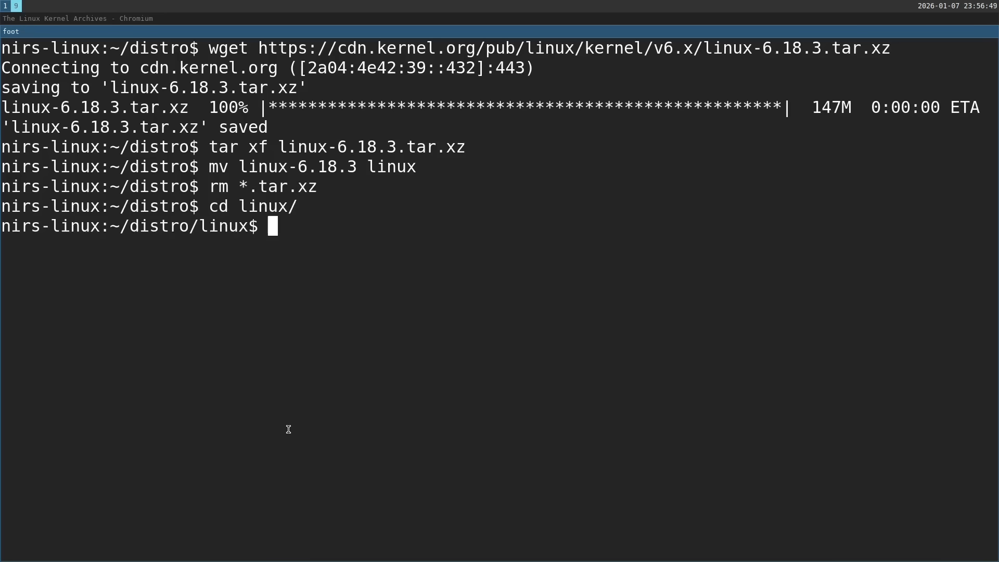
pyautogui.moveTo(213, 276)
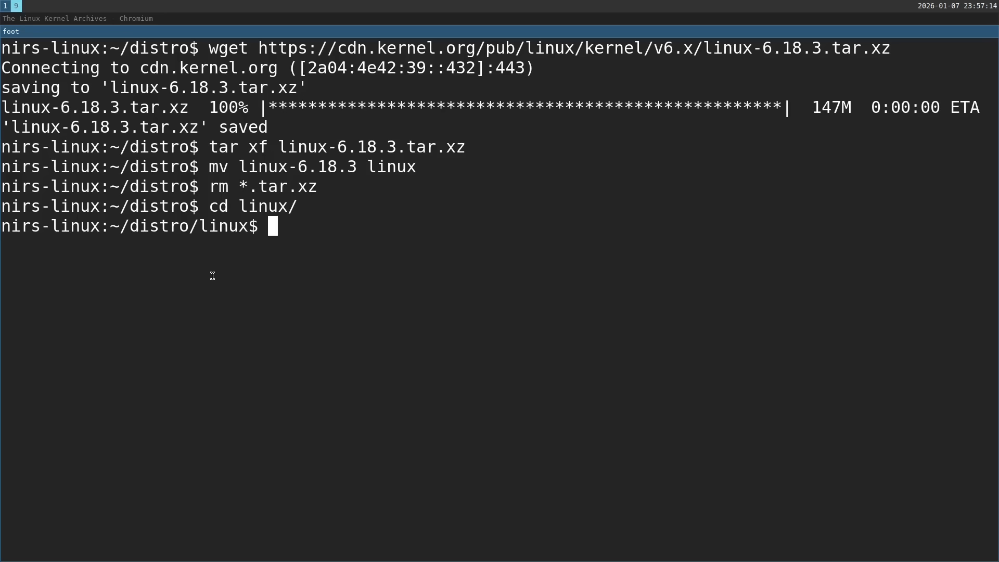
pyautogui.write('ls')
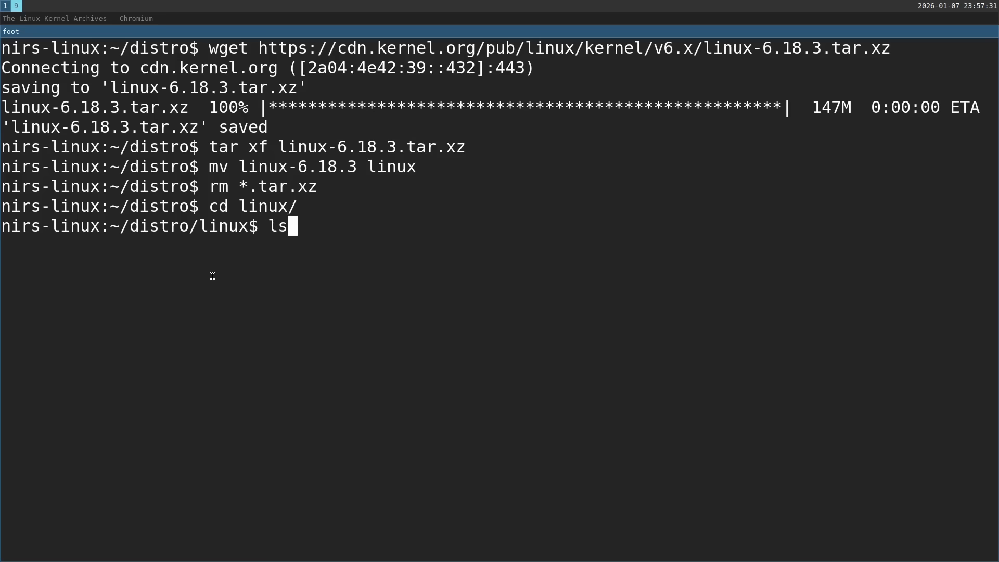
# List ~/setup to see README.md, the qemu folder and setup scripts.
pyautogui.write('~/setup')
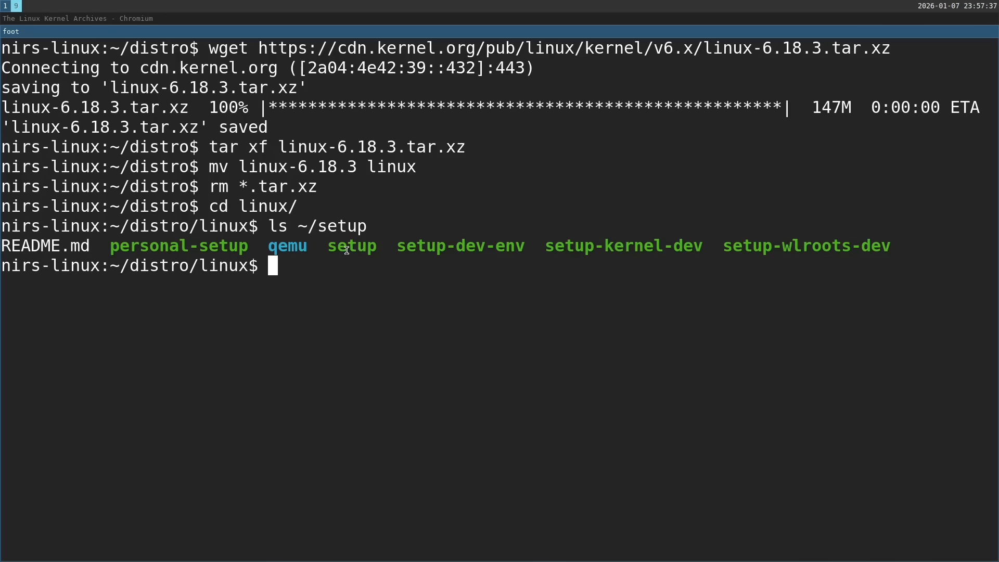
pyautogui.doubleClick(623, 246)
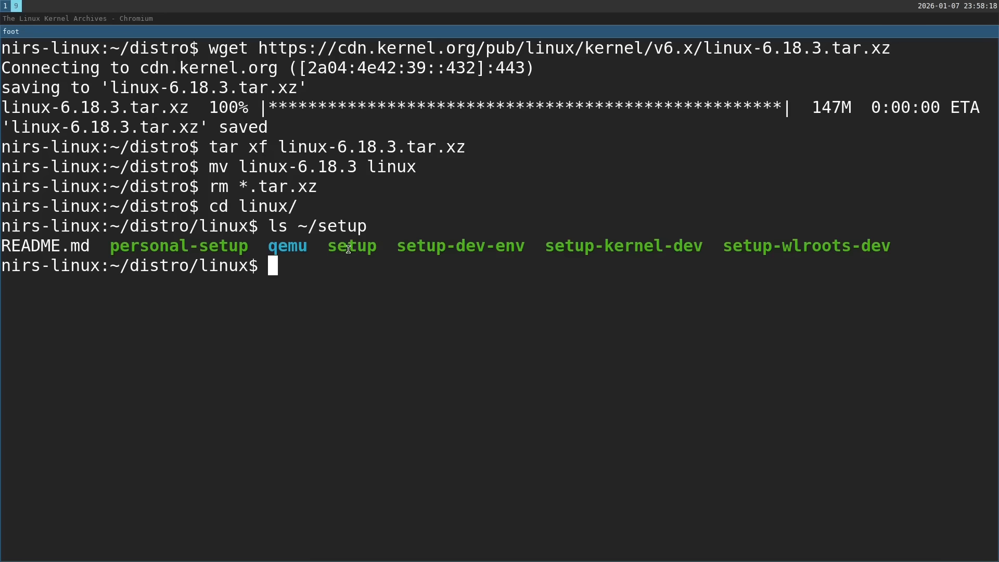
pyautogui.write('make help')
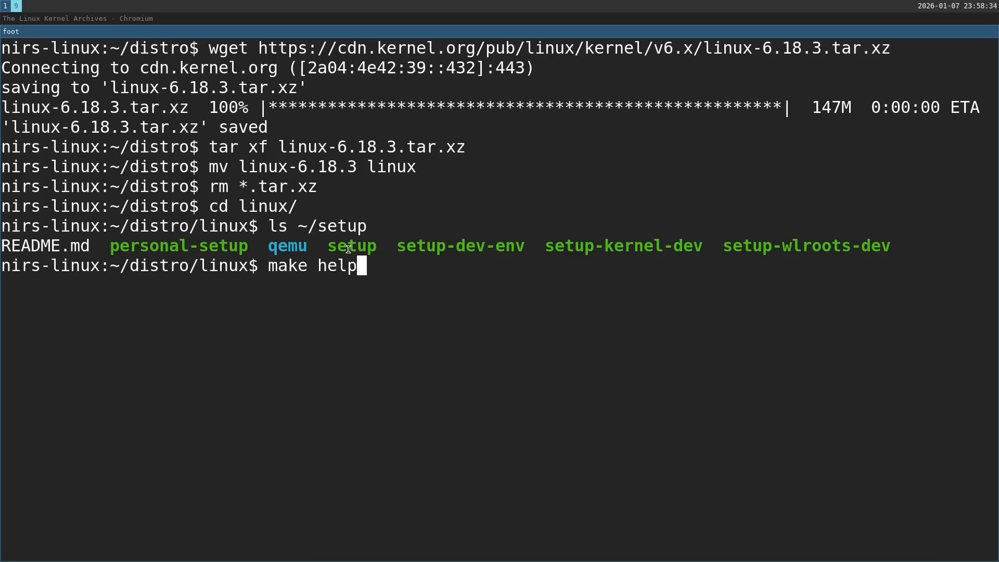
# List the kernel build targets and generate .config with make i386_defconfig.
pyautogui.press('Return')
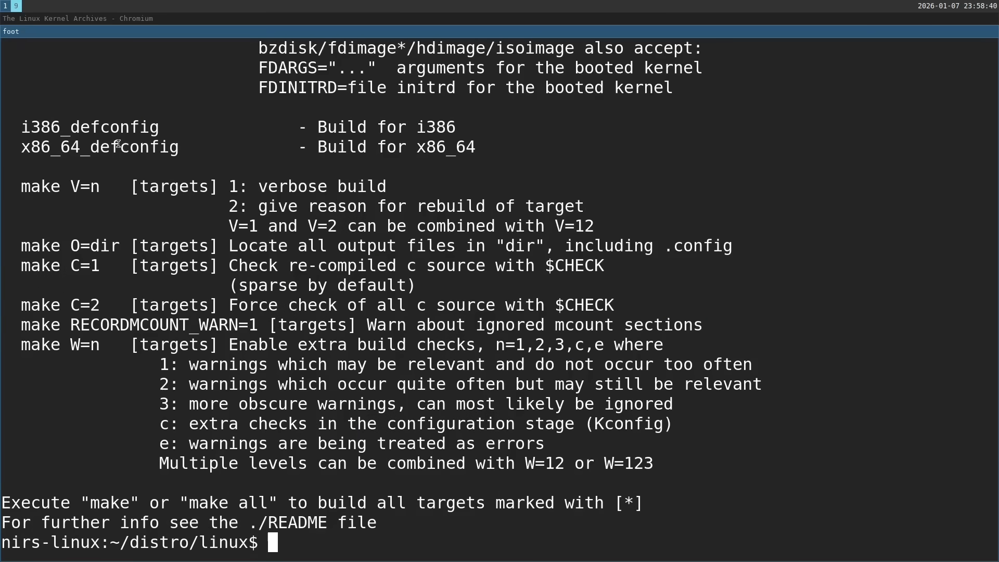
pyautogui.doubleClick(89, 127)
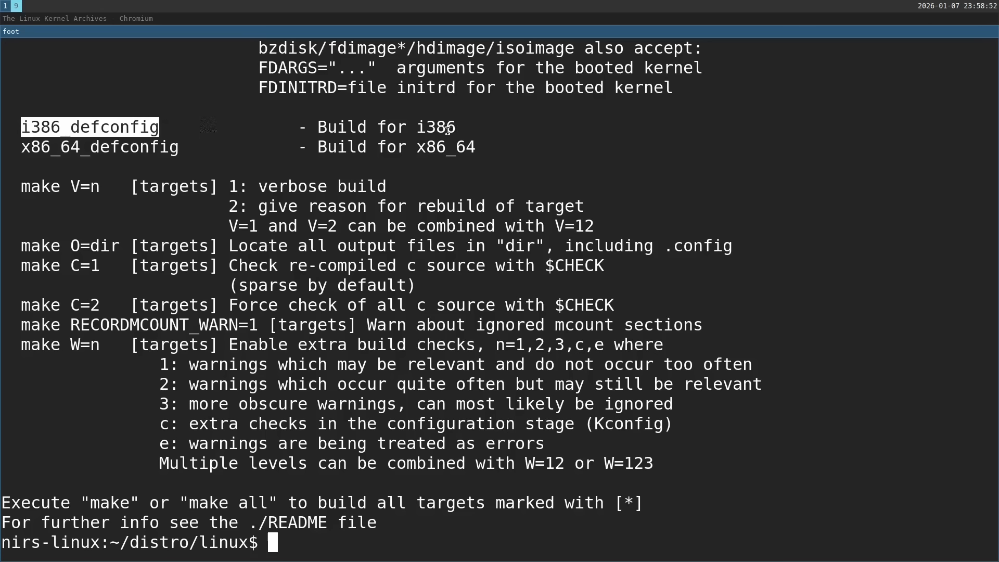
pyautogui.write('make i386_defa')
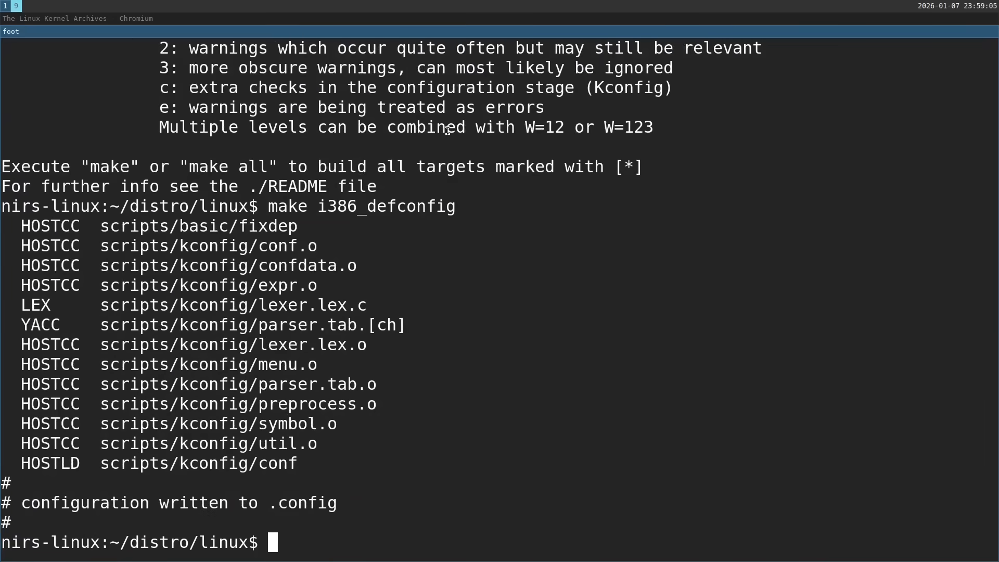
pyautogui.moveTo(382, 209)
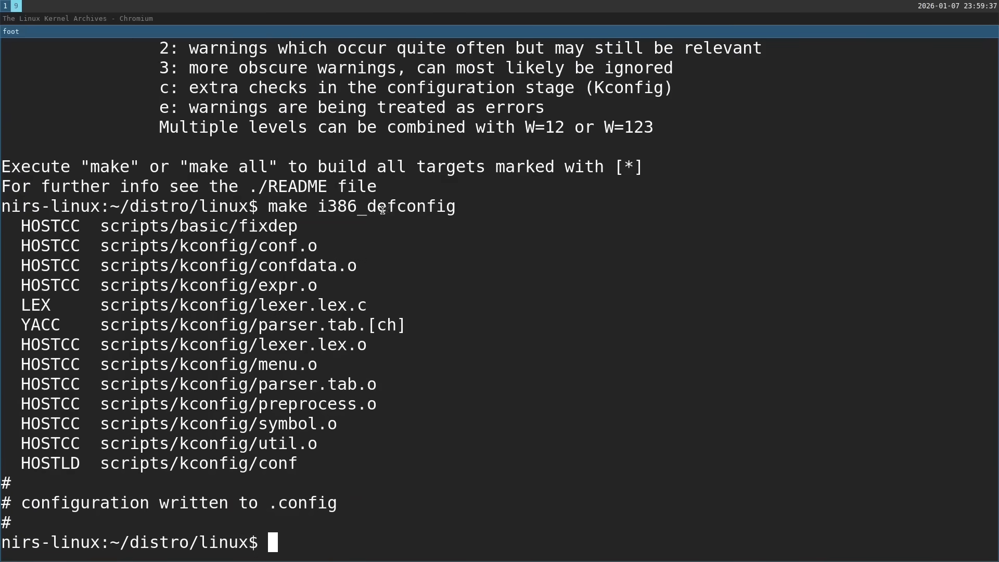
pyautogui.write('make m')
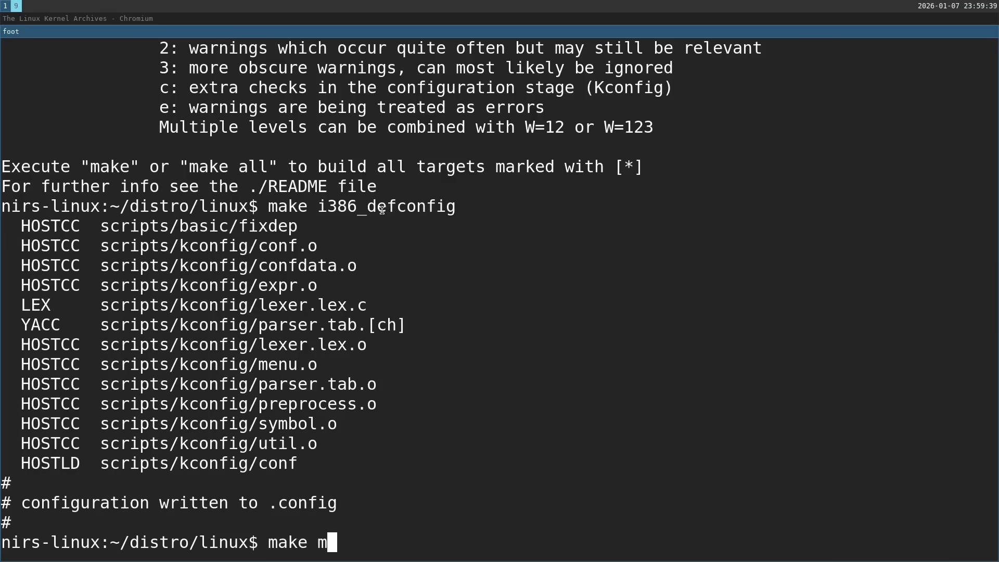
# Launch make menuconfig and browse Device Drivers down to Advanced Linux Sound Architecture.
pyautogui.write('enuconfig')
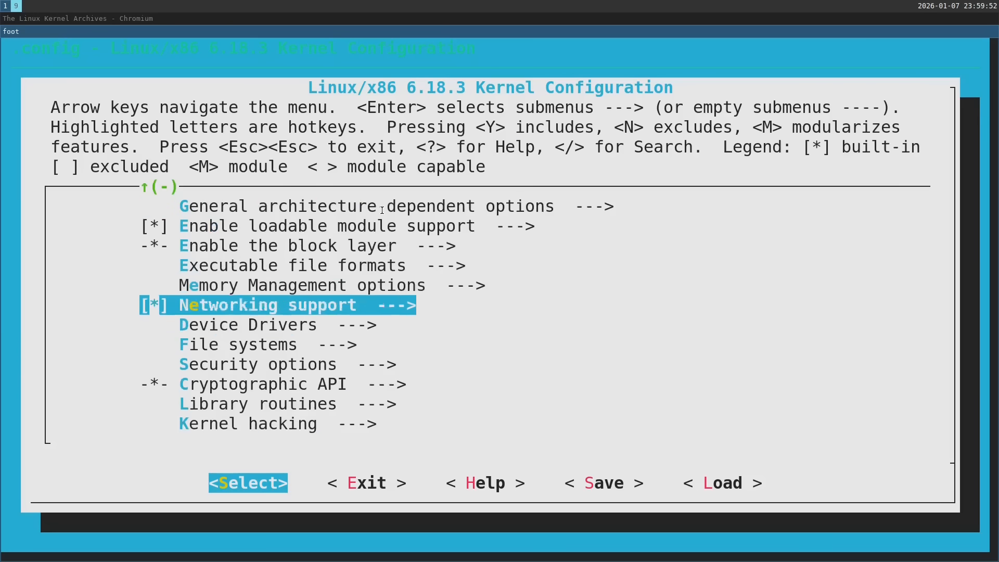
pyautogui.press('Down')
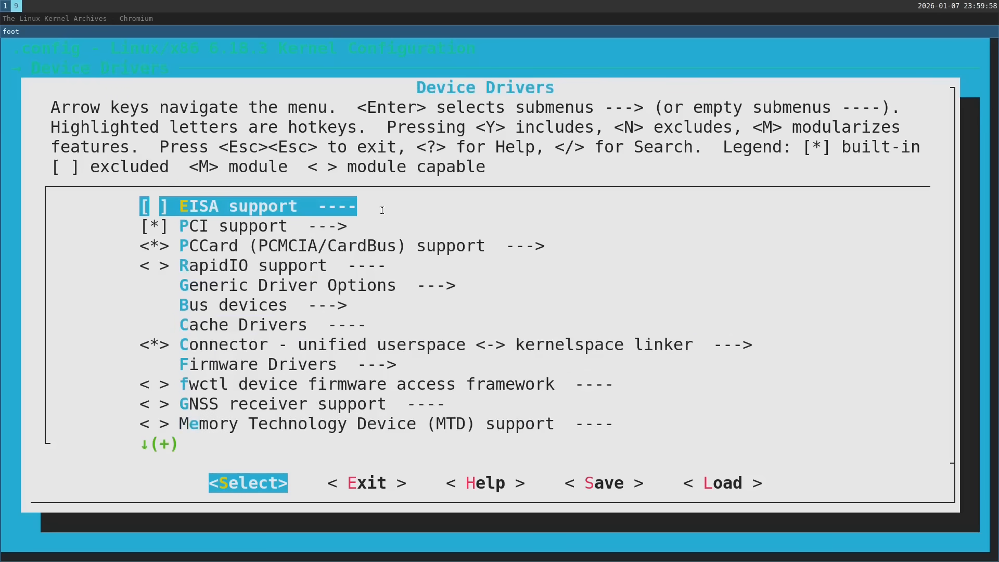
pyautogui.scroll(-3)
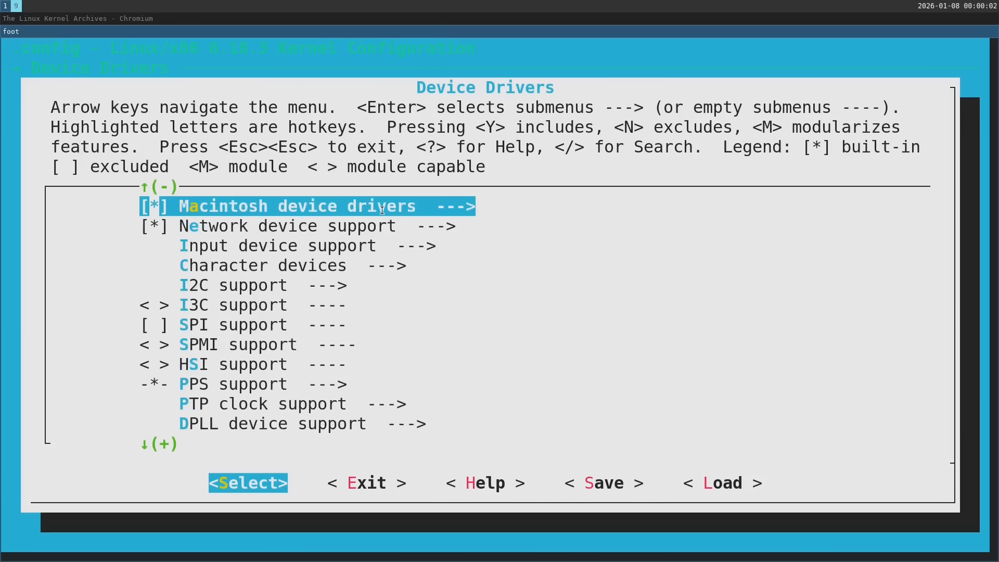
pyautogui.scroll(-3)
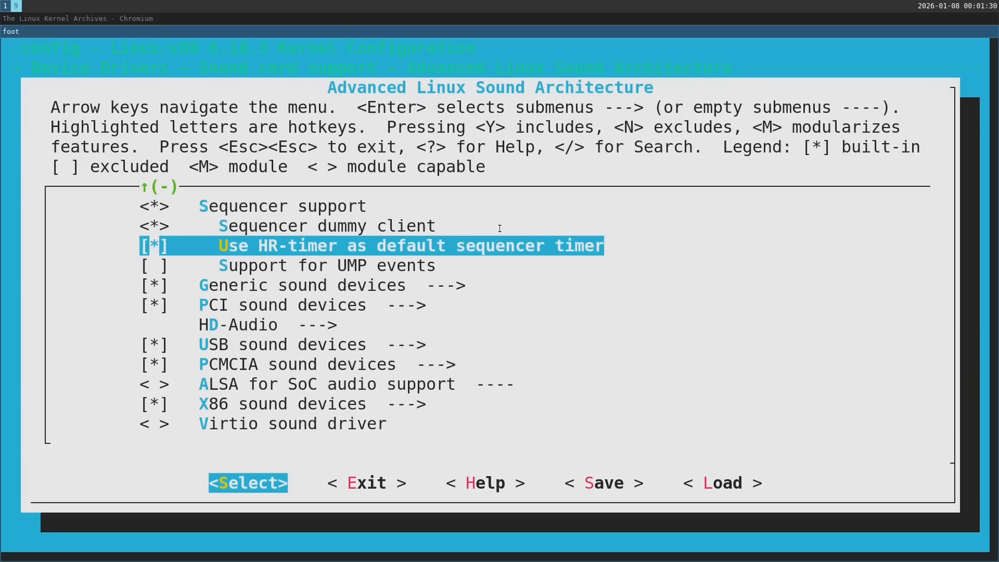
# In HD-Audio, read the Realtek HD-audio codec help and enable that codec.
pyautogui.press('Down')
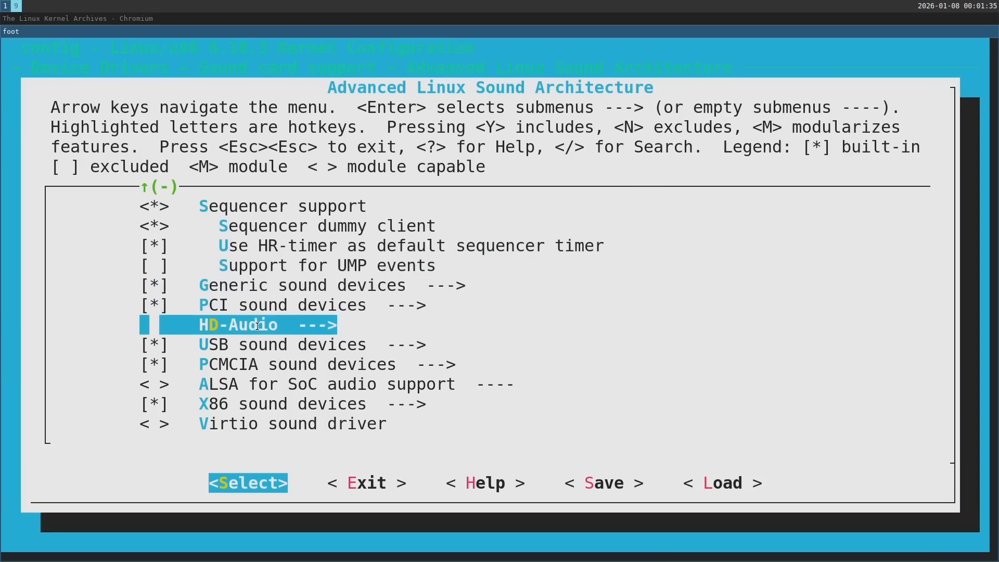
pyautogui.press('Enter')
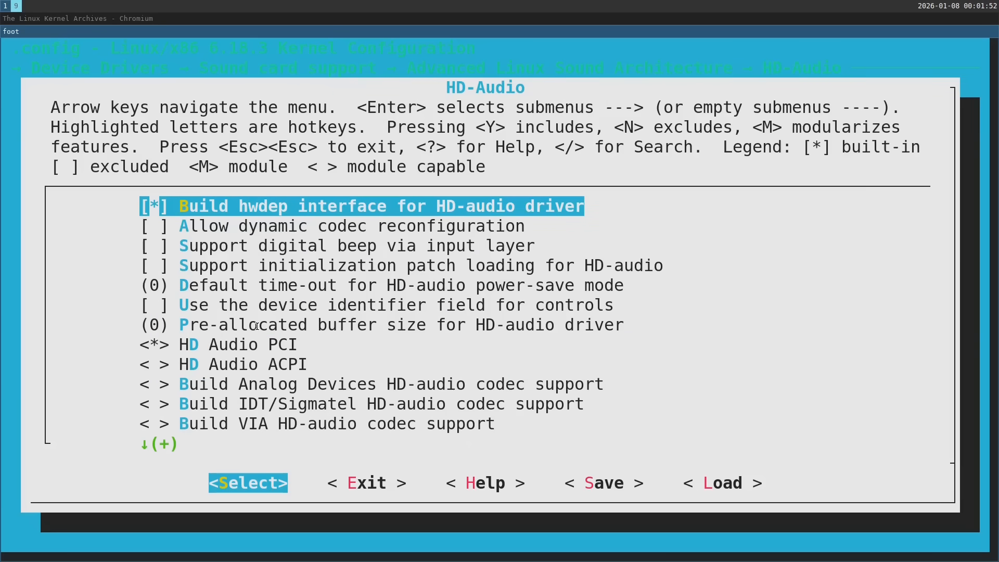
pyautogui.scroll(-3)
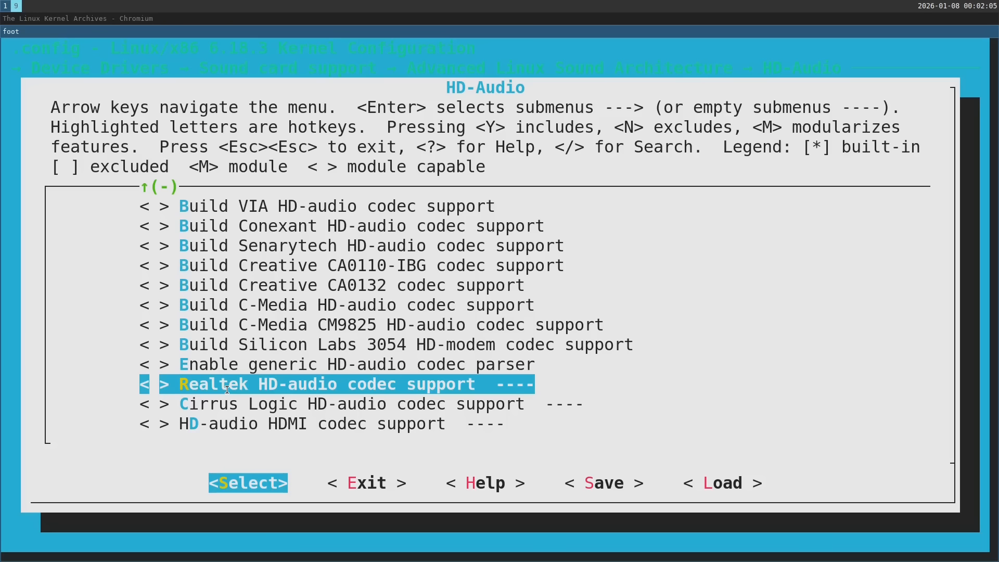
pyautogui.click(484, 482)
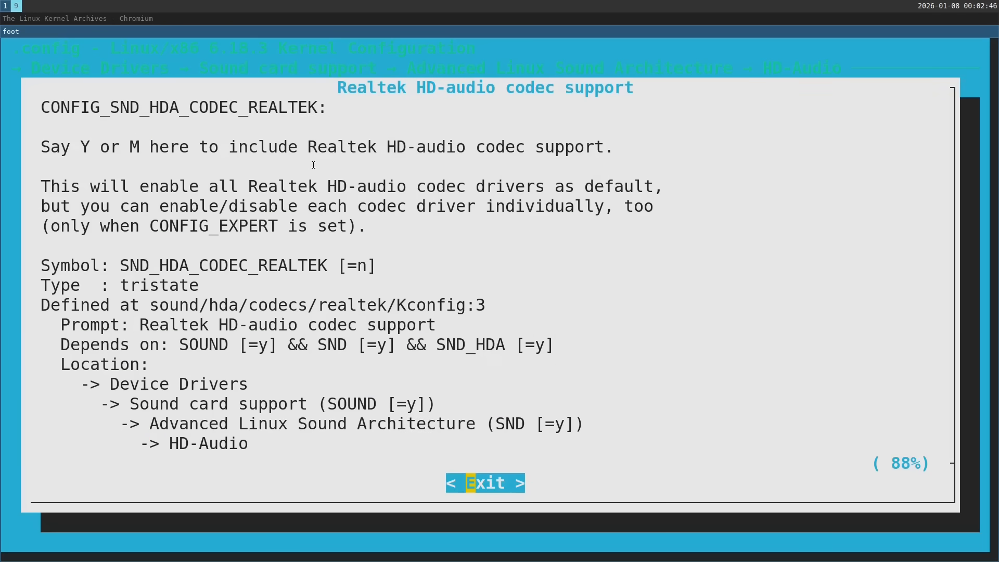
pyautogui.moveTo(362, 169)
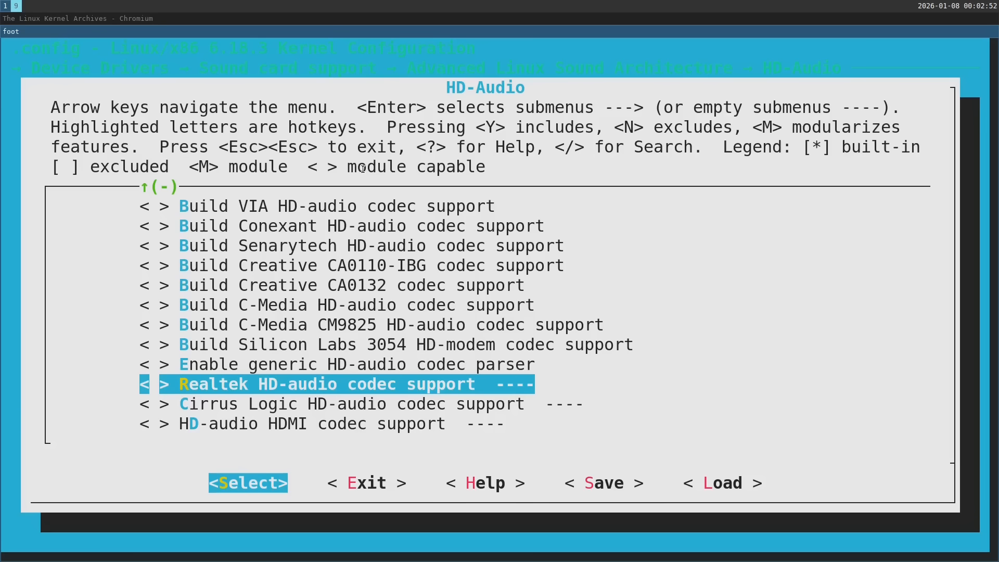
pyautogui.press('m')
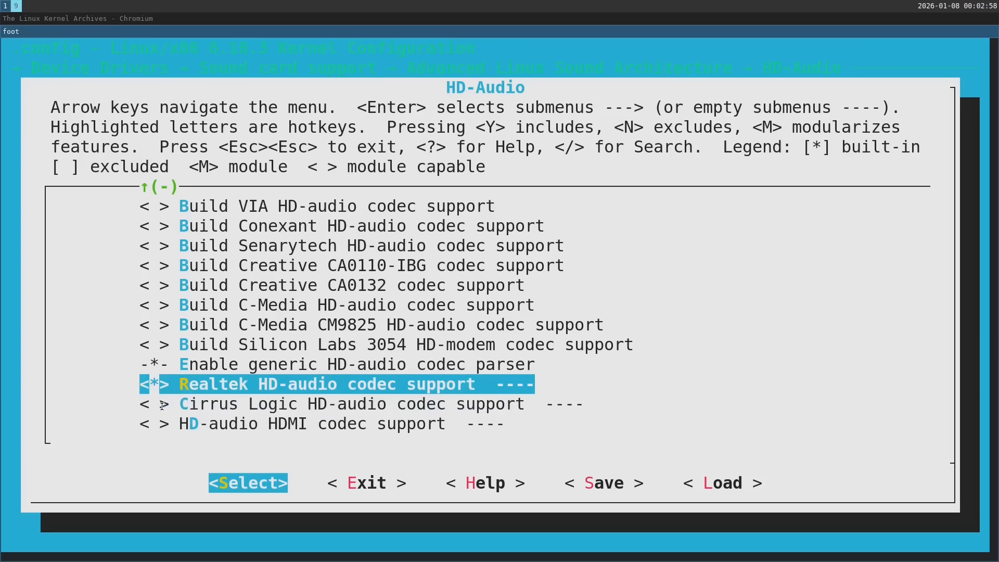
pyautogui.moveTo(157, 384)
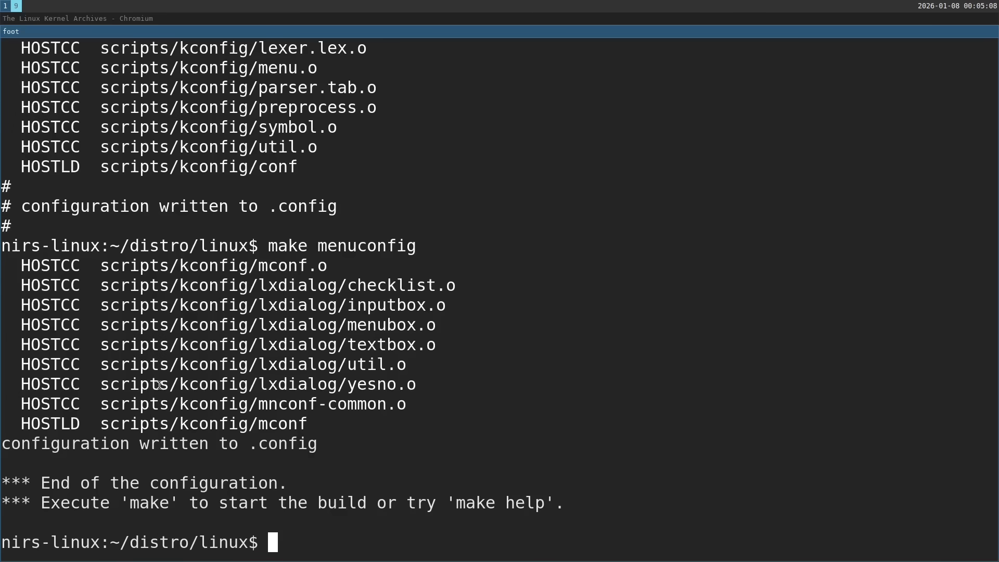
# Check the core count with nproc and build the kernel bzImage with make -j20.
pyautogui.write('nproc')
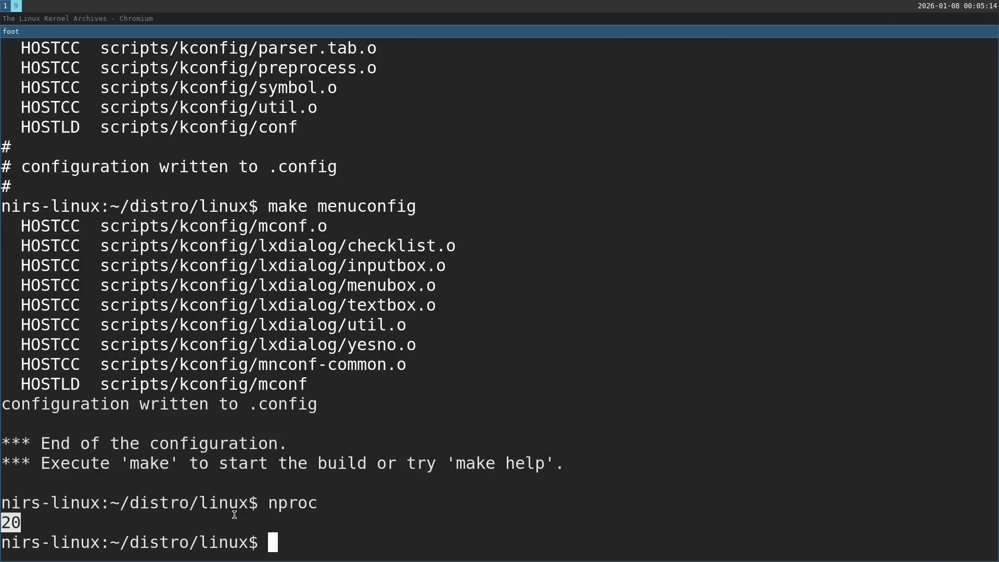
pyautogui.write('make -')
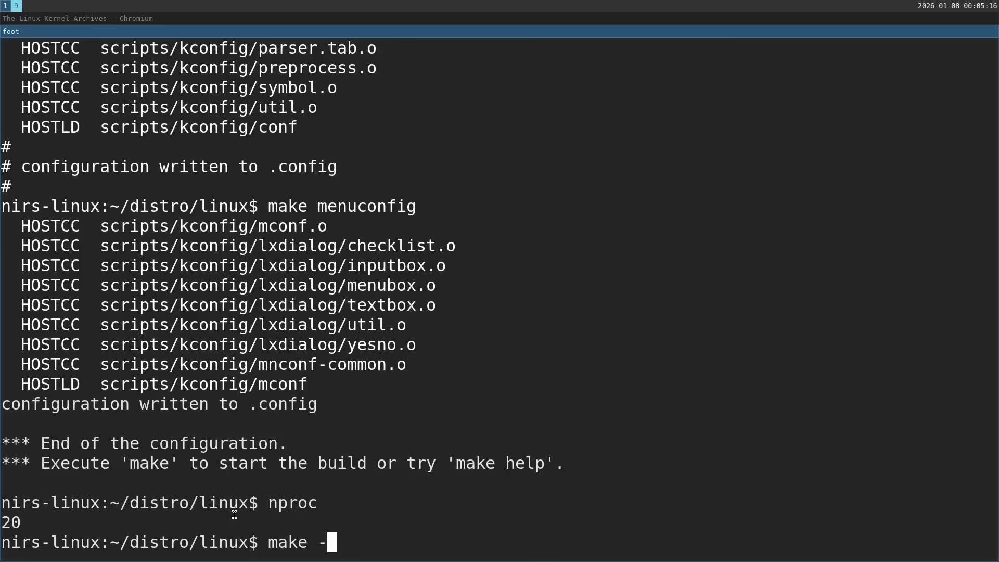
pyautogui.write('j20')
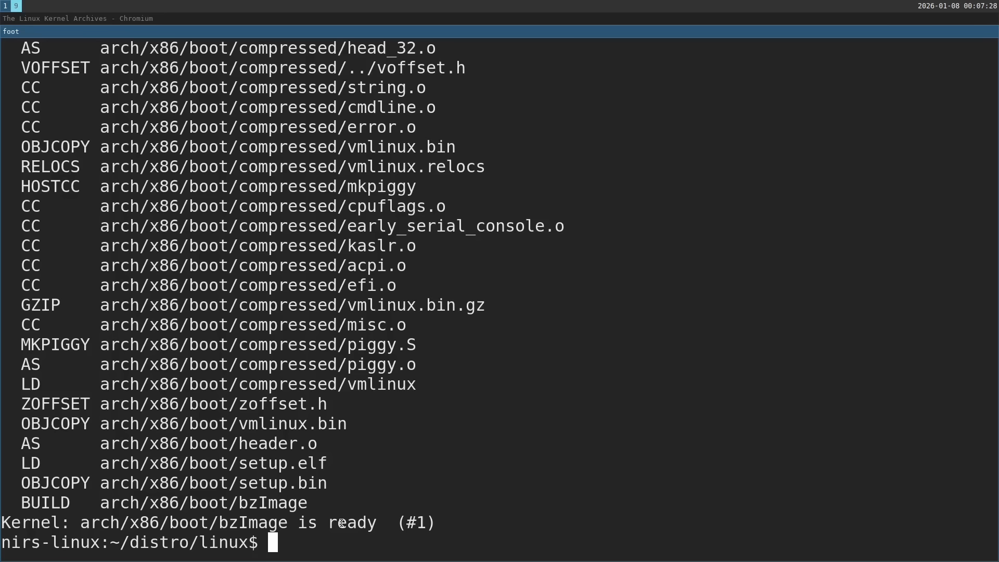
# Leave the linux folder for distro and create an fs folder.
pyautogui.write('cd')
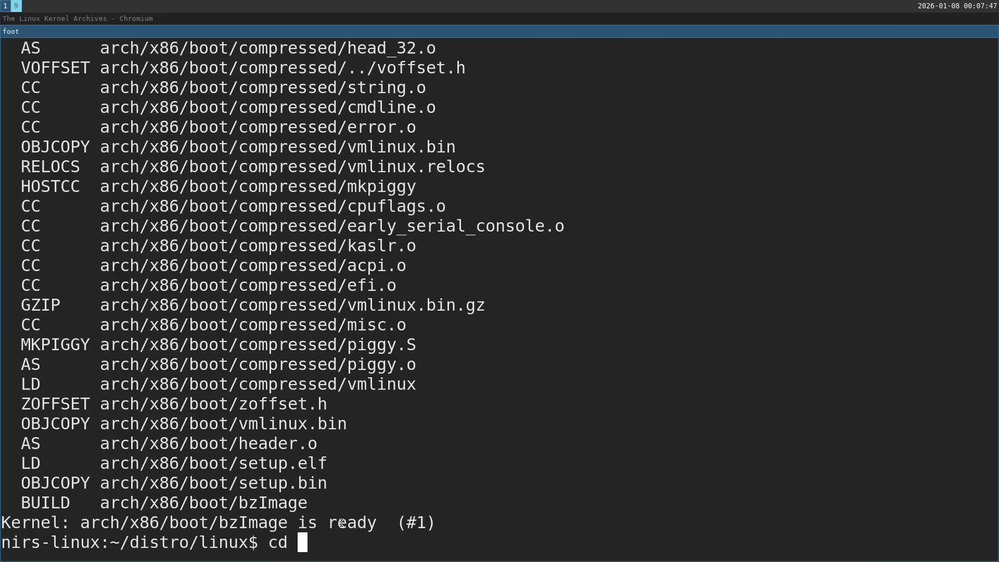
pyautogui.press('Return')
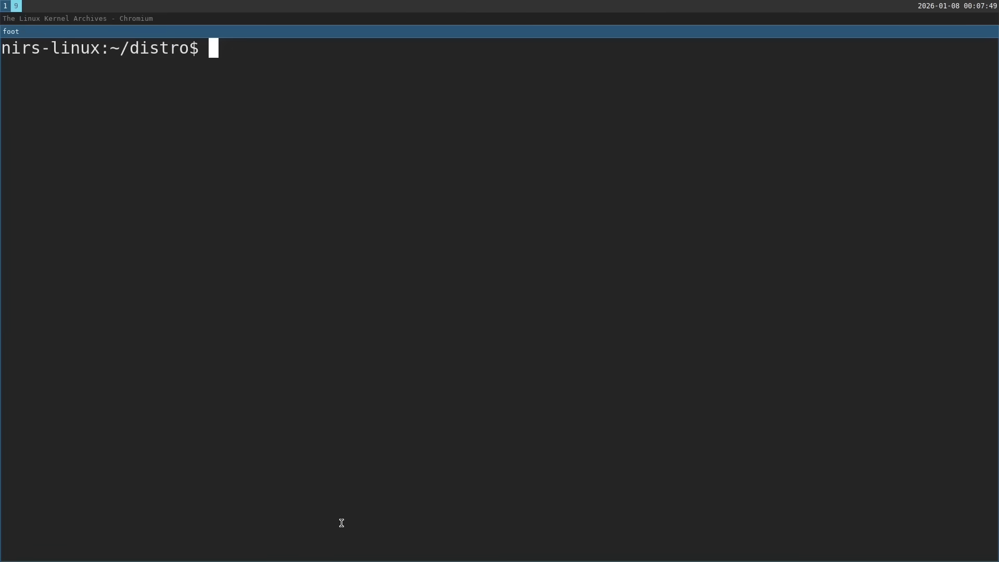
pyautogui.write('mkdir fs')
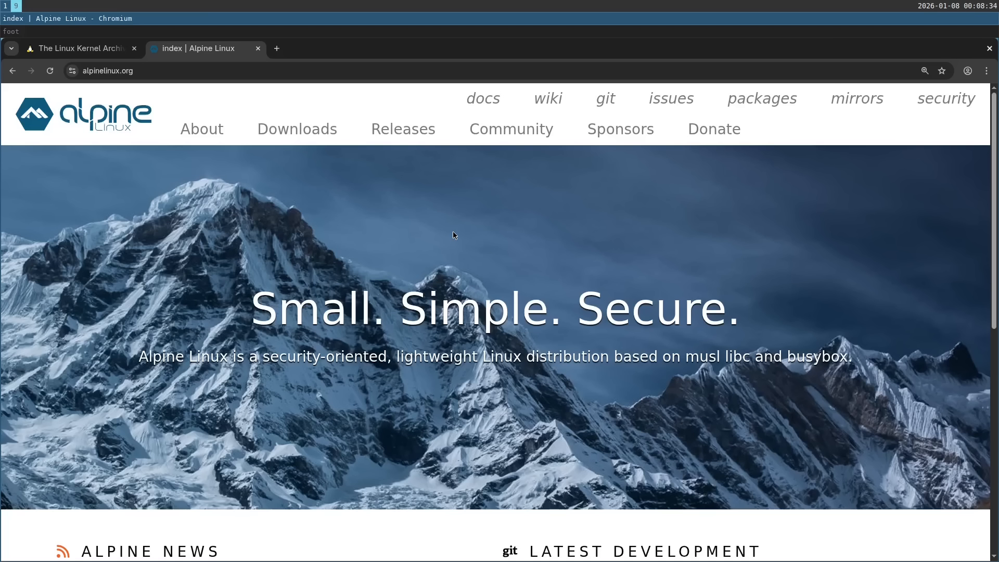
pyautogui.moveTo(373, 227)
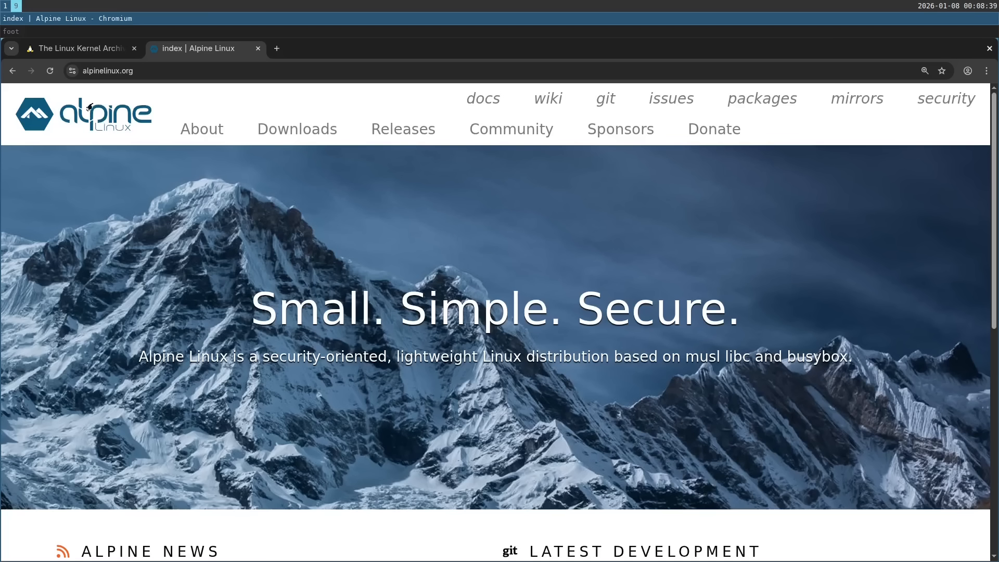
pyautogui.moveTo(856, 99)
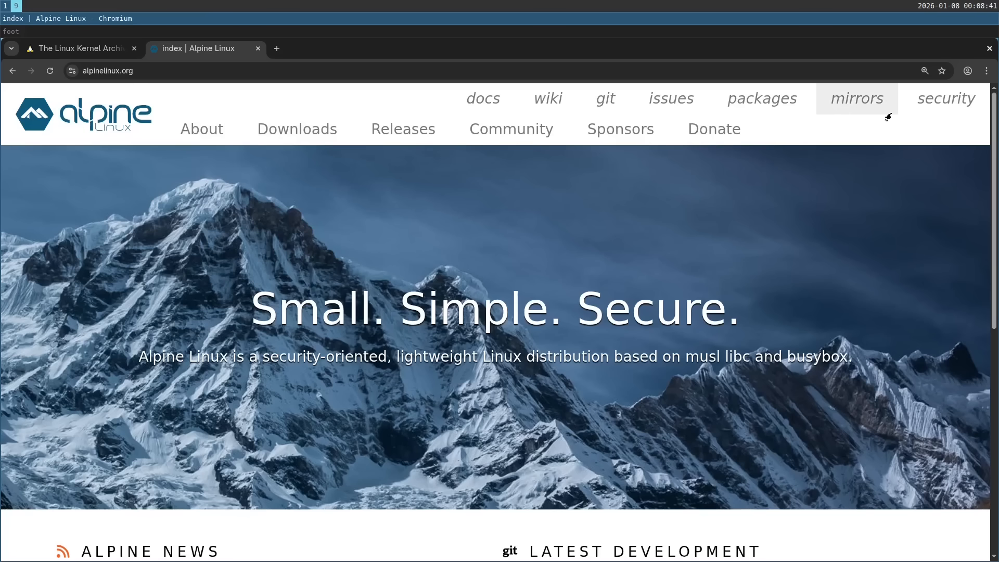
# Browse the dl-cdn https Alpine mirror to latest-stable/main/x86.
pyautogui.click(856, 98)
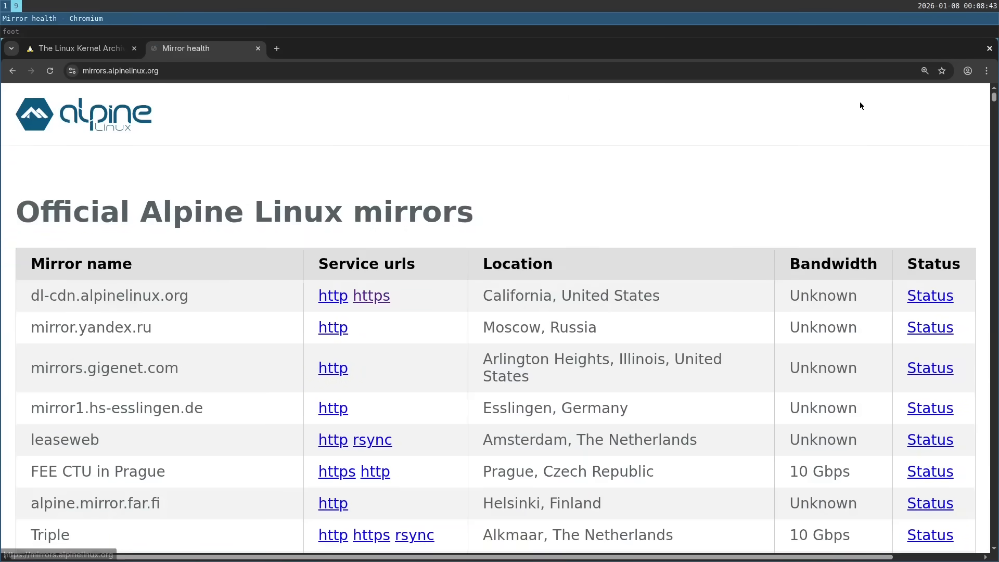
pyautogui.moveTo(30, 295); pyautogui.dragTo(91, 295)
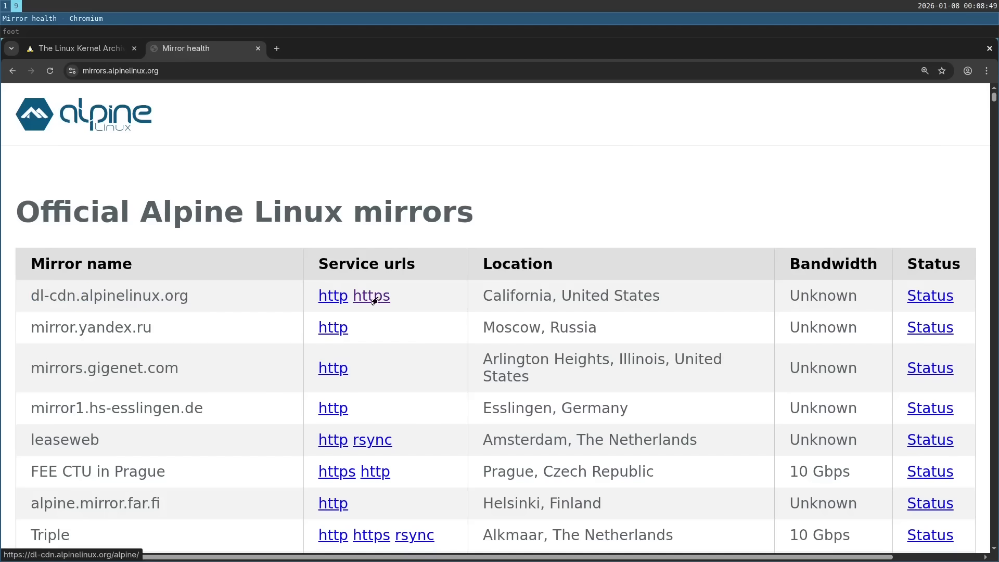
pyautogui.click(332, 295)
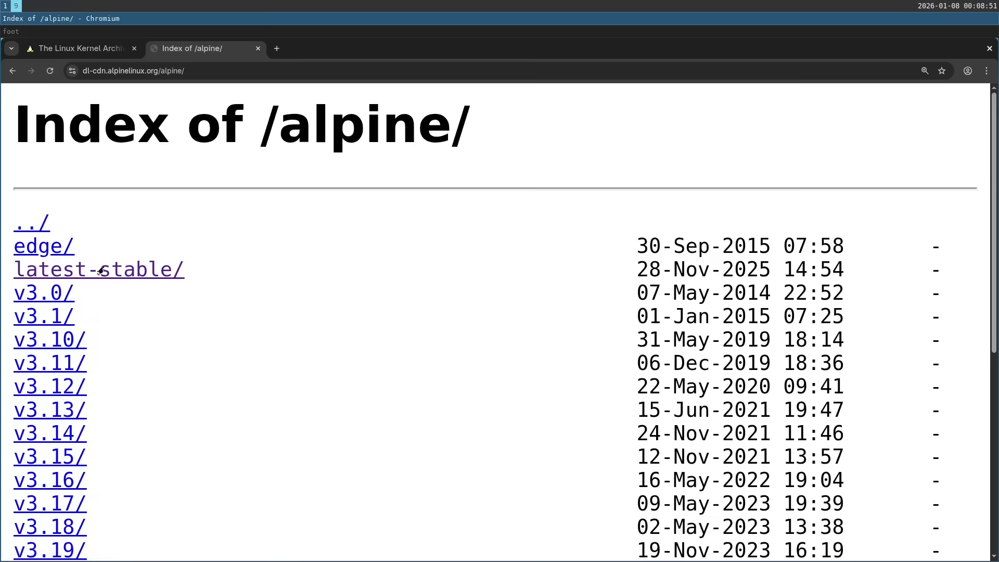
pyautogui.click(98, 269)
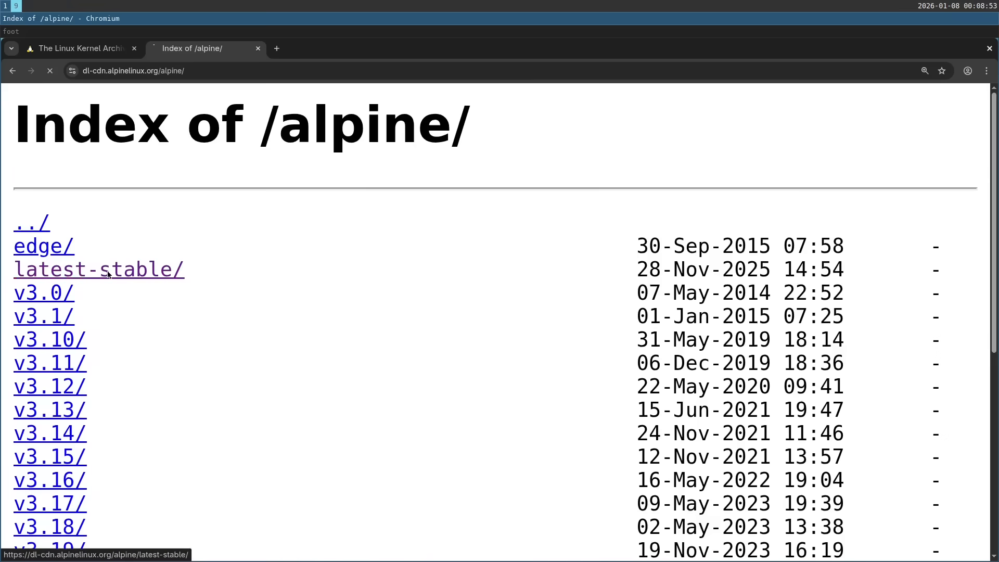
pyautogui.click(99, 269)
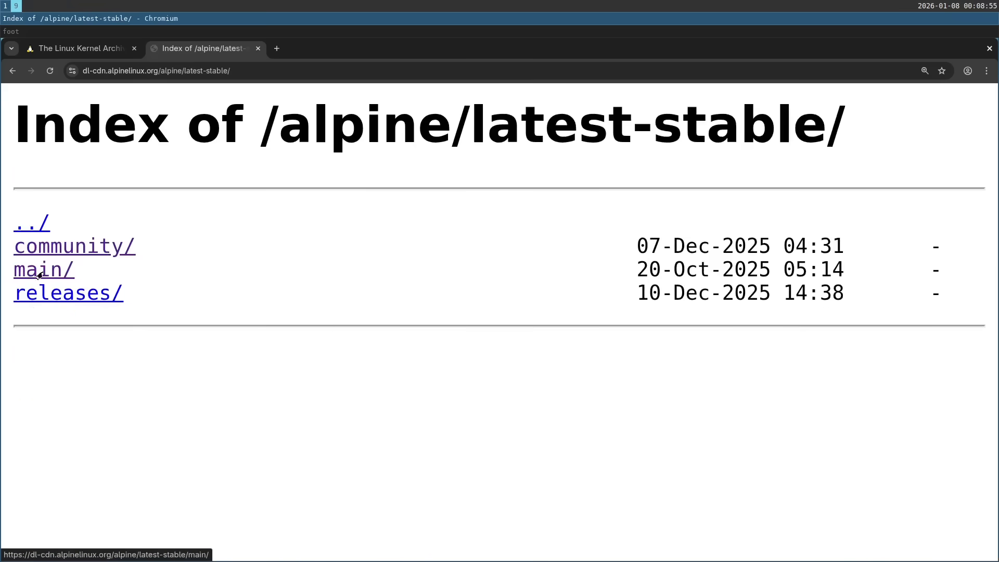
pyautogui.click(43, 269)
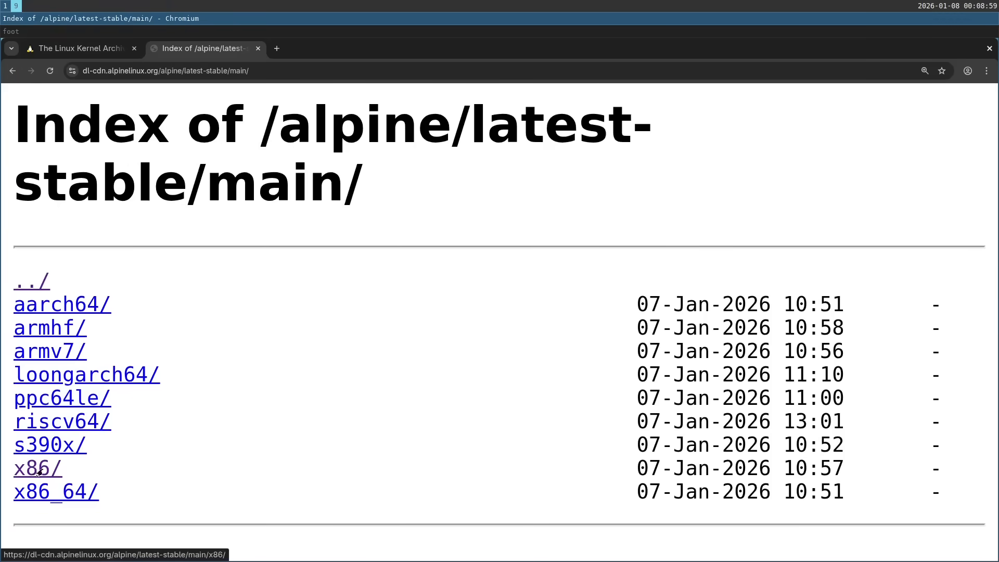
pyautogui.click(37, 468)
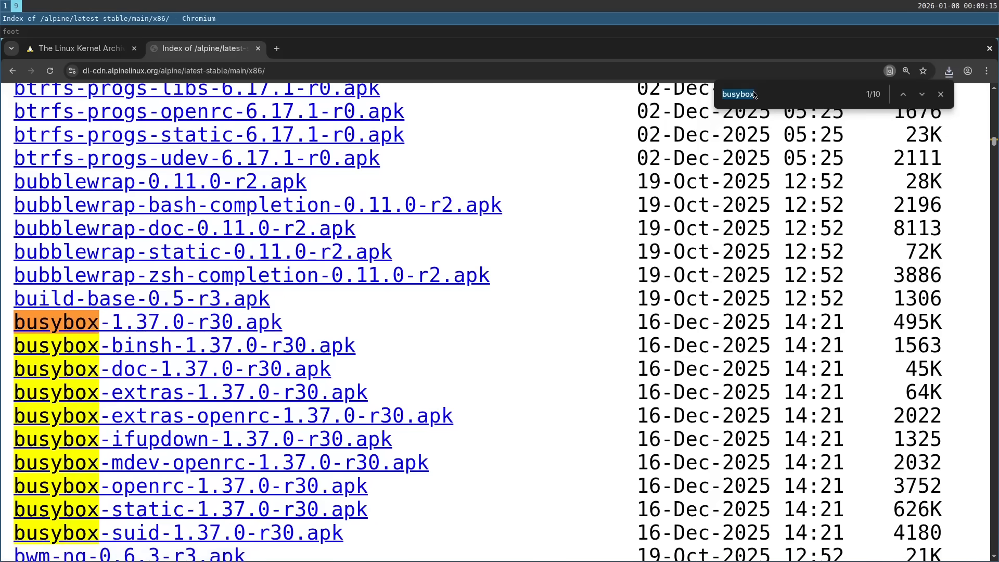
# Find and download the alsa-lib, alsa-utils, busybox and musl .apk packages.
pyautogui.write('alsa-')
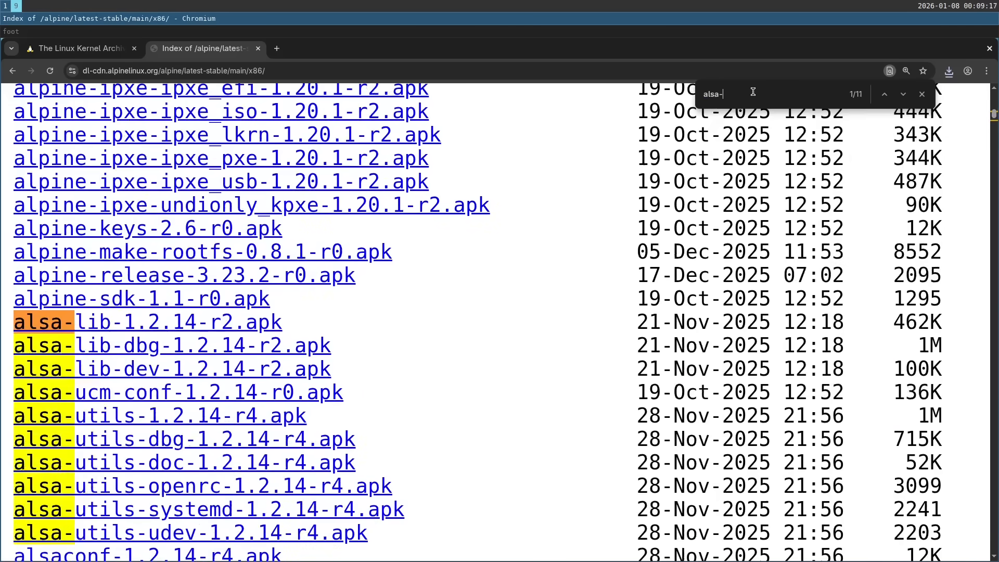
pyautogui.write('lib')
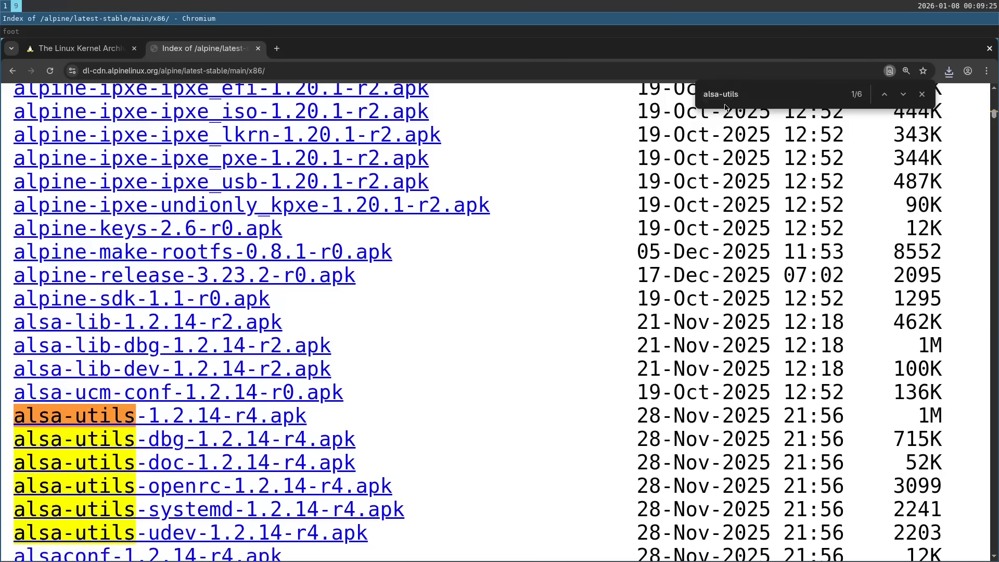
pyautogui.write('musl')
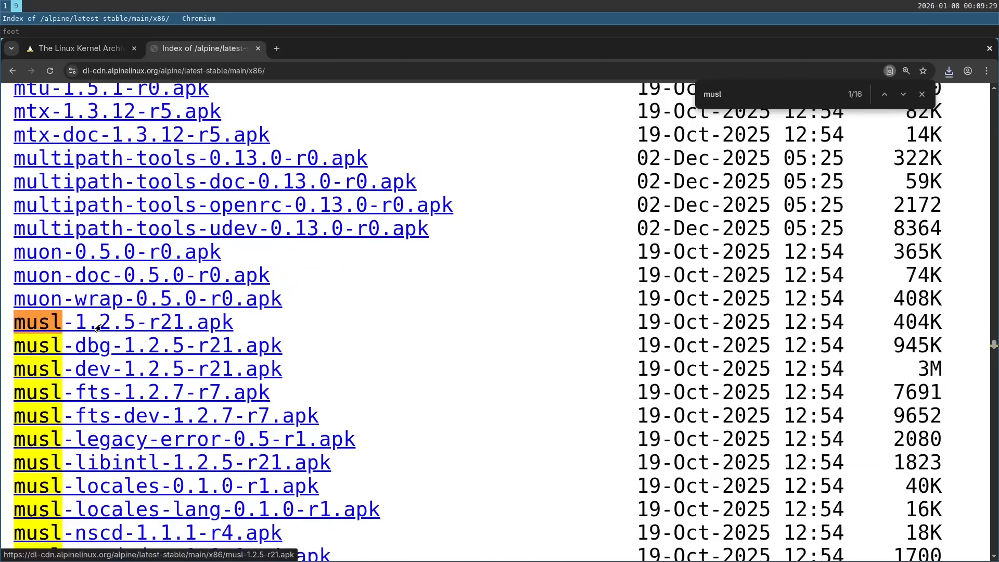
pyautogui.click(948, 71)
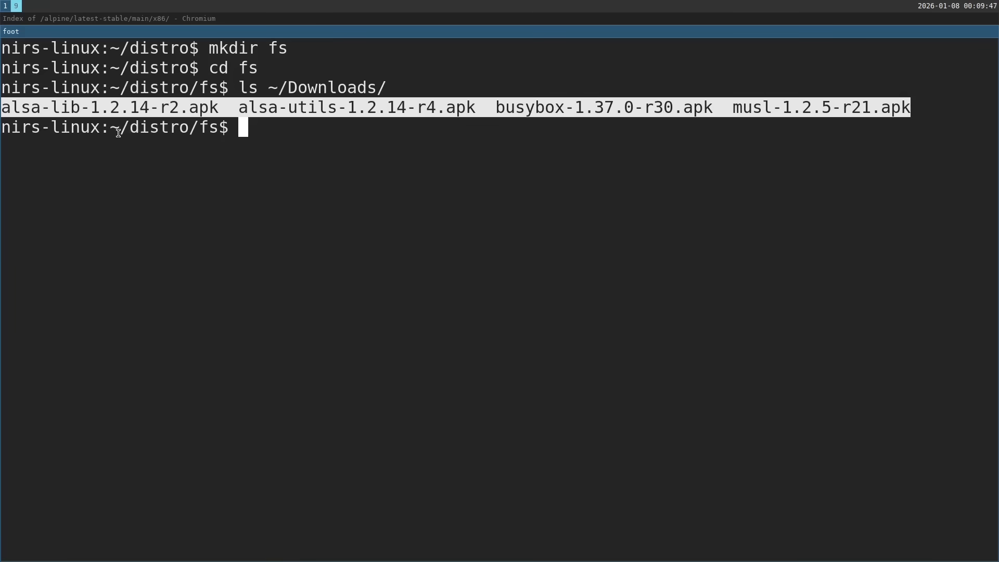
# Move the downloaded apks into fs, extract each, delete the apk files, and list bin.
pyautogui.write('mv ~/Downloads/* .')
pyautogui.write('ls')
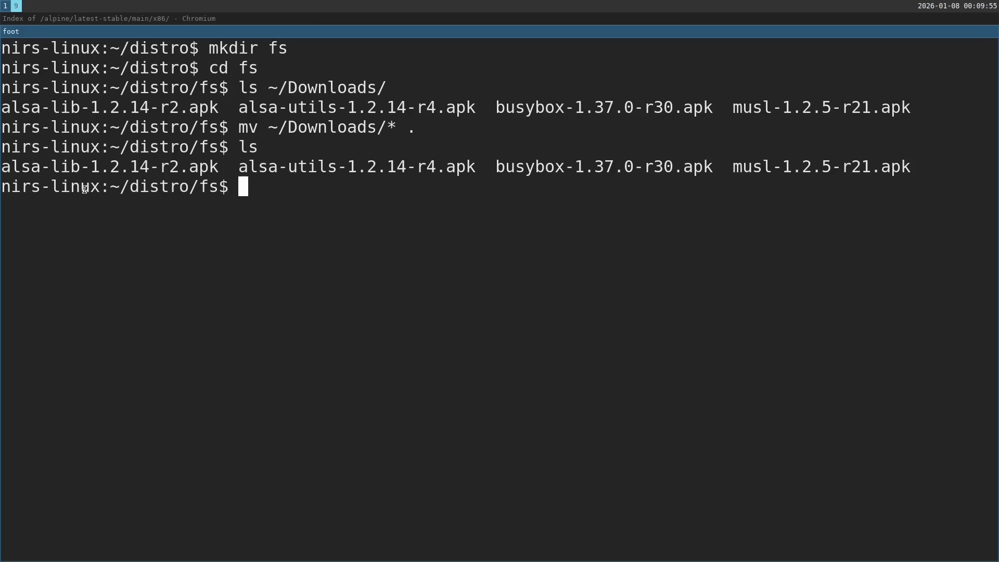
pyautogui.write('tar')
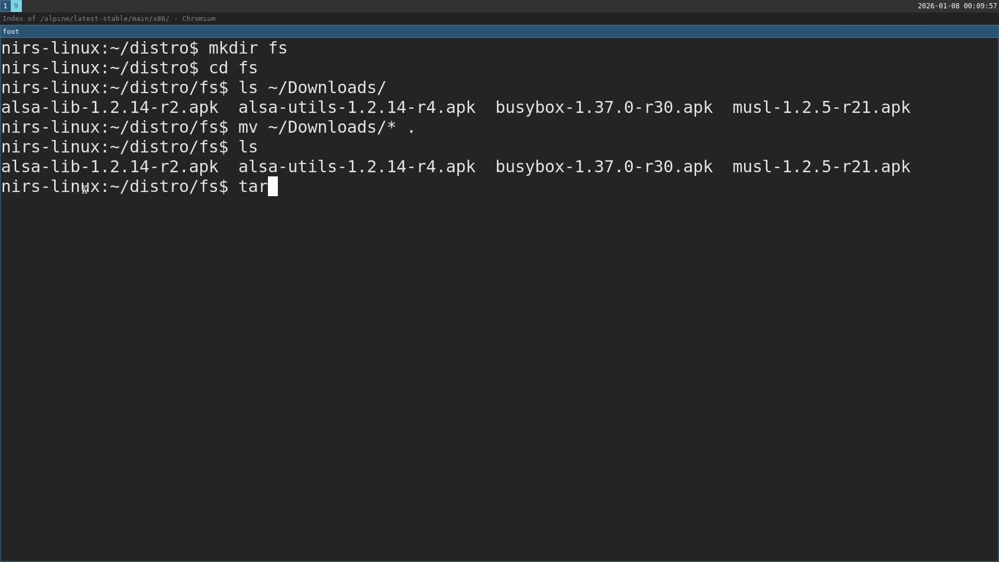
pyautogui.write('xf alsa')
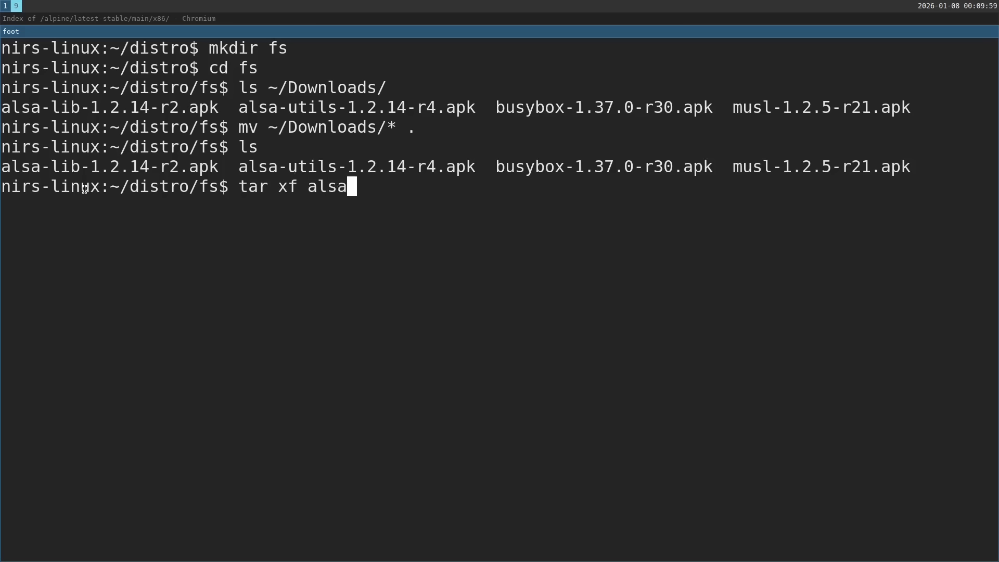
pyautogui.write('-lib-1.2.14-r2.apk')
pyautogui.write('tar xf alsa-utils-1.2.14-r4.apk')
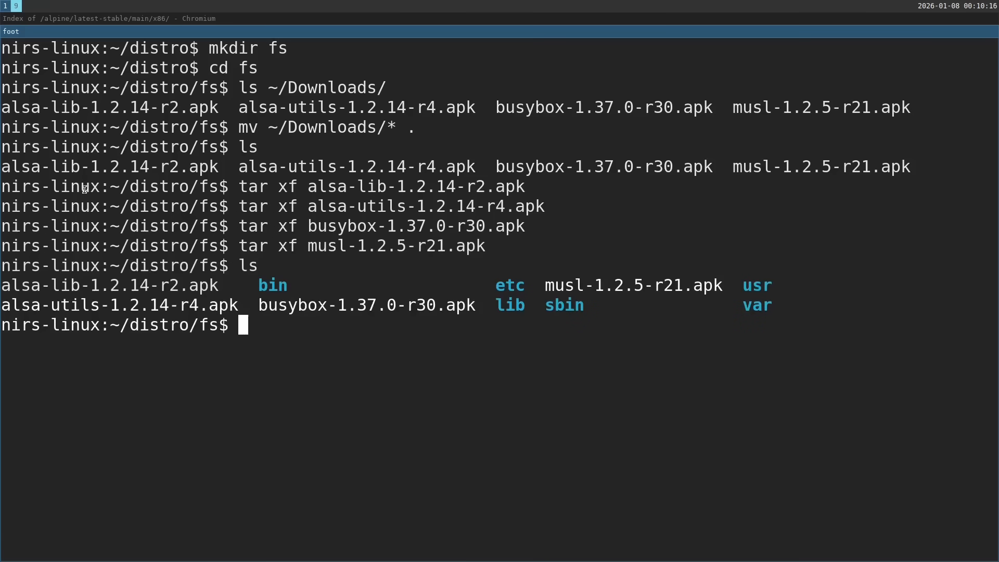
pyautogui.write('rm *.apk')
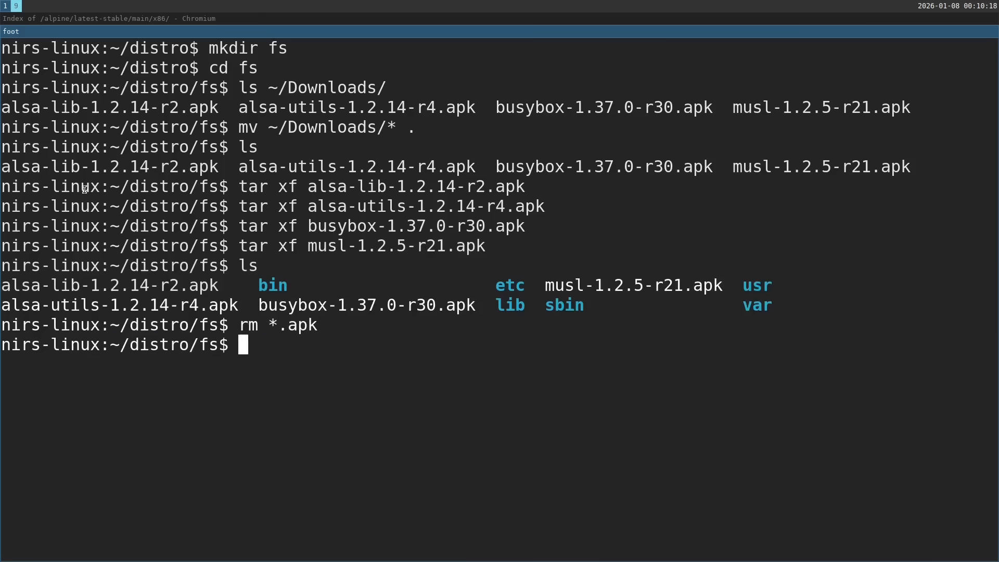
pyautogui.write('ls bin')
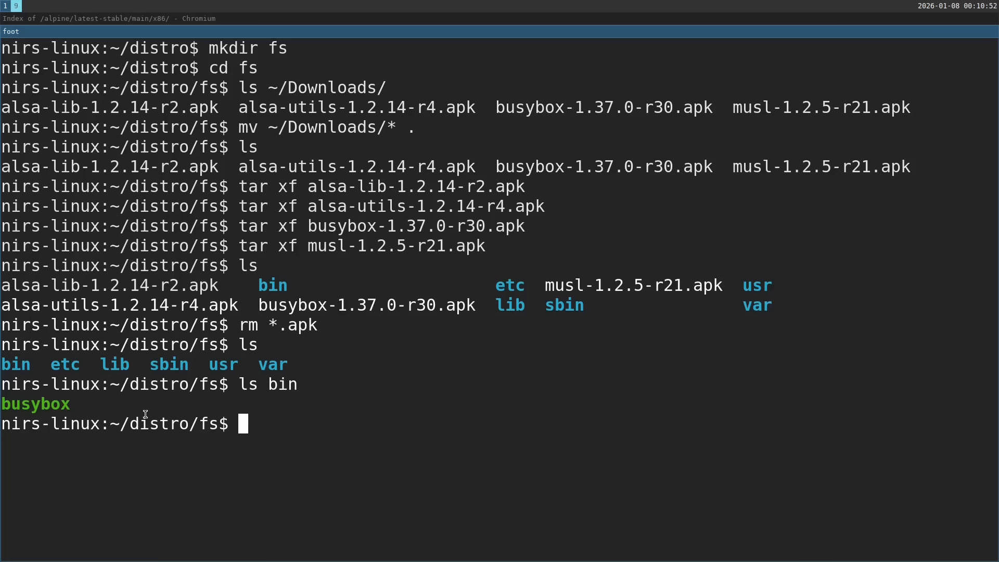
# Inspect the busybox binary in bin and try busybox --install, reading its help.
pyautogui.doubleClick(35, 403)
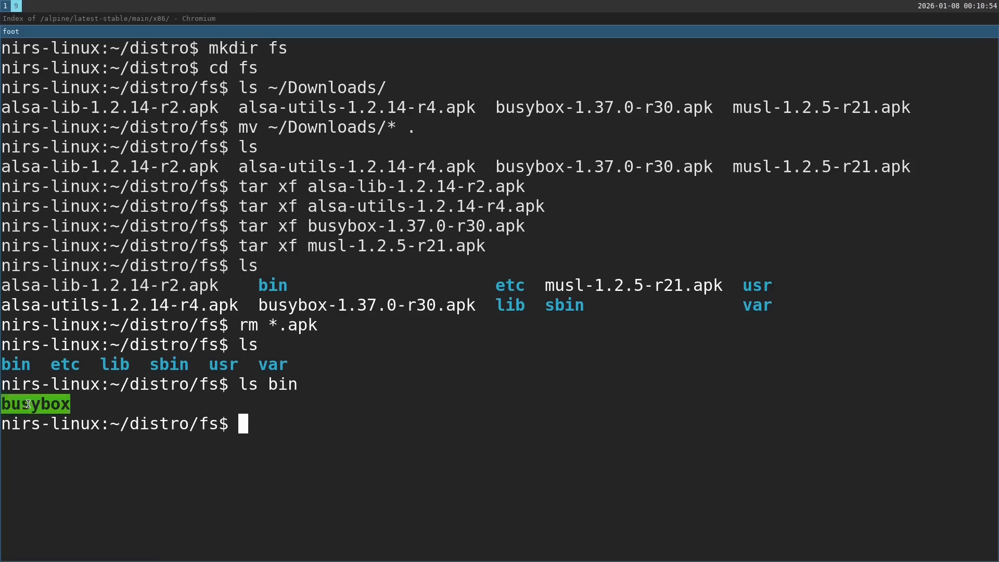
pyautogui.write('ls whoami')
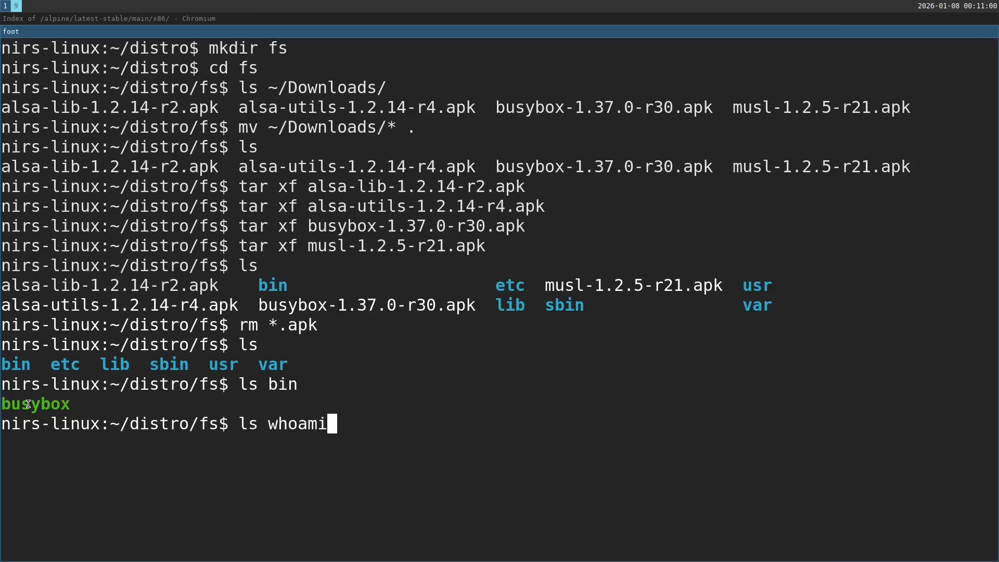
pyautogui.moveTo(279, 400)
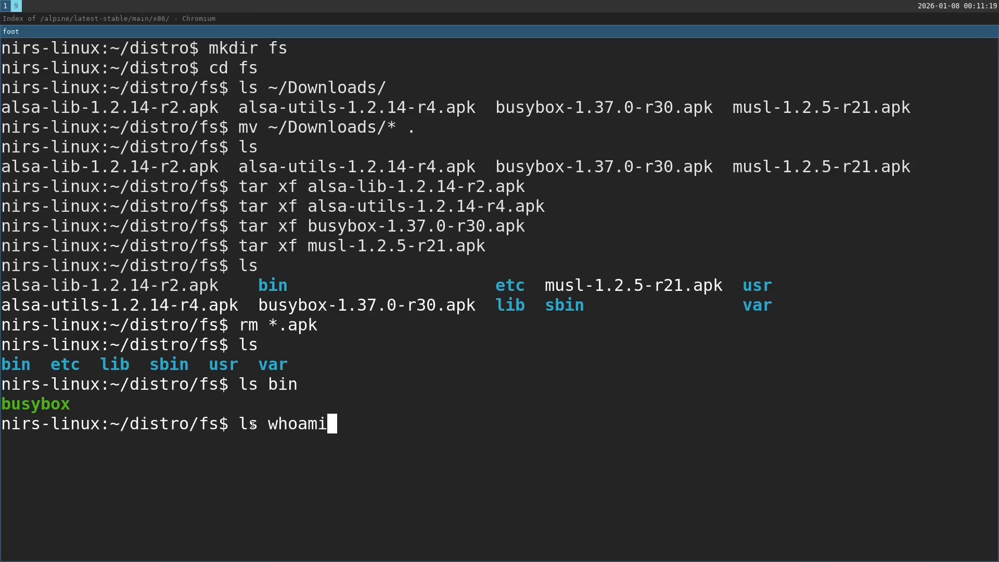
pyautogui.doubleClick(296, 423)
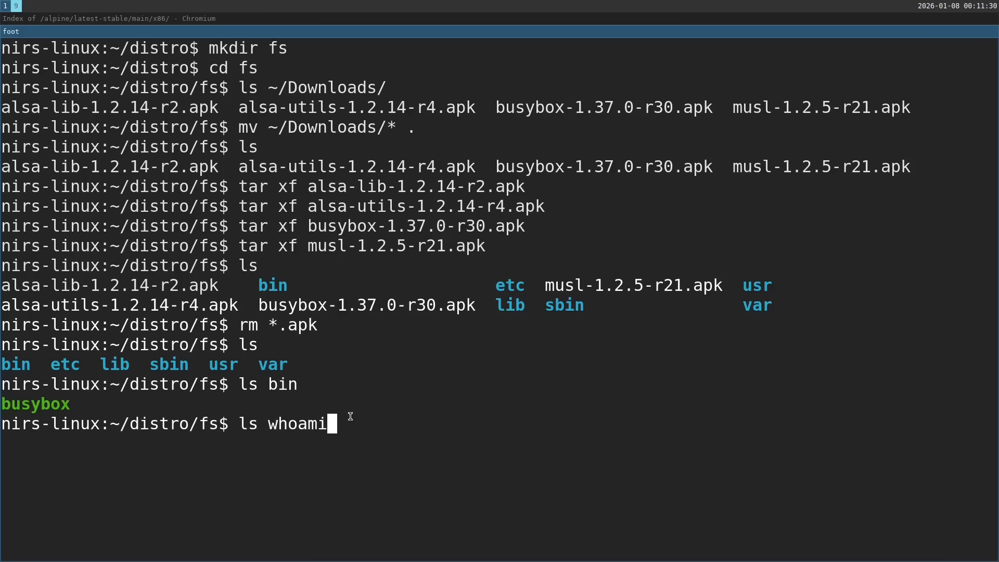
pyautogui.write('busyb')
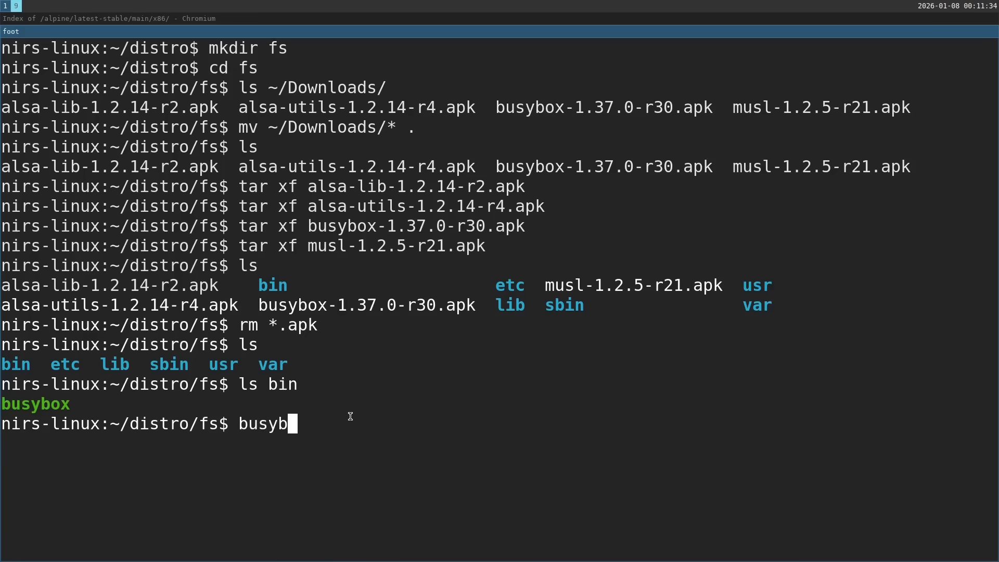
pyautogui.write('ox --install')
pyautogui.write('busy')
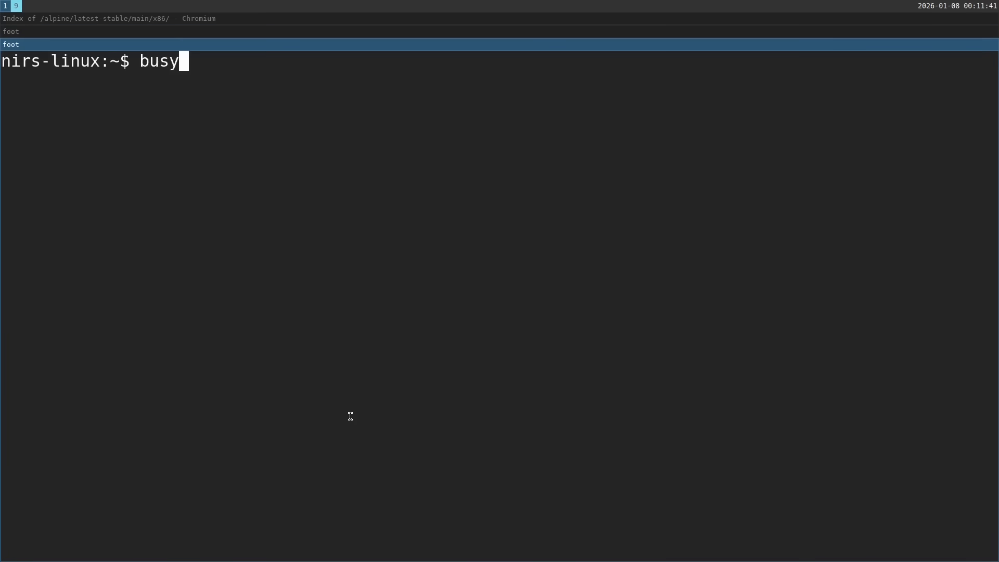
pyautogui.write('box --help | more')
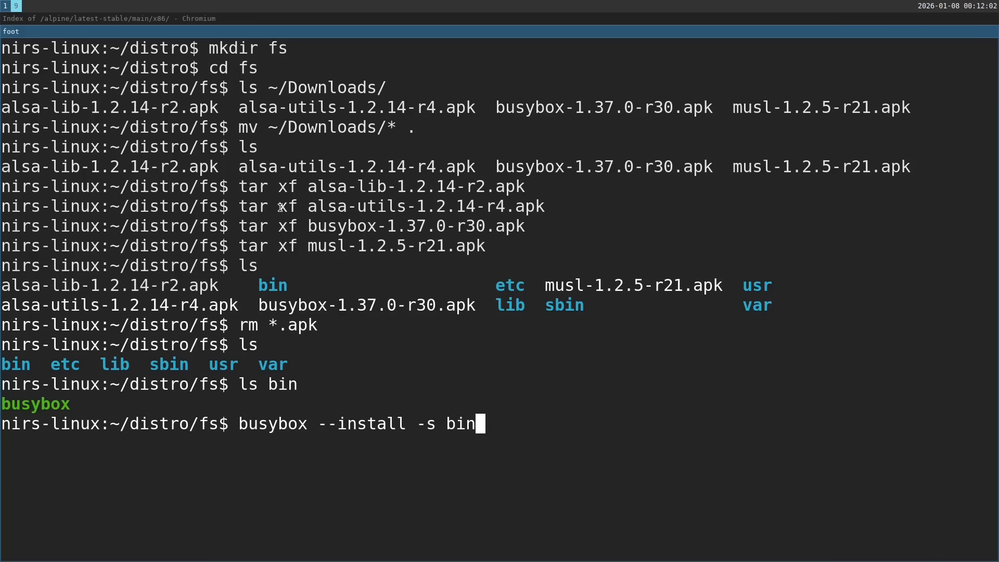
pyautogui.press('Return')
pyautogui.write('which')
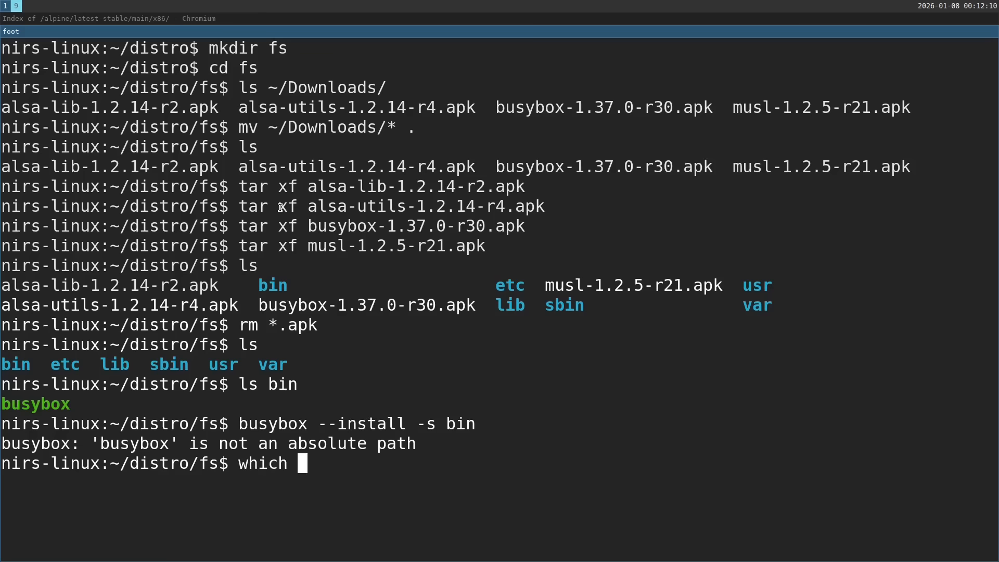
# Create busybox applet symlinks in bin with /bin/busybox --install, then verify with ls -l.
pyautogui.write('busybox')
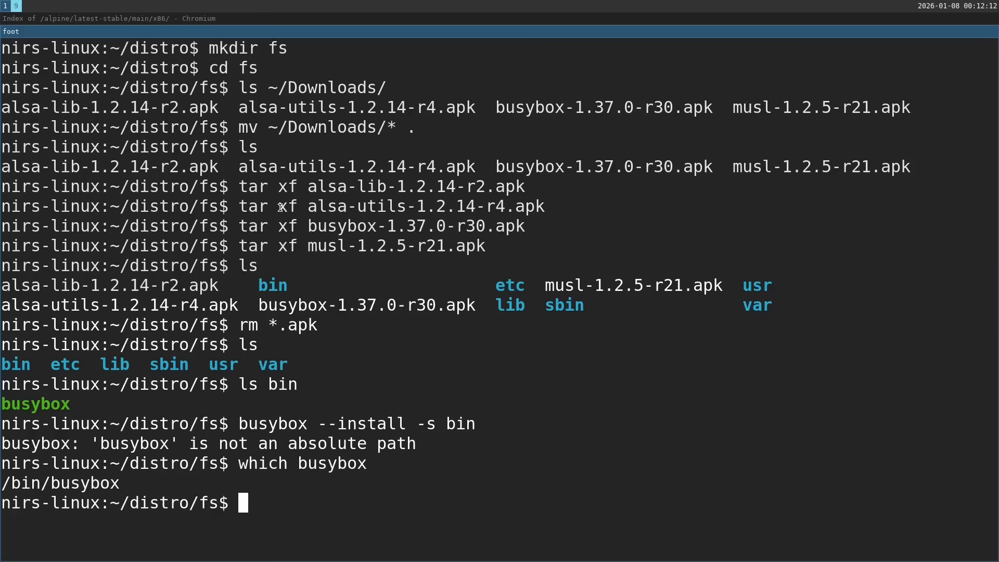
pyautogui.write('/bin/busy')
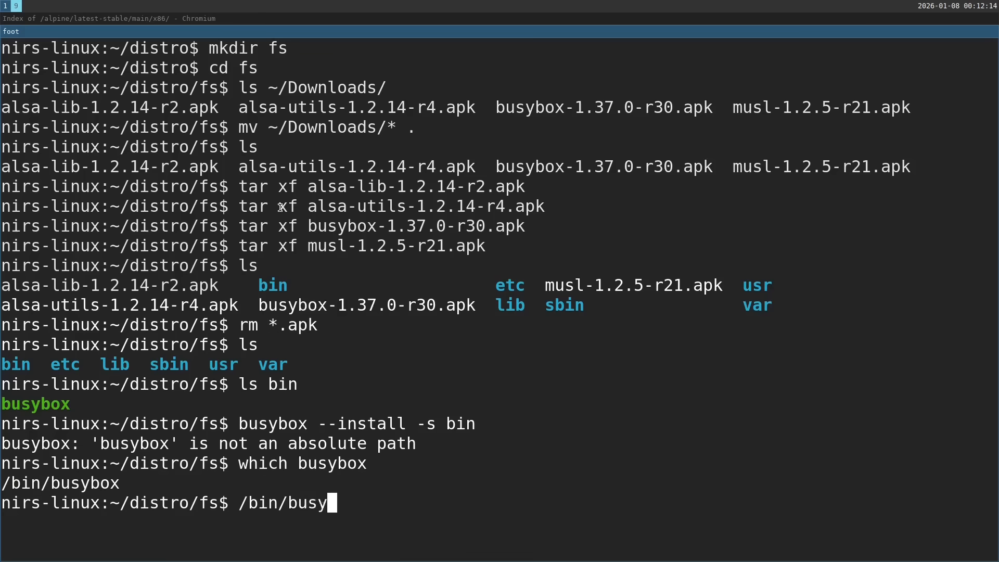
pyautogui.write('box --install')
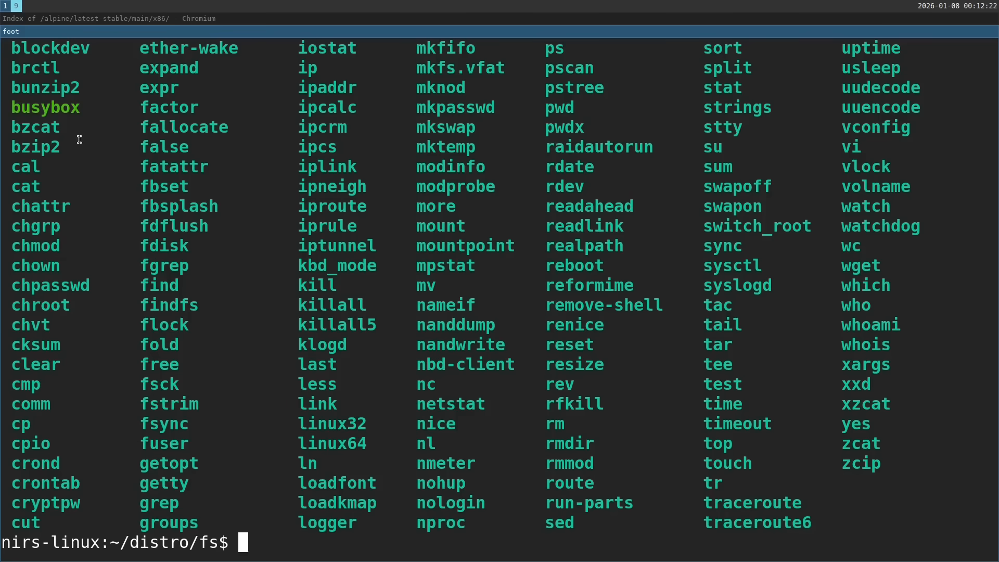
pyautogui.write('ls')
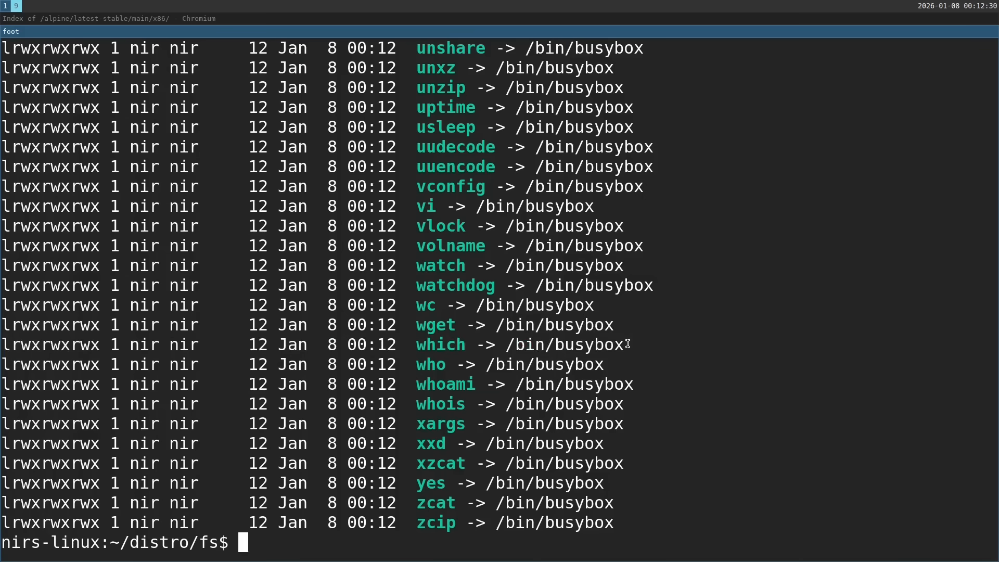
pyautogui.doubleClick(440, 344)
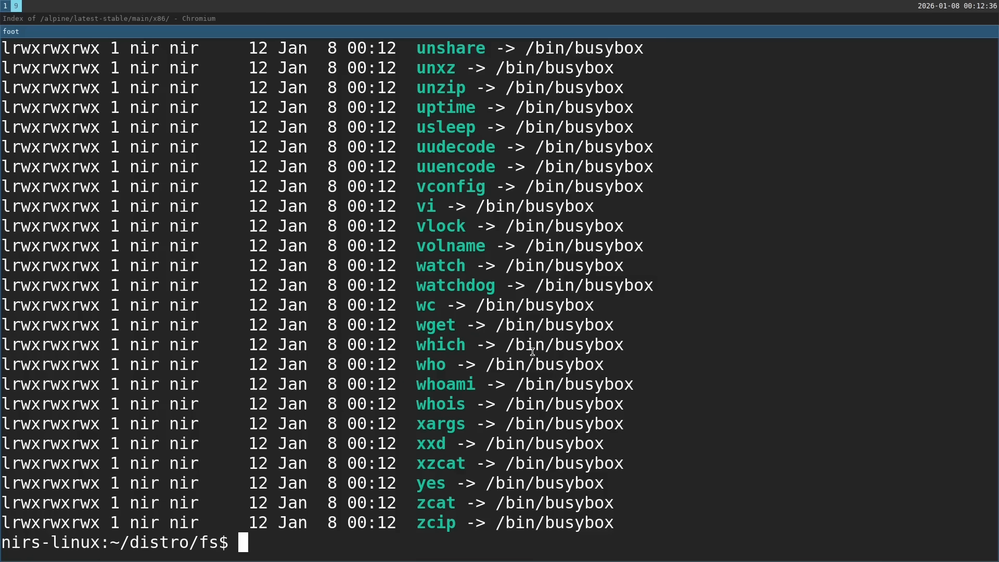
pyautogui.write('ls -lhbin/busybox')
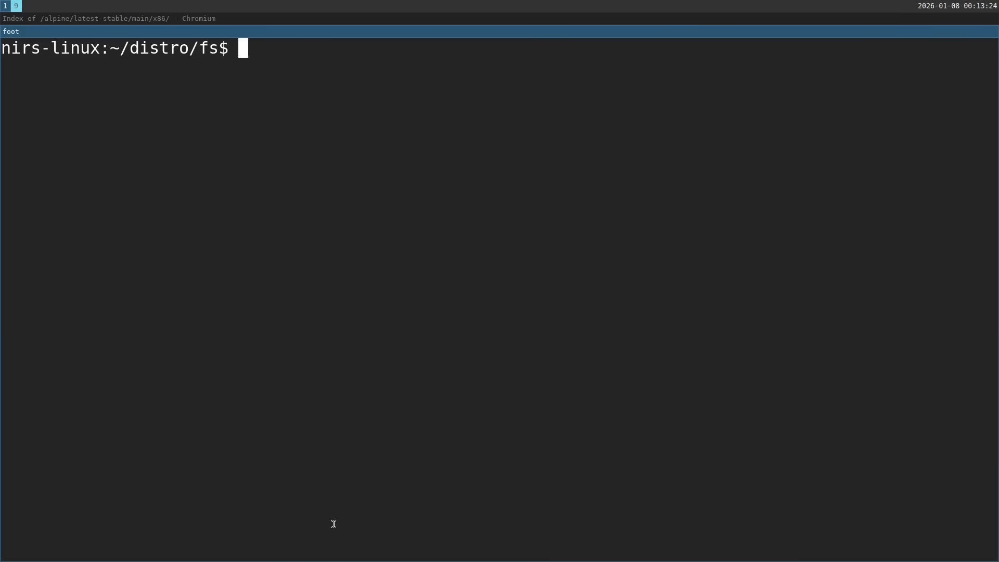
# Start the init script in vim with a #!/bin/sh shebang and devtmpfs and proc mounts.
pyautogui.write('vim init')
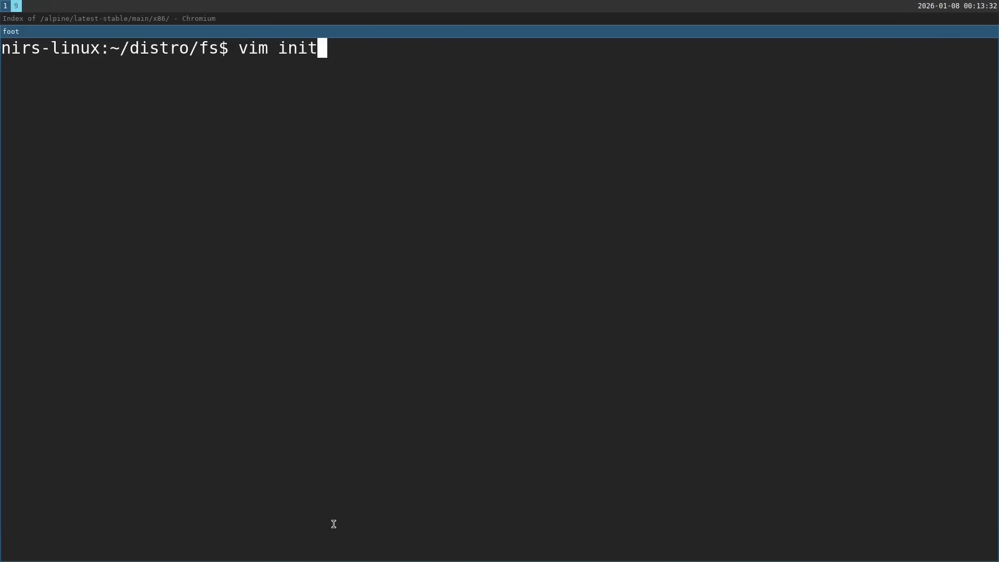
pyautogui.write('#!/bin/')
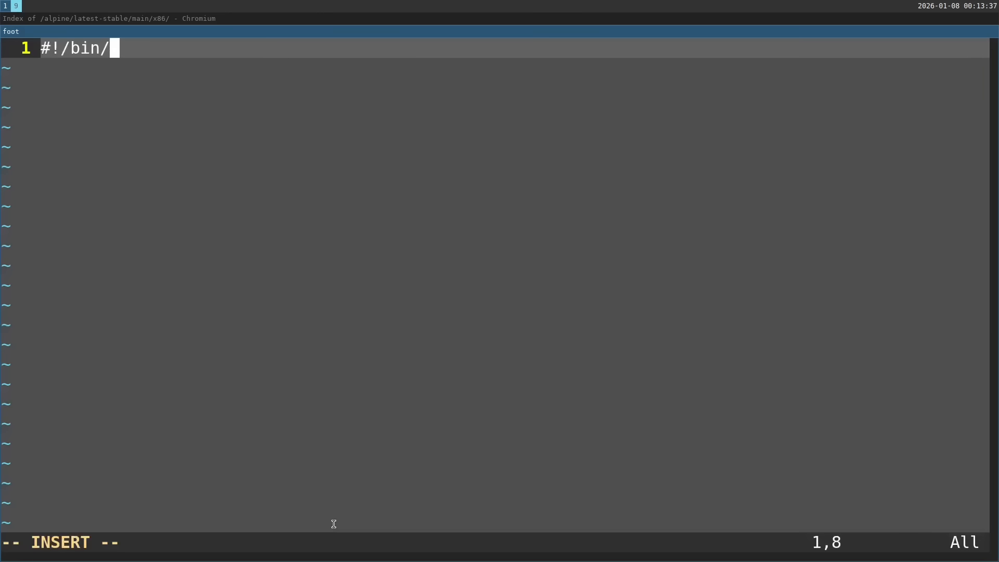
pyautogui.write('sh')
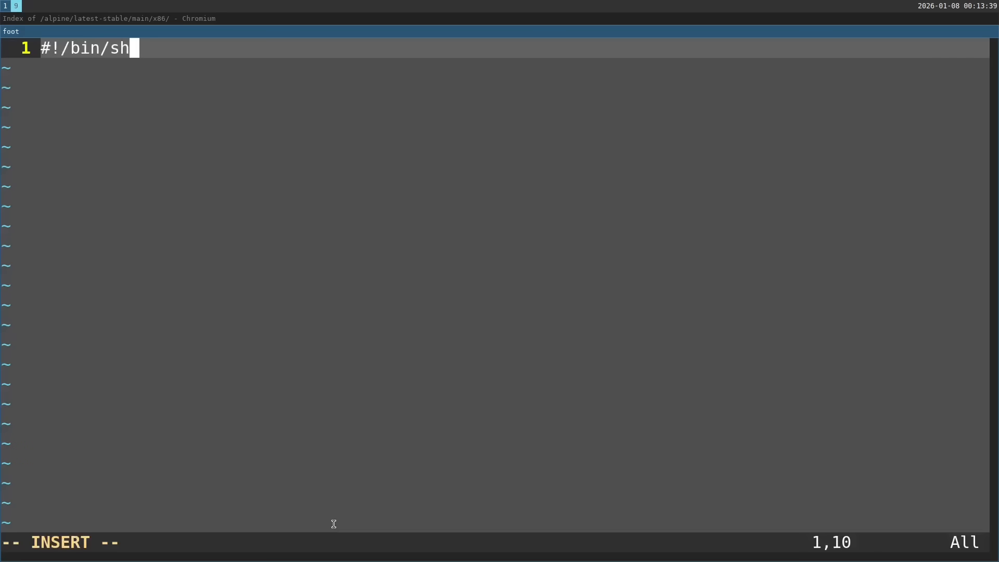
pyautogui.press('Enter')
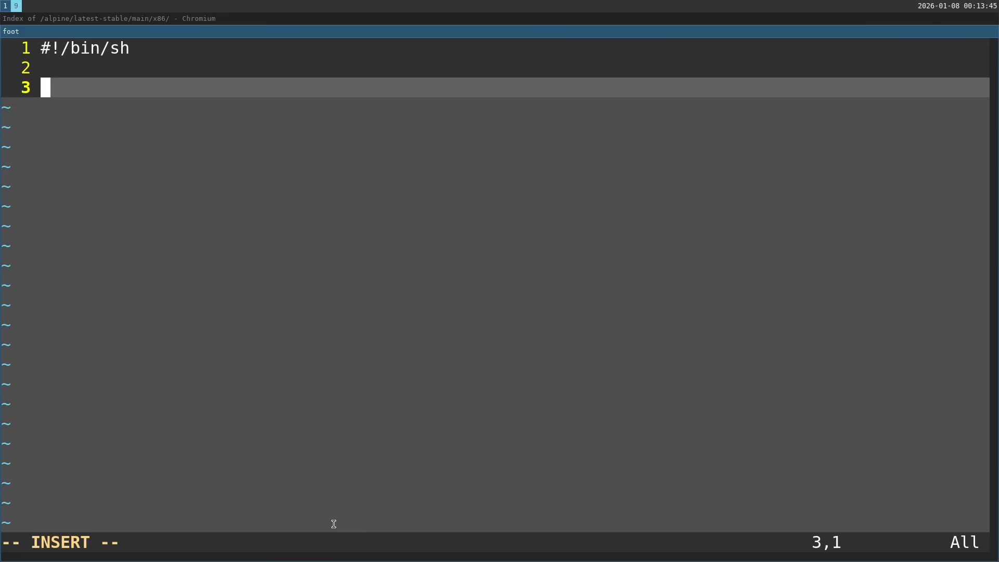
pyautogui.write('mount -t d')
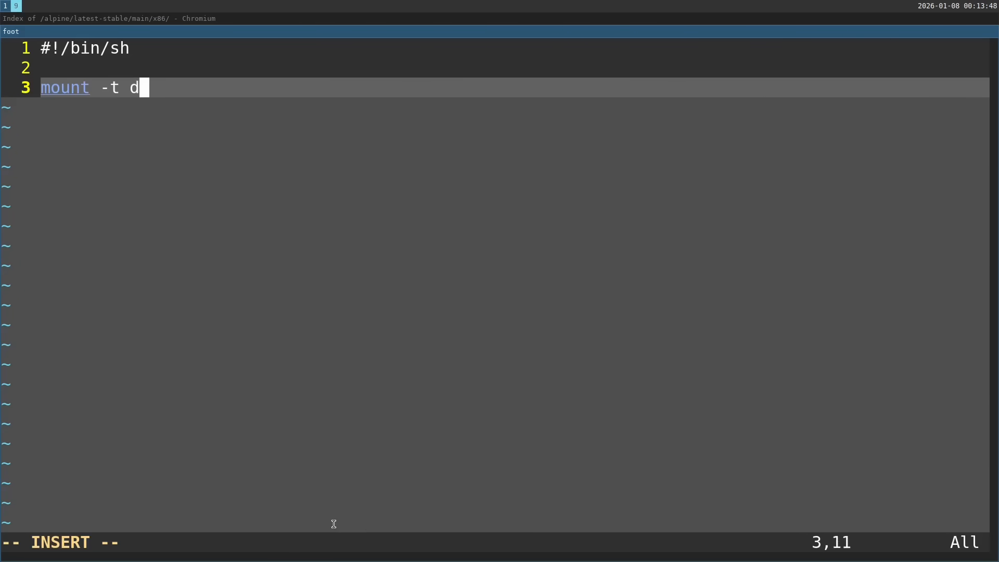
pyautogui.write('evtmpfs')
pyautogui.click(500, 542)
pyautogui.write(':ter')
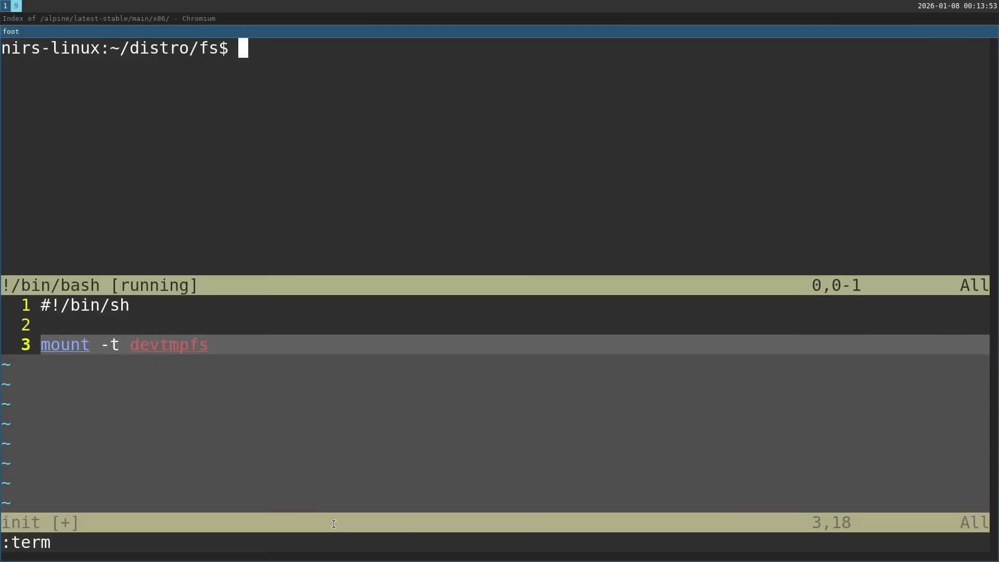
pyautogui.write('mount')
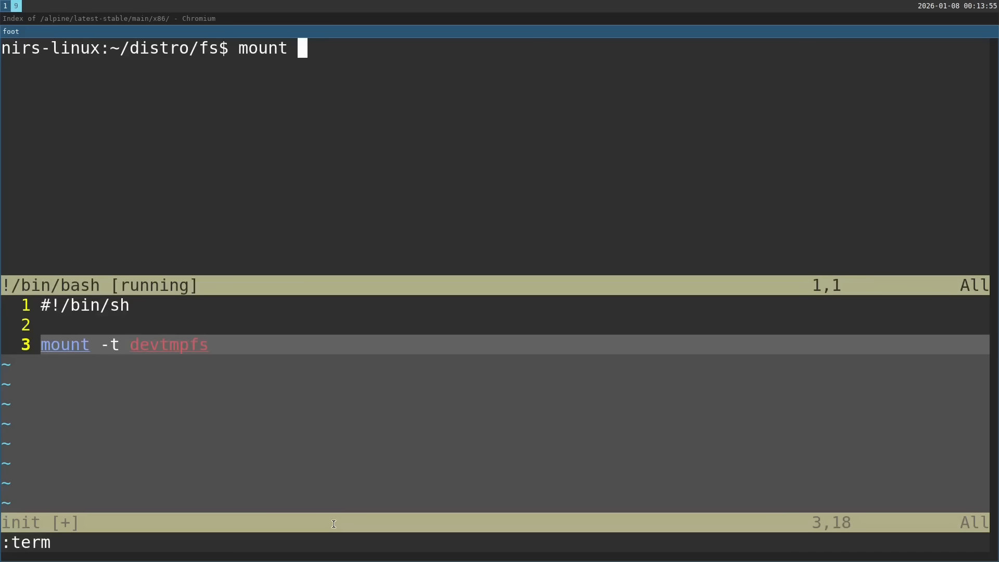
pyautogui.write('|')
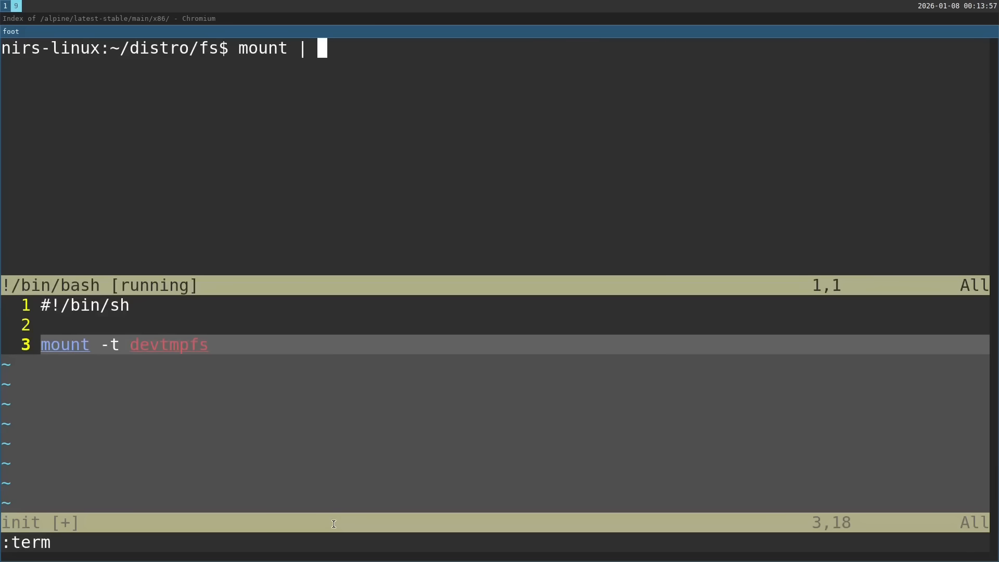
pyautogui.write('grep devtmpfs')
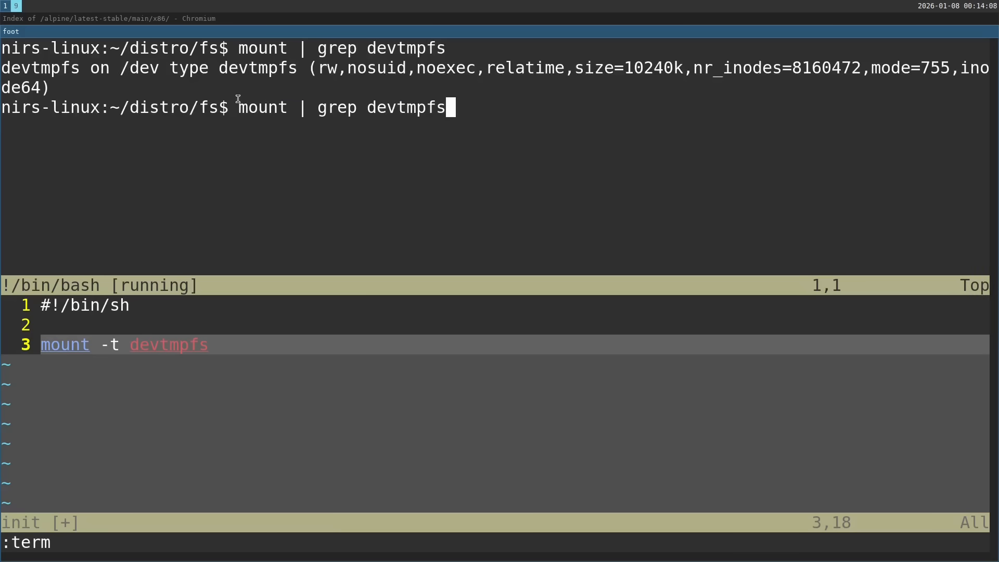
pyautogui.write('proc')
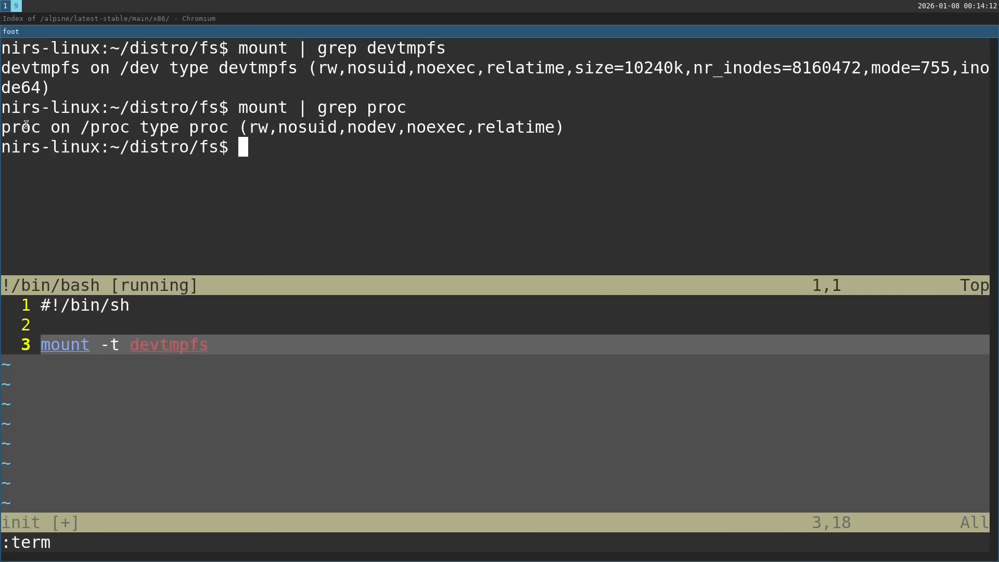
pyautogui.doubleClick(20, 127)
pyautogui.write('mount -t proc proc proc')
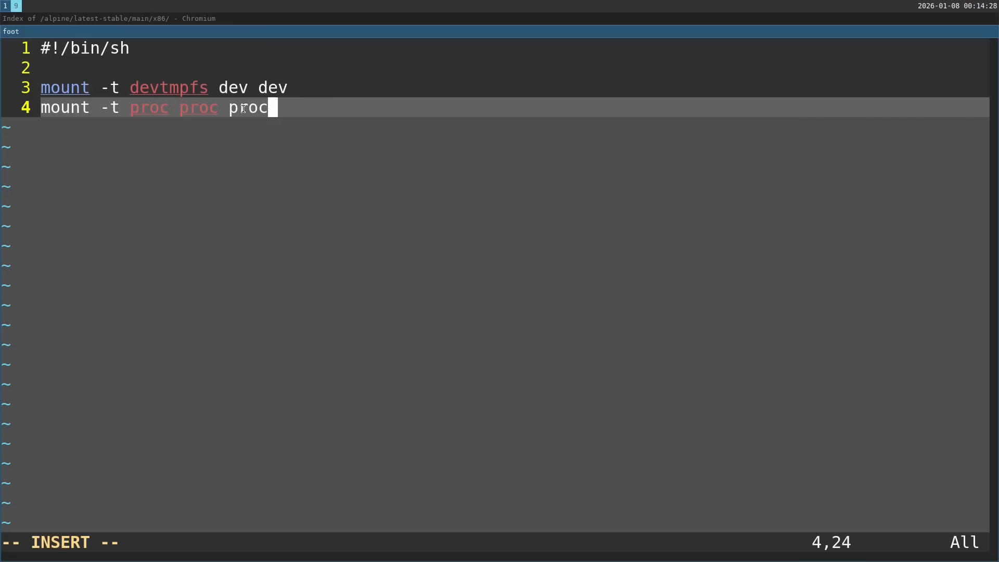
pyautogui.press('Enter')
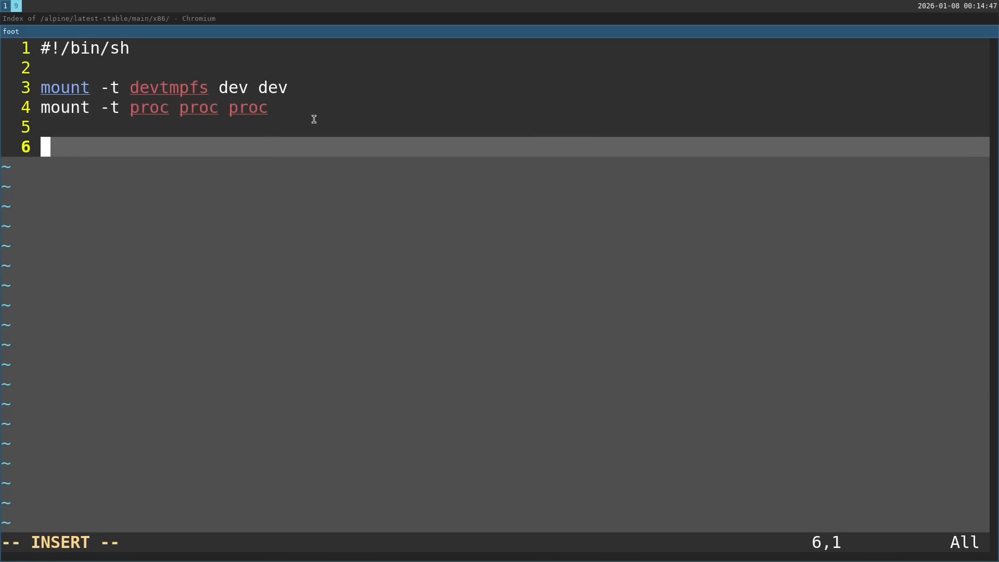
# Add 'amixer set Master 100% unmute' and a /bin/sh line, then stop inserting.
pyautogui.write('amixer')
pyautogui.click(500, 542)
pyautogui.write(':term')
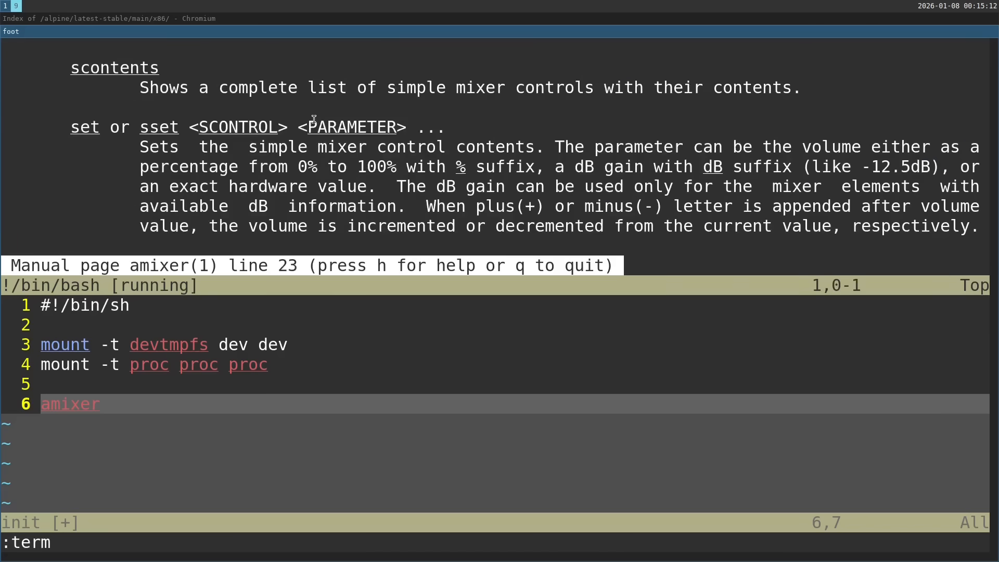
pyautogui.click(85, 127)
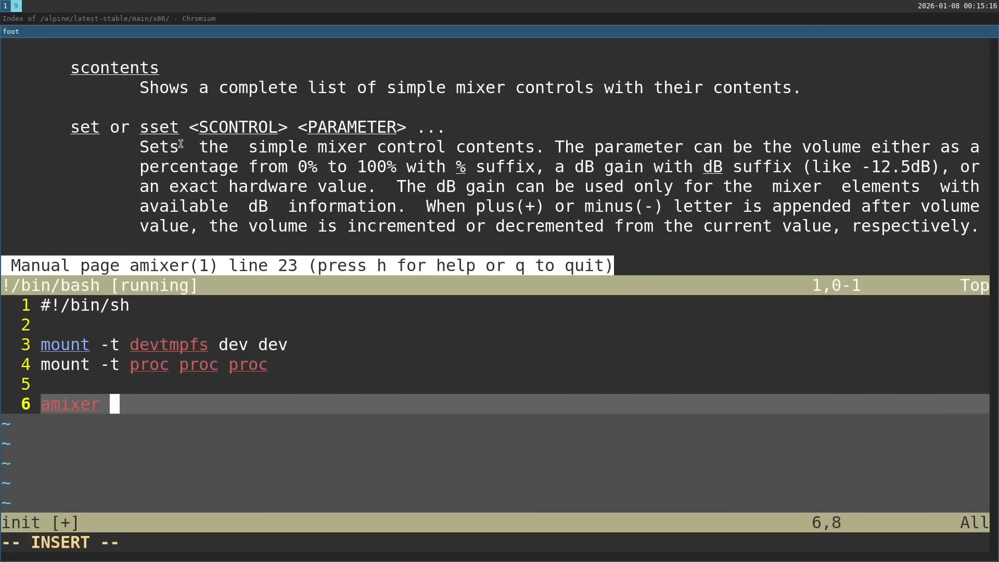
pyautogui.write('set Mast')
pyautogui.click(500, 542)
pyautogui.write(':t')
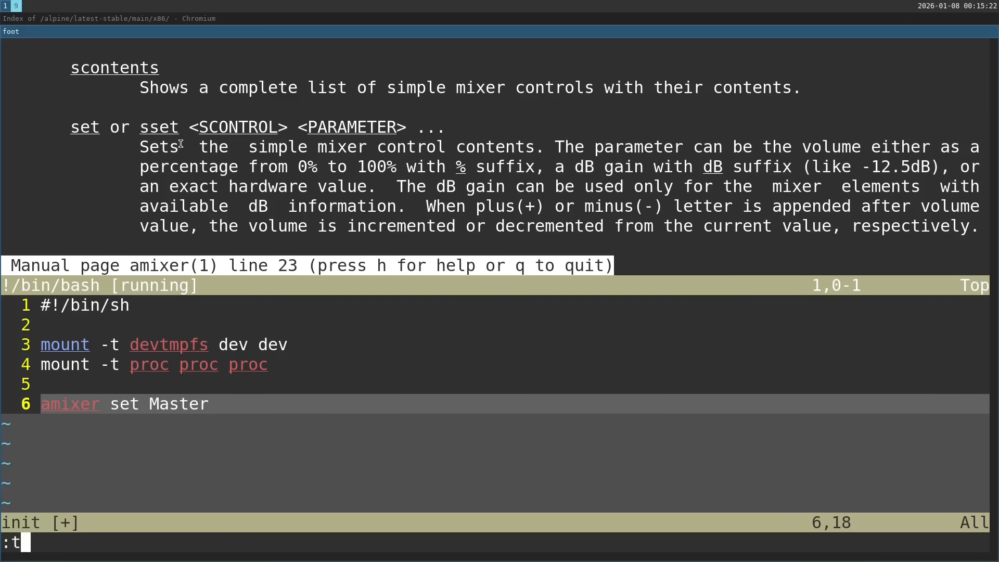
pyautogui.write('erm')
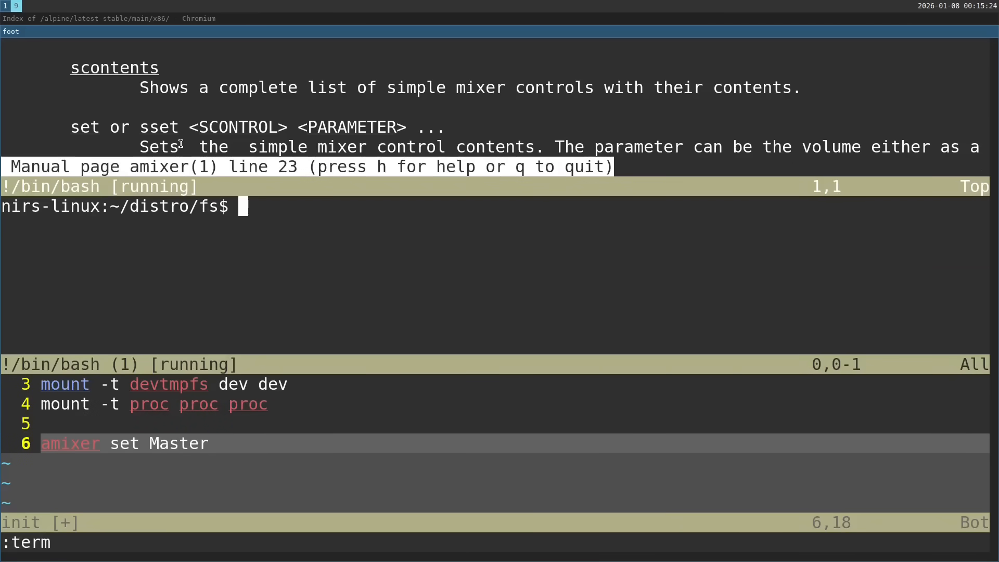
pyautogui.write('amixer |')
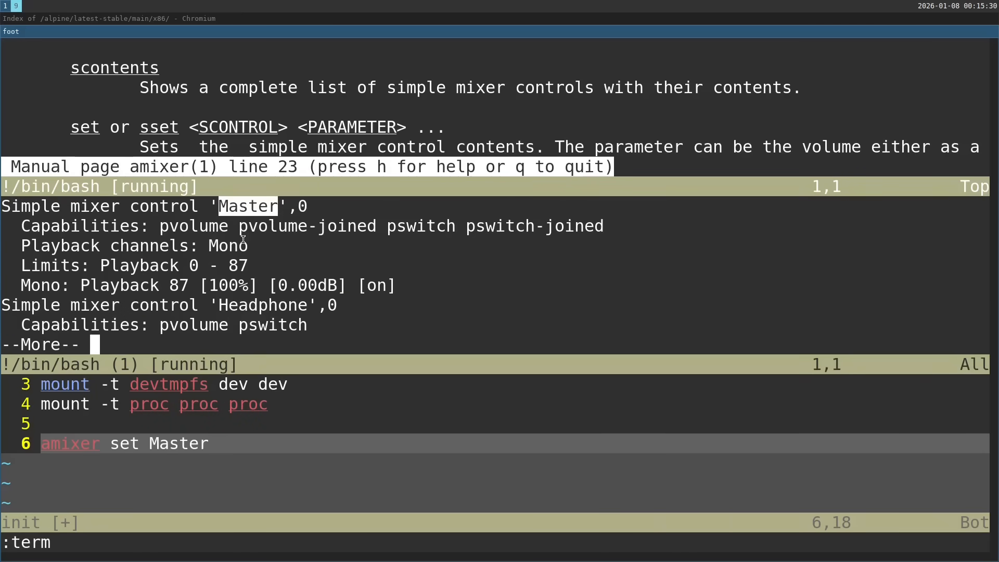
pyautogui.moveTo(219, 322)
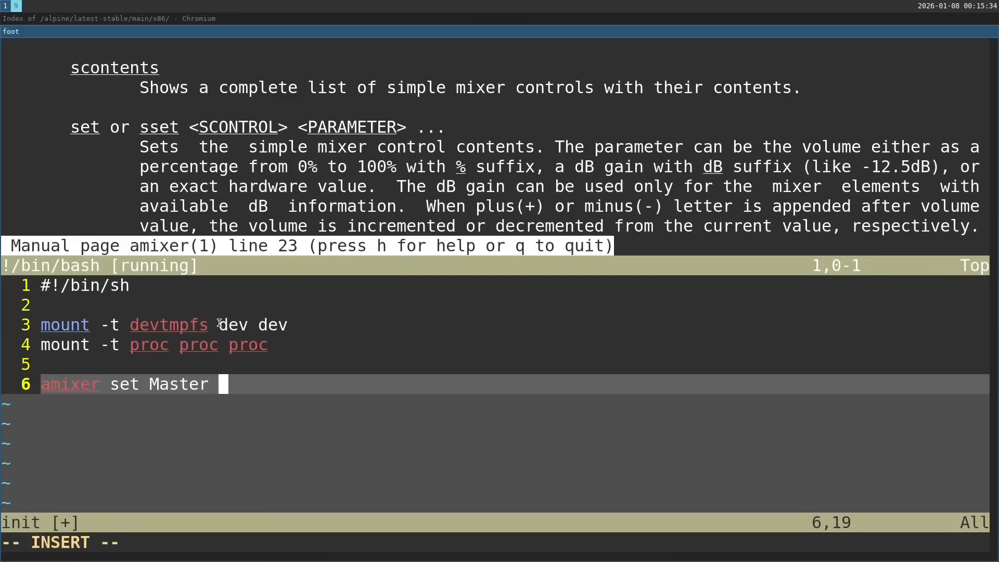
pyautogui.write('100% unmute')
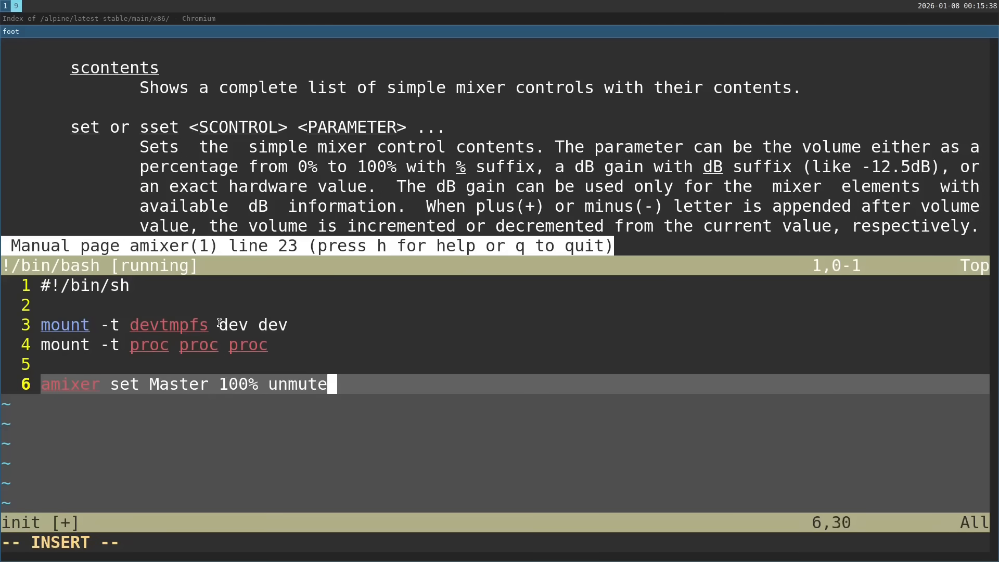
pyautogui.press('Return')
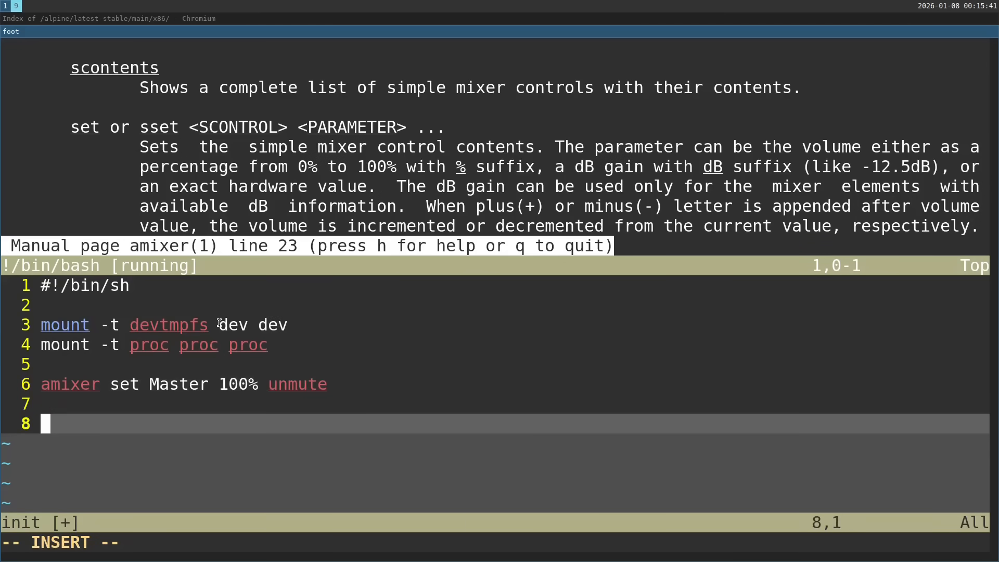
pyautogui.write('/bin')
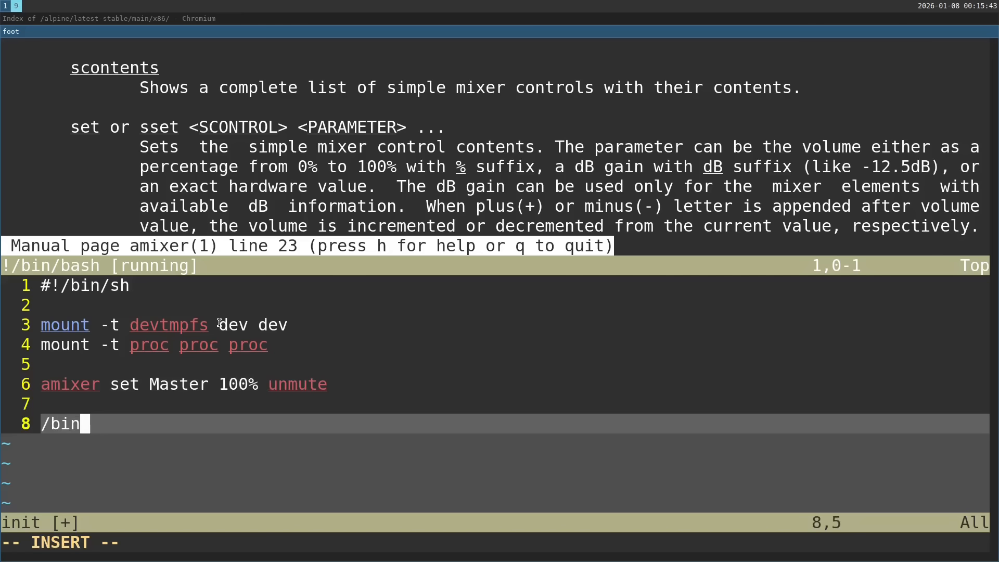
pyautogui.write('sh')
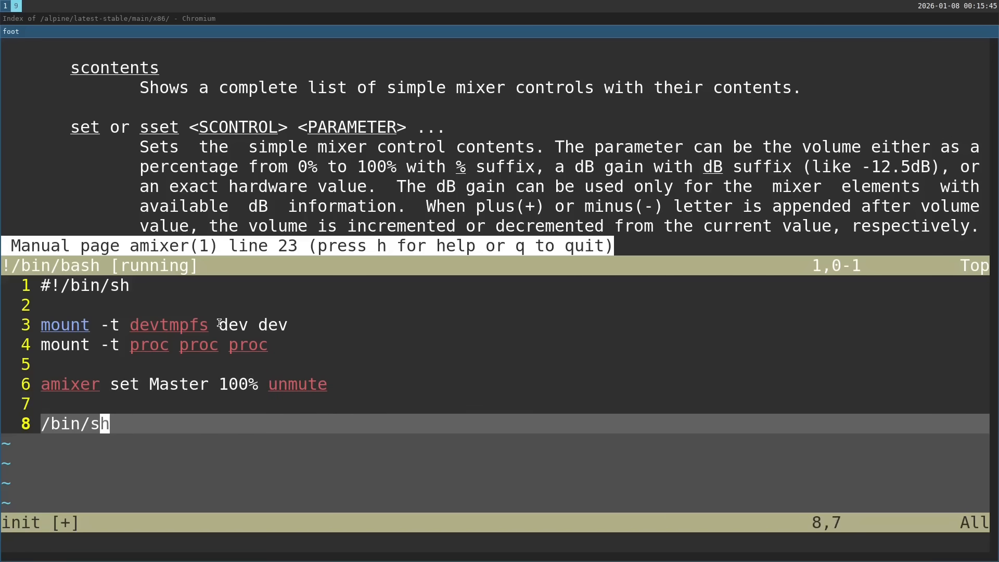
pyautogui.press('q')
pyautogui.write('chmod +')
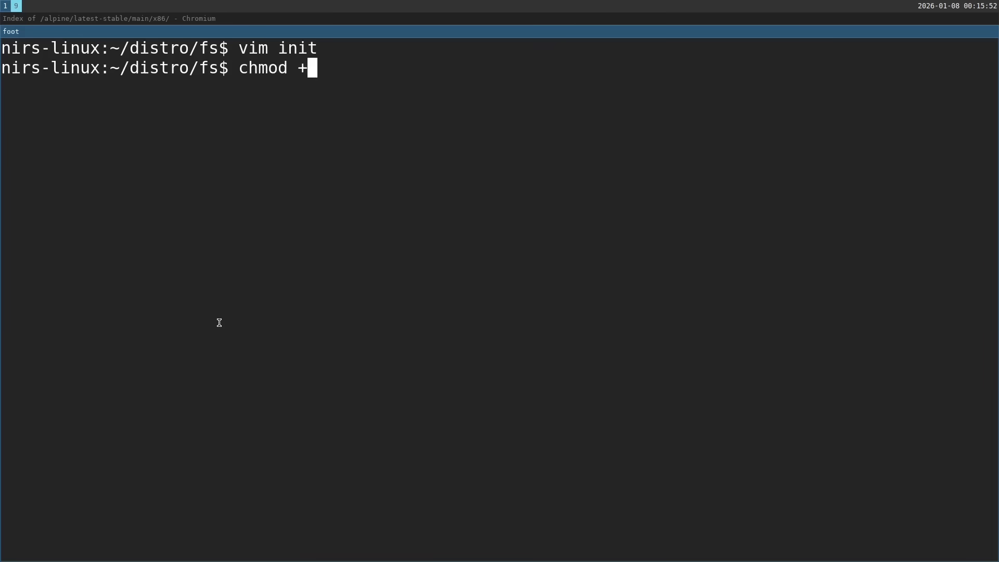
# Make init executable and list the fs directory contents.
pyautogui.write('x')
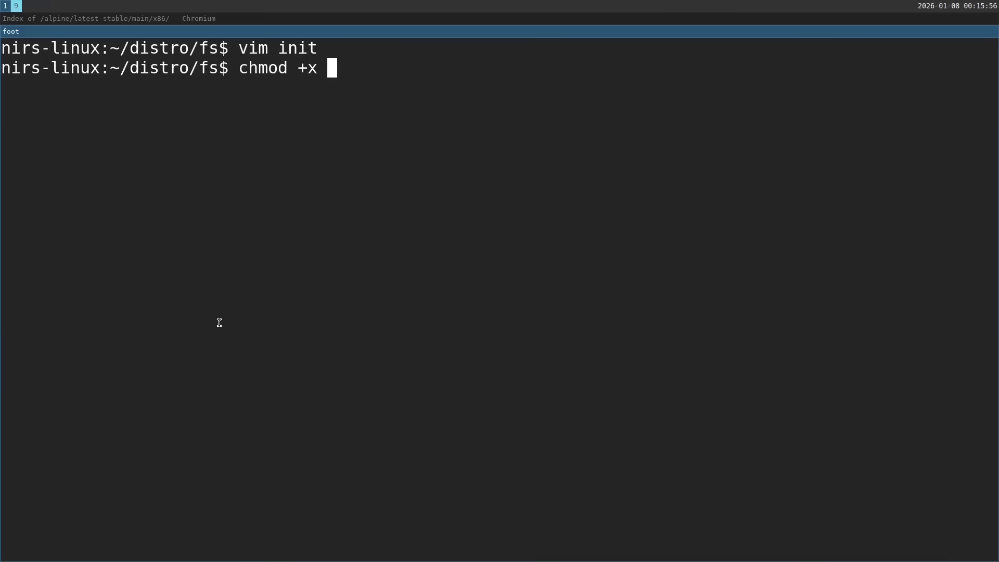
pyautogui.write('init')
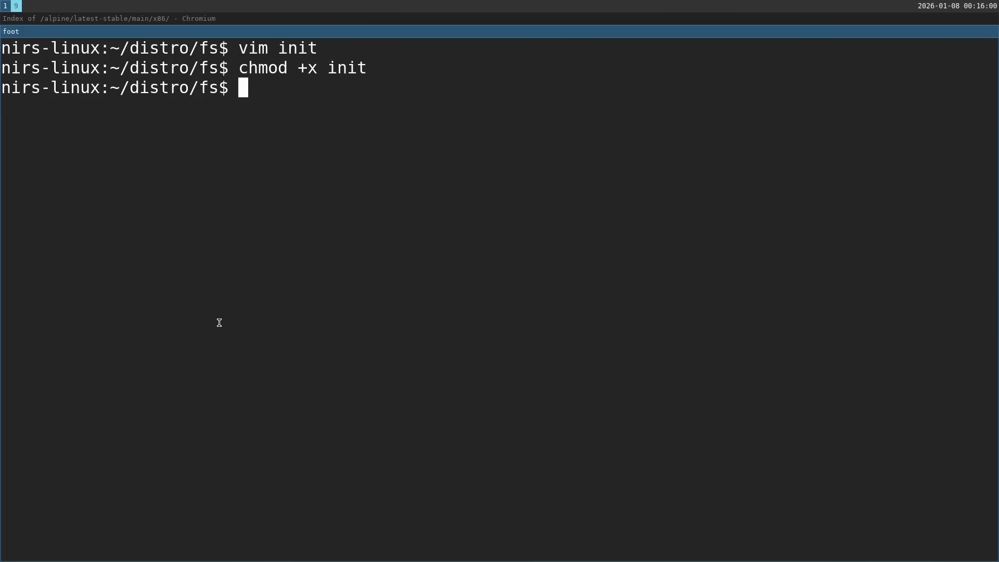
pyautogui.write('ls')
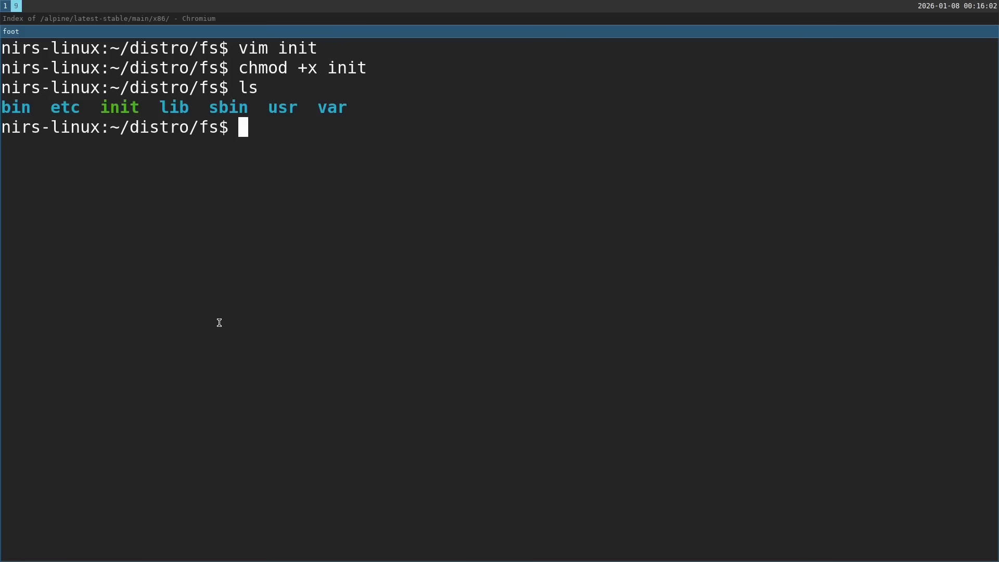
# Copy startup.wav and shutdown.wav from ~/music/piano into the fs directory.
pyautogui.write('cp')
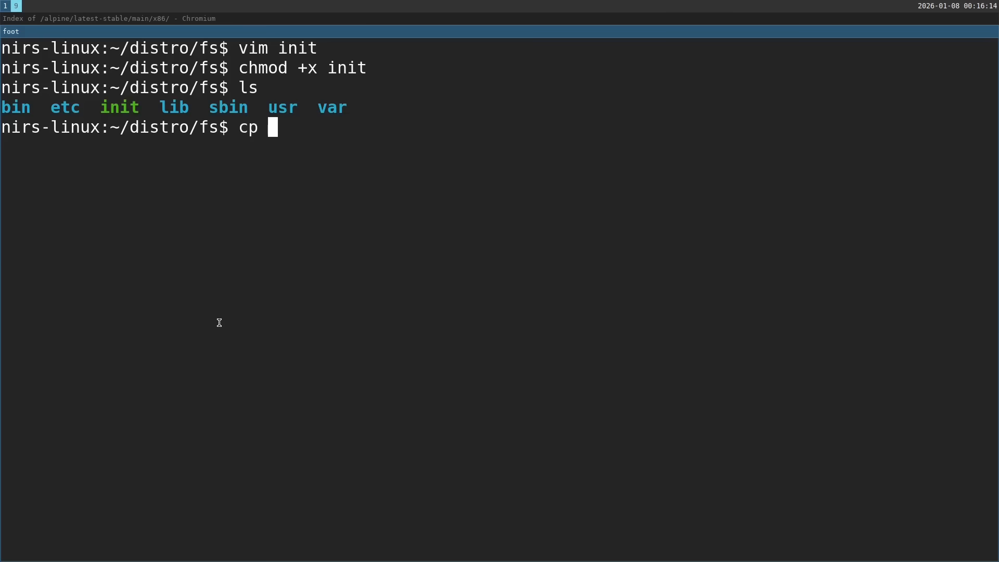
pyautogui.write('~/music/')
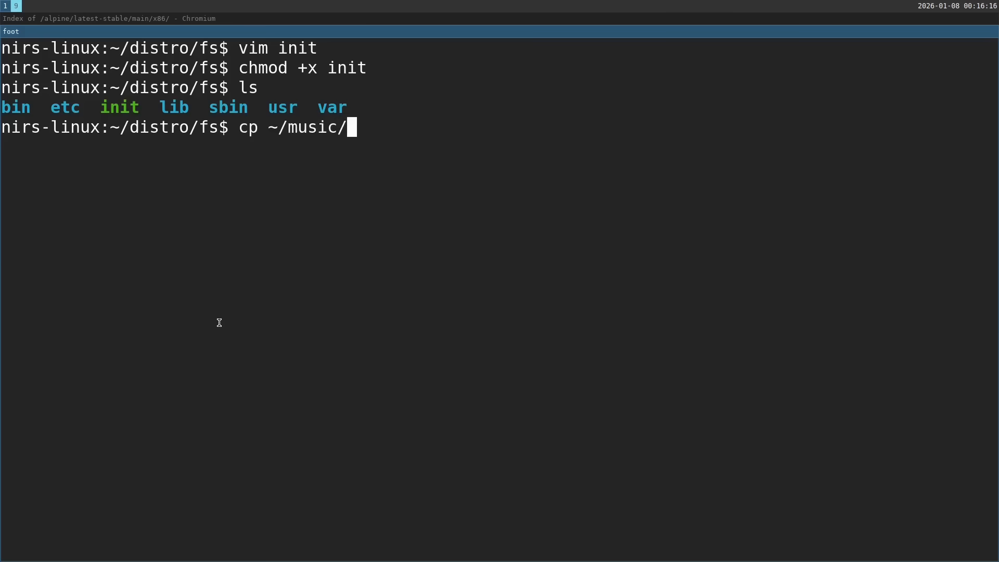
pyautogui.write('piano/startup.wav')
pyautogui.write(':e ')
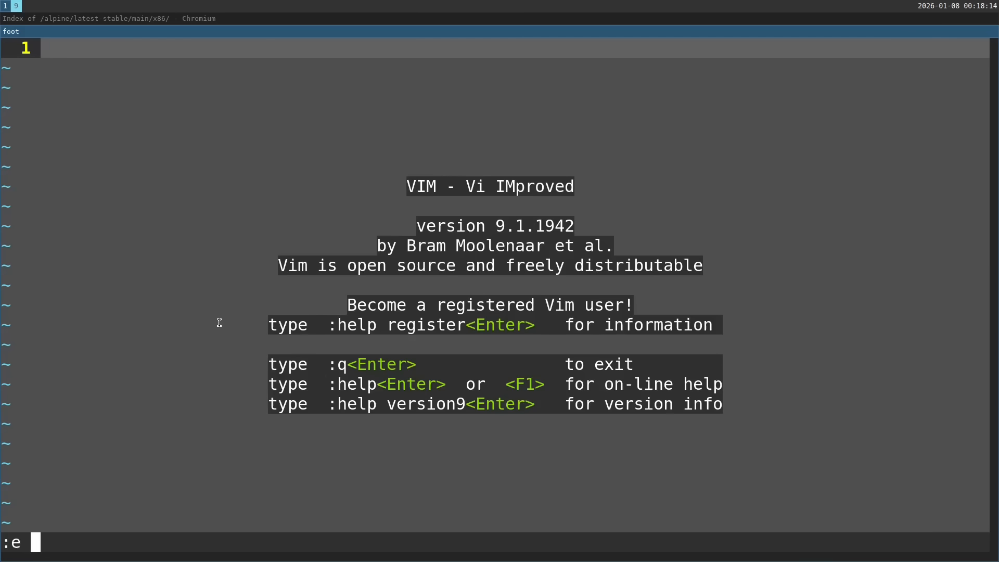
# Write etc/group with audio:x:18:root using /etc/group as reference, then view /etc/passwd.
pyautogui.write('etc/a')
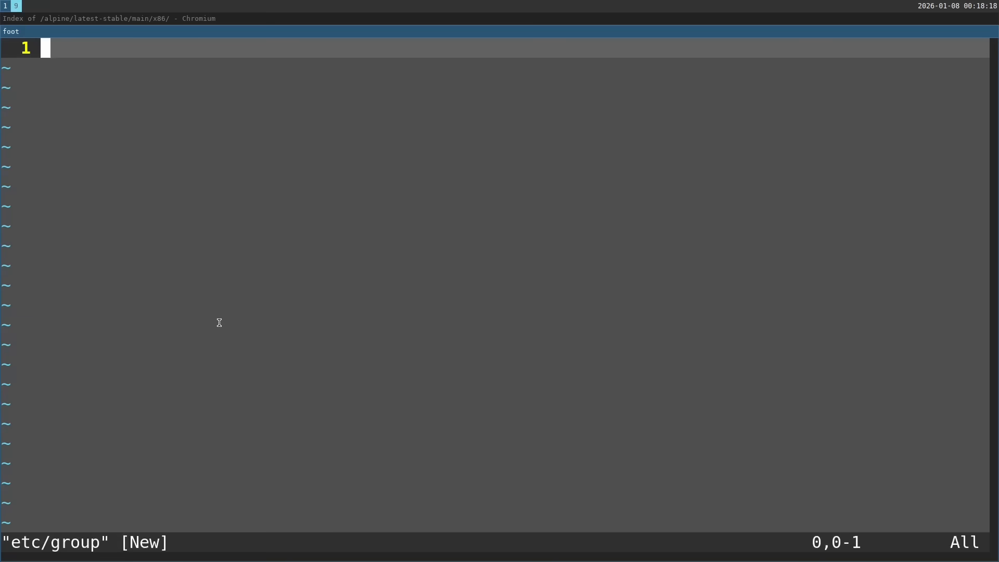
pyautogui.write(':new /et')
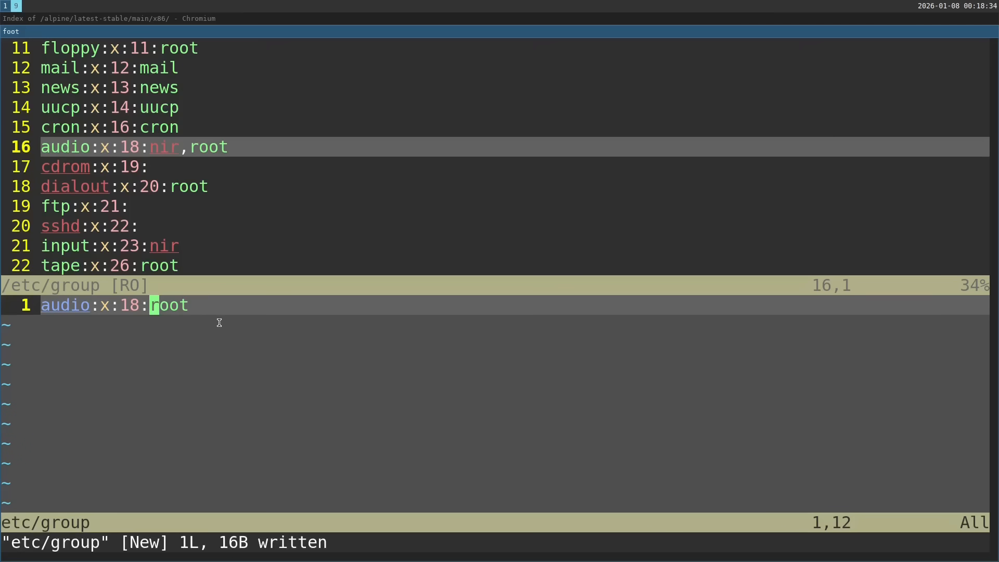
pyautogui.write(':e etc/')
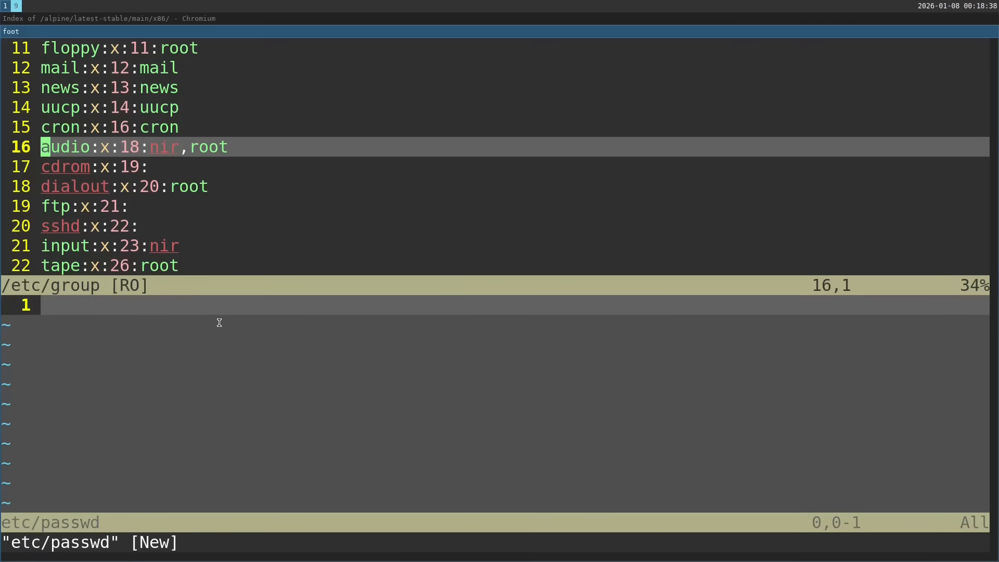
pyautogui.write(':e /etc/pas')
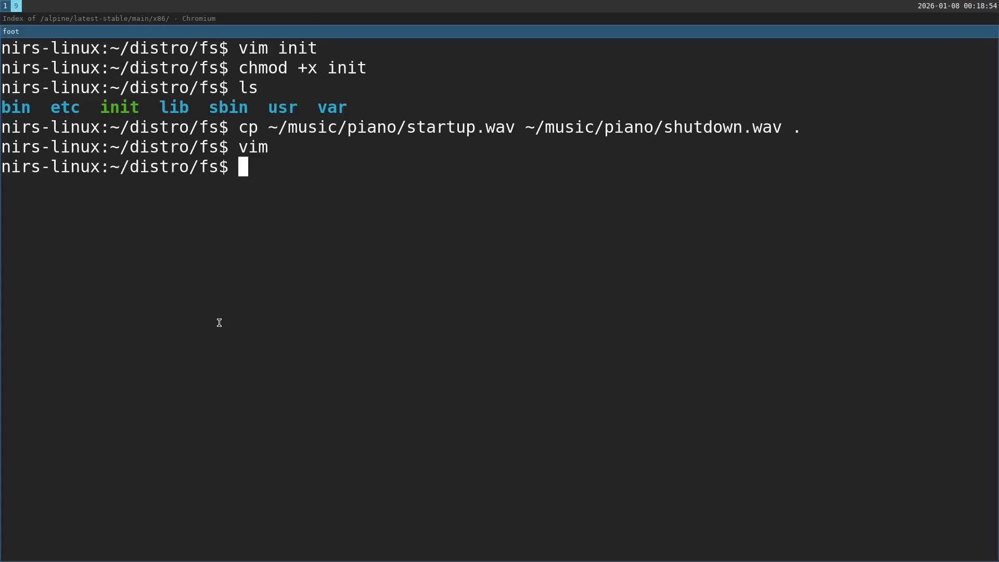
# Archive the fs tree into ../init.cpio with find | cpio -H newc, then cd ../linux.
pyautogui.write('find')
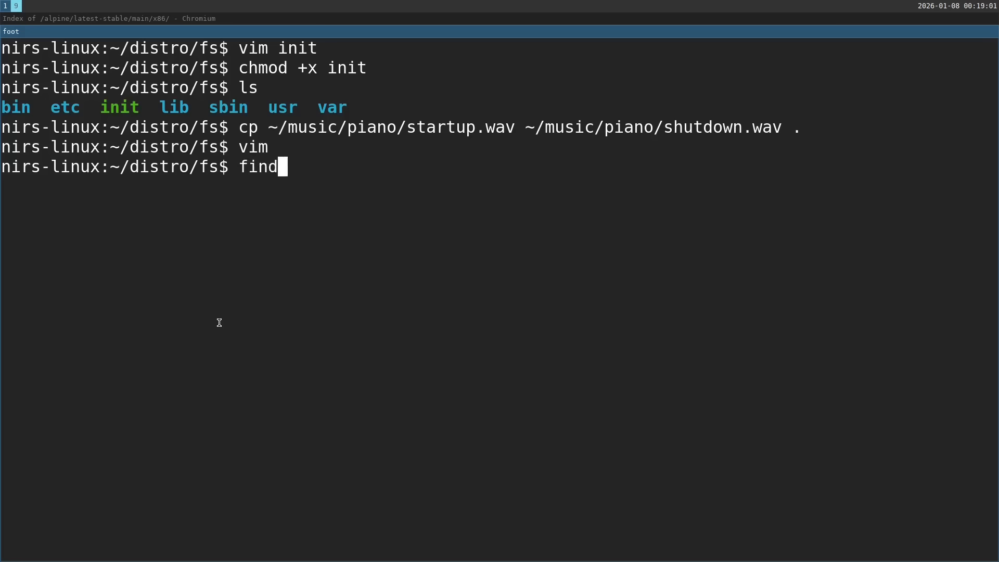
pyautogui.write('| cp')
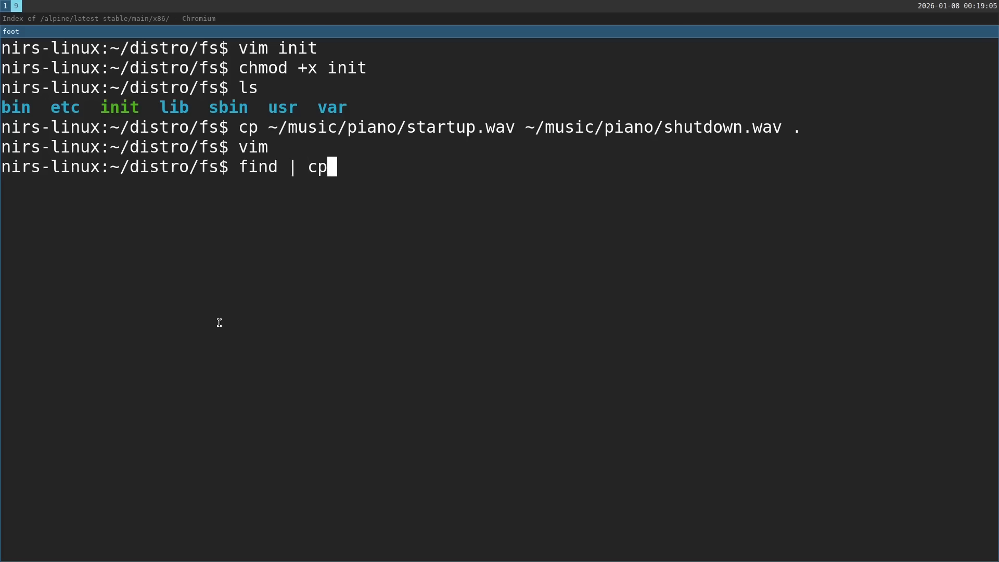
pyautogui.write('io')
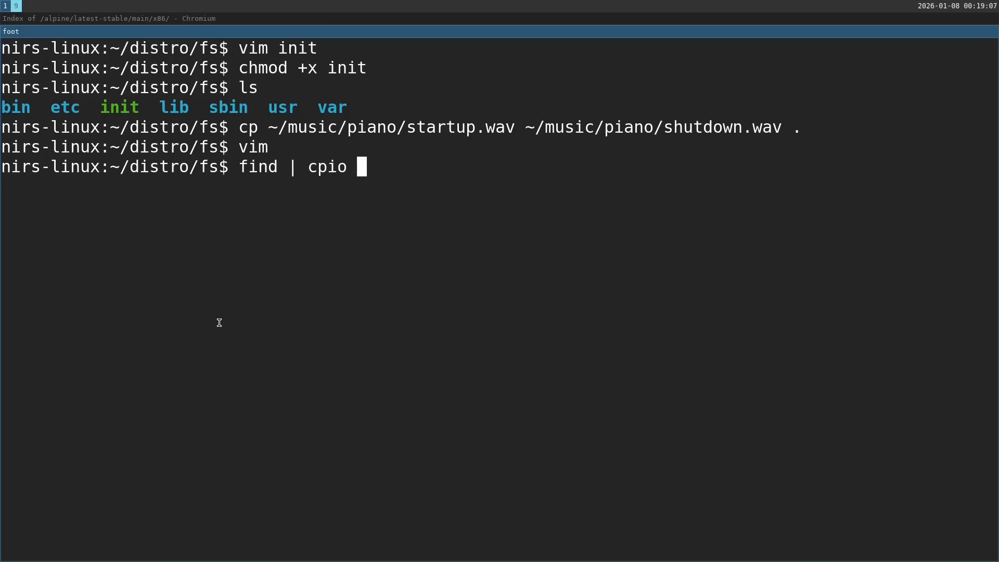
pyautogui.write('-H newc')
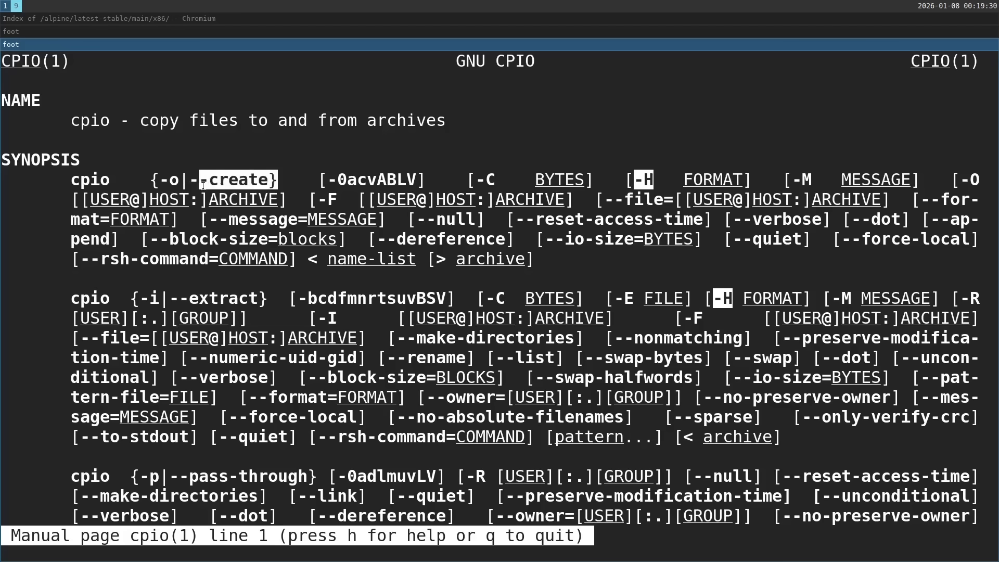
pyautogui.press('q')
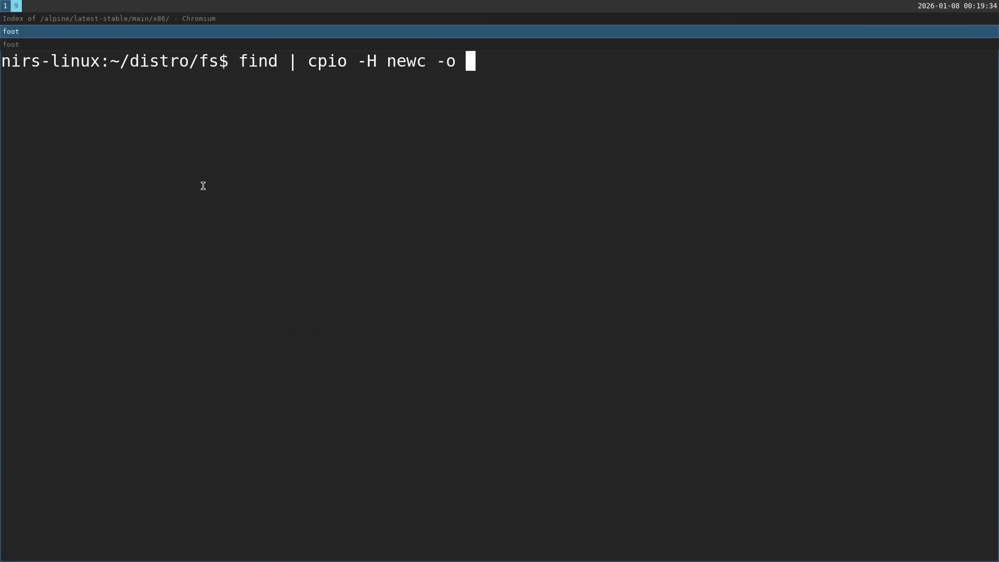
pyautogui.write('> ../')
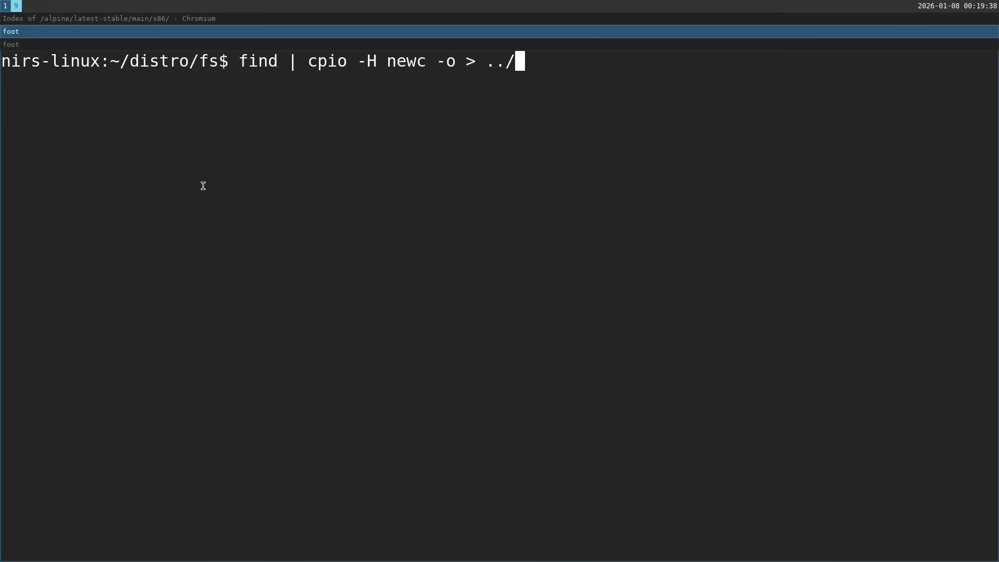
pyautogui.write('init.cpio')
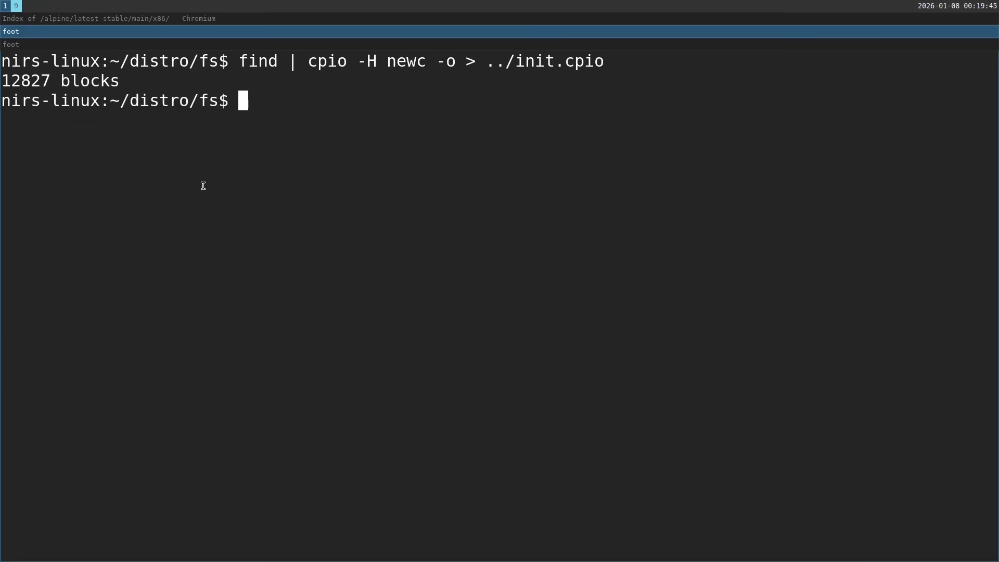
pyautogui.write('cd ../linux/')
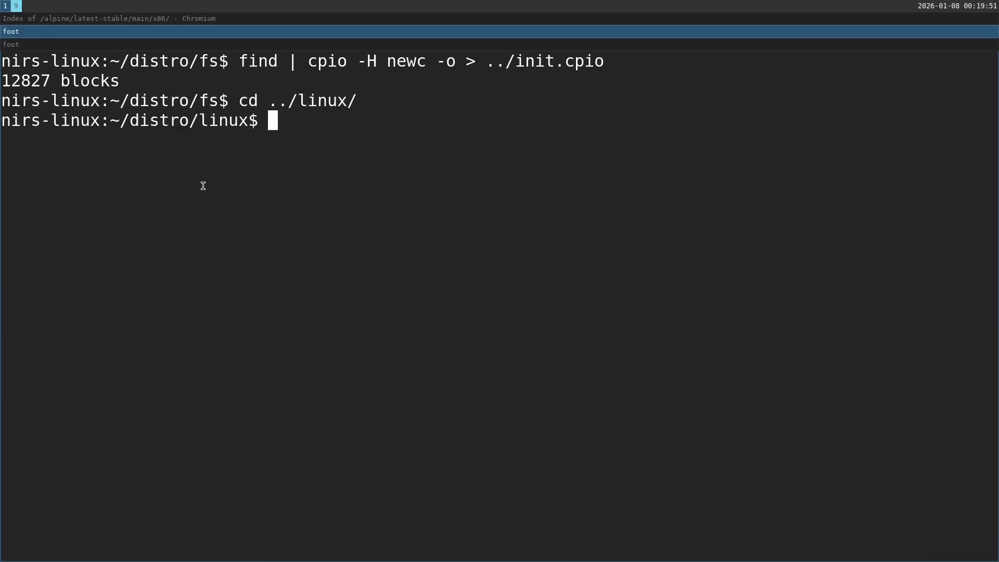
# Run QEMU with bzImage and ../init.cpio using -audio help to list audio drivers.
pyautogui.write('qemu-')
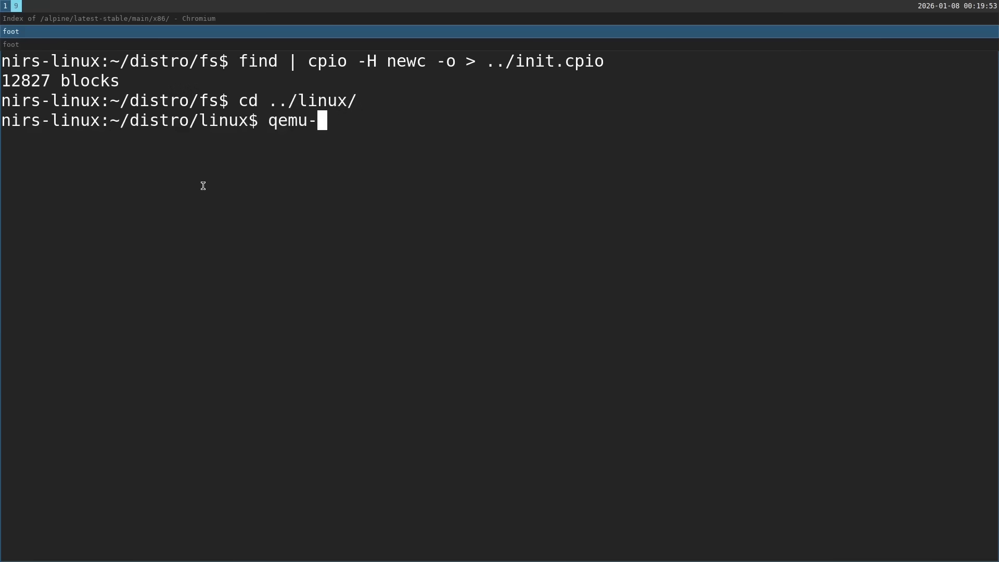
pyautogui.write('system-x8')
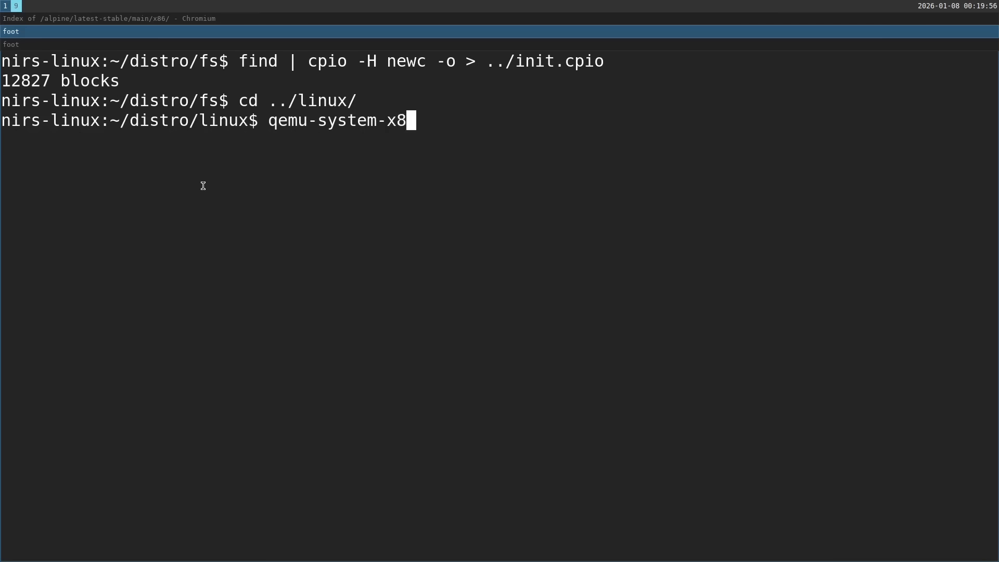
pyautogui.write('6_64 -kernel arch')
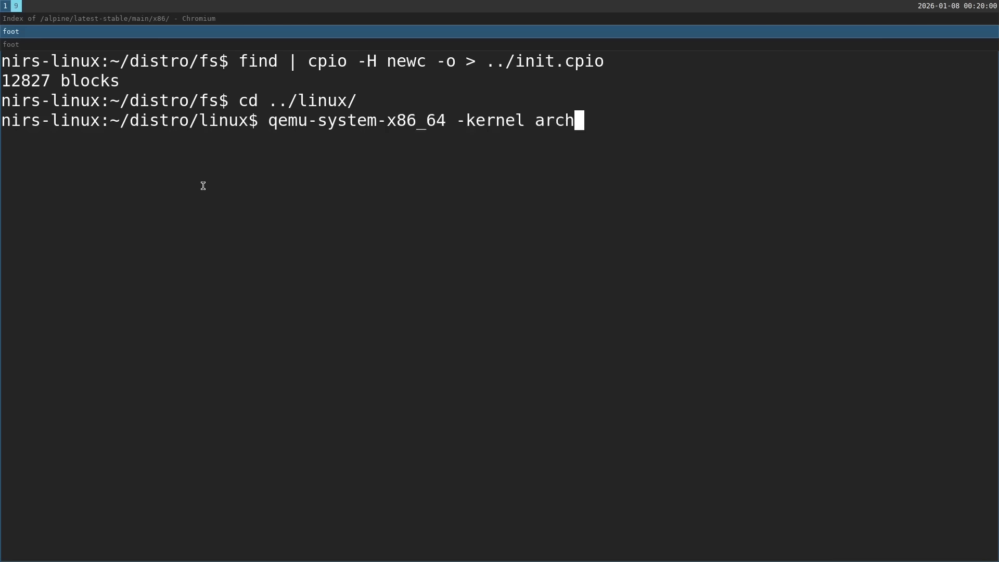
pyautogui.write('/x86/boot/bzImage')
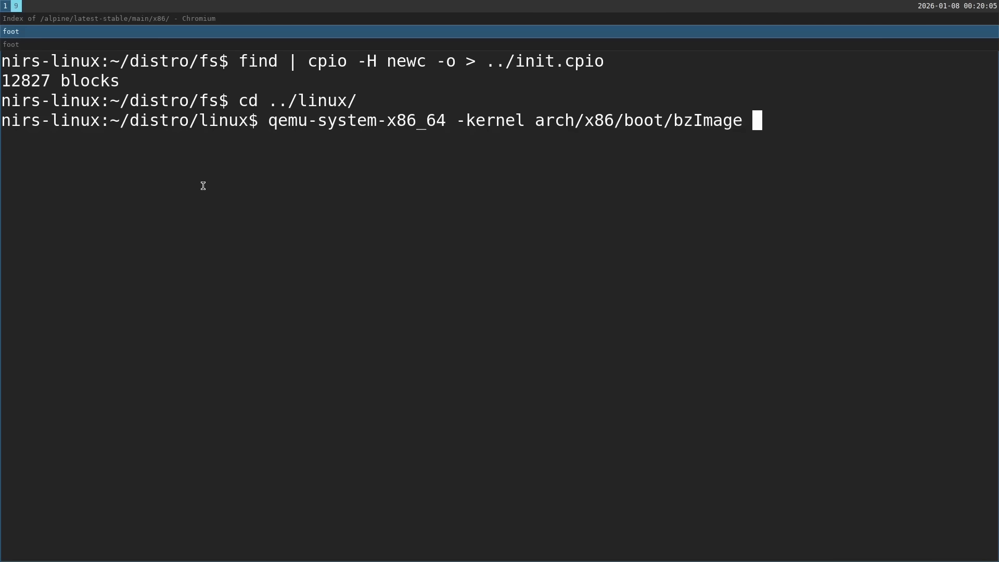
pyautogui.write('-')
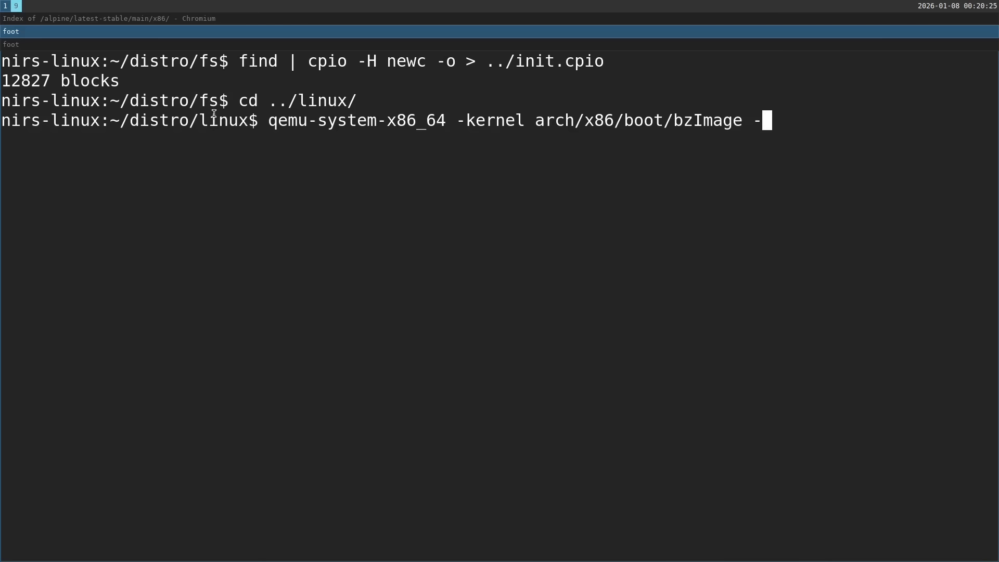
pyautogui.write('initrd ../init.cpio')
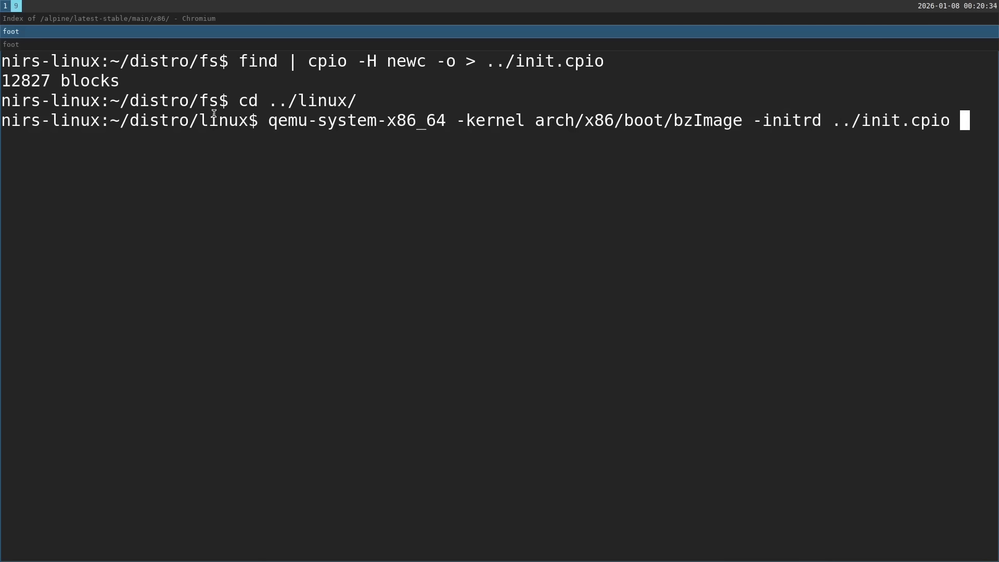
pyautogui.write('-audio he')
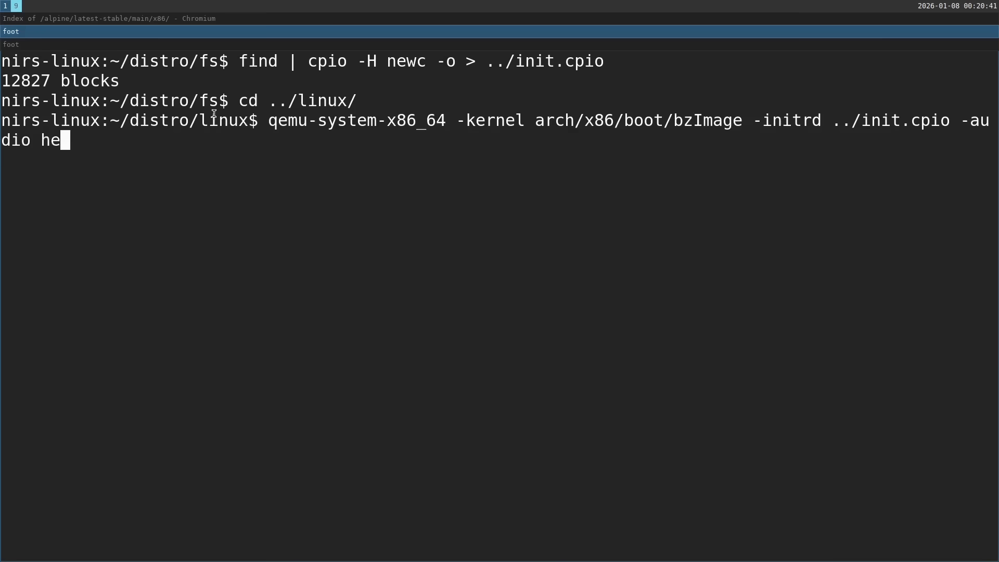
pyautogui.write('lp')
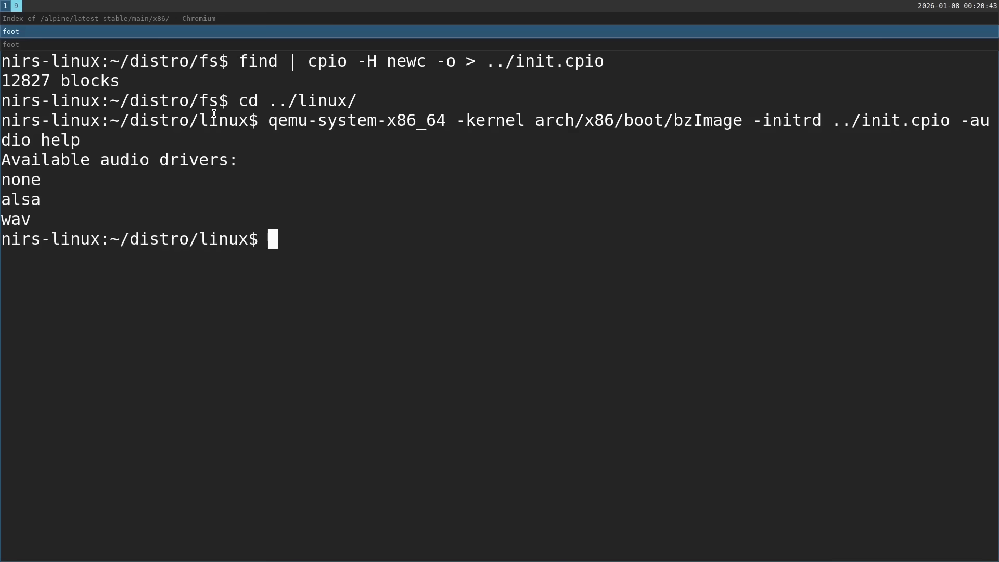
# List ALSA sound card models with model=help, then boot the kernel using hda.
pyautogui.write('qemu-system-x86_64 -kernel arch/x86/boot/bzImage -initrd ../init.cpio -audio')
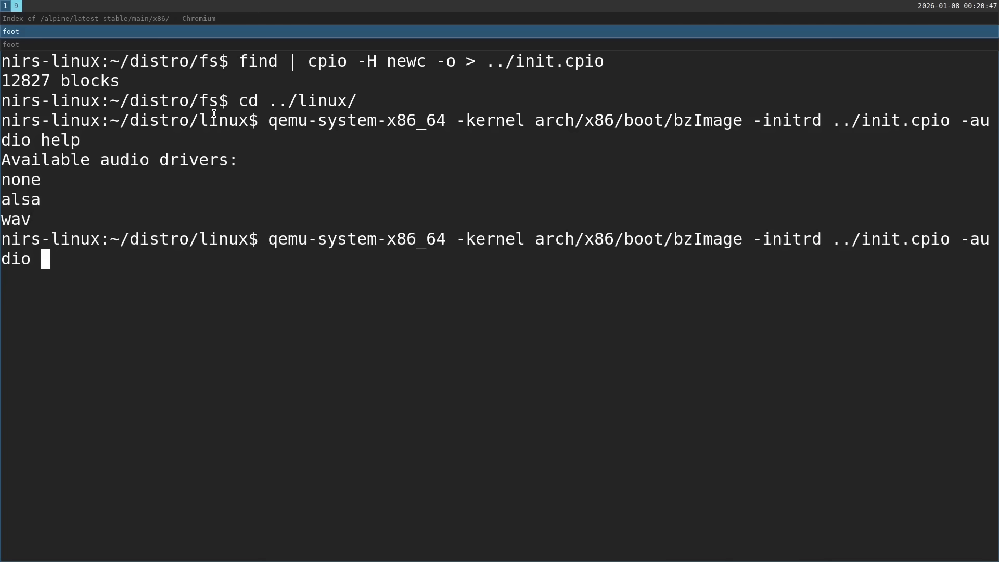
pyautogui.write('alsa,')
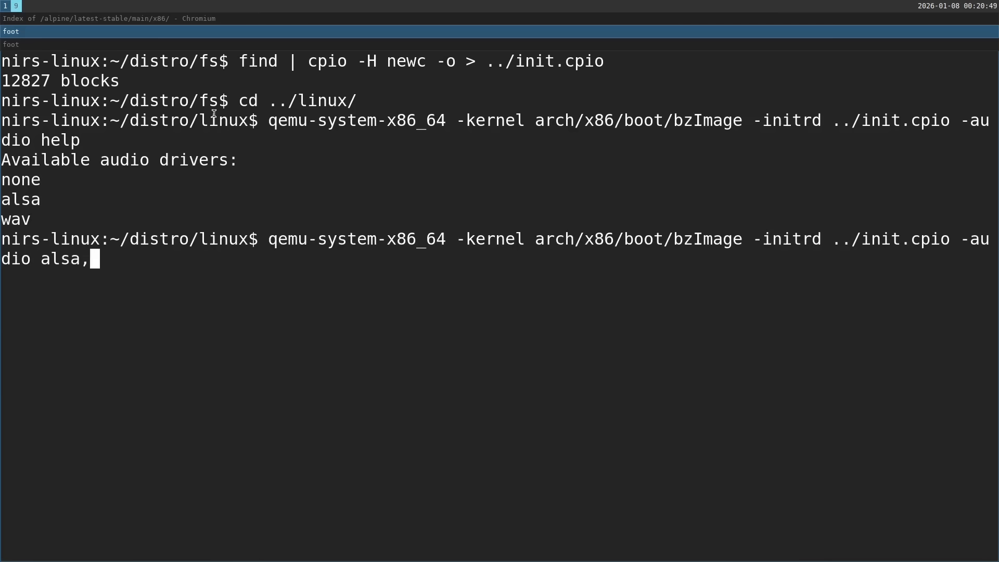
pyautogui.write('model')
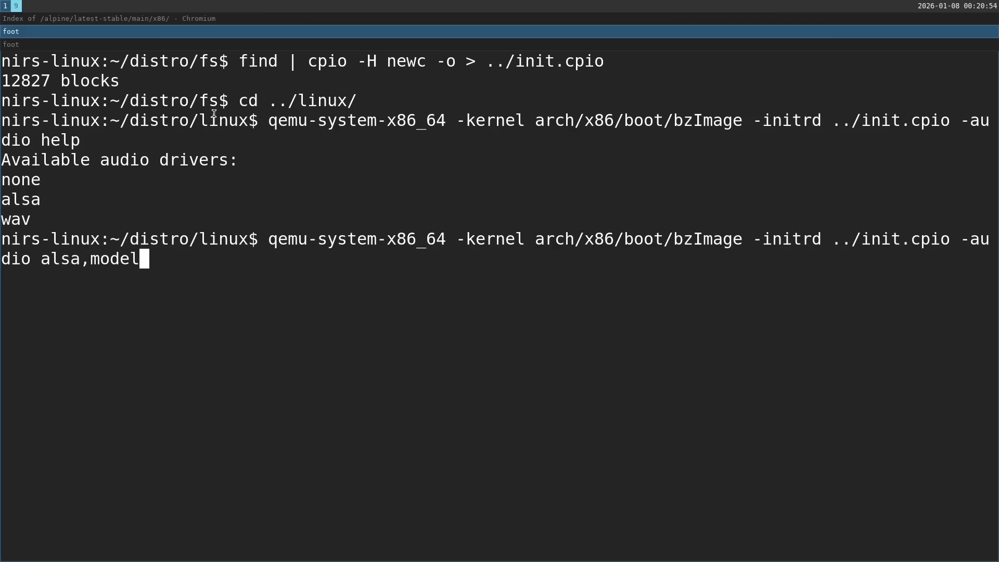
pyautogui.write('=')
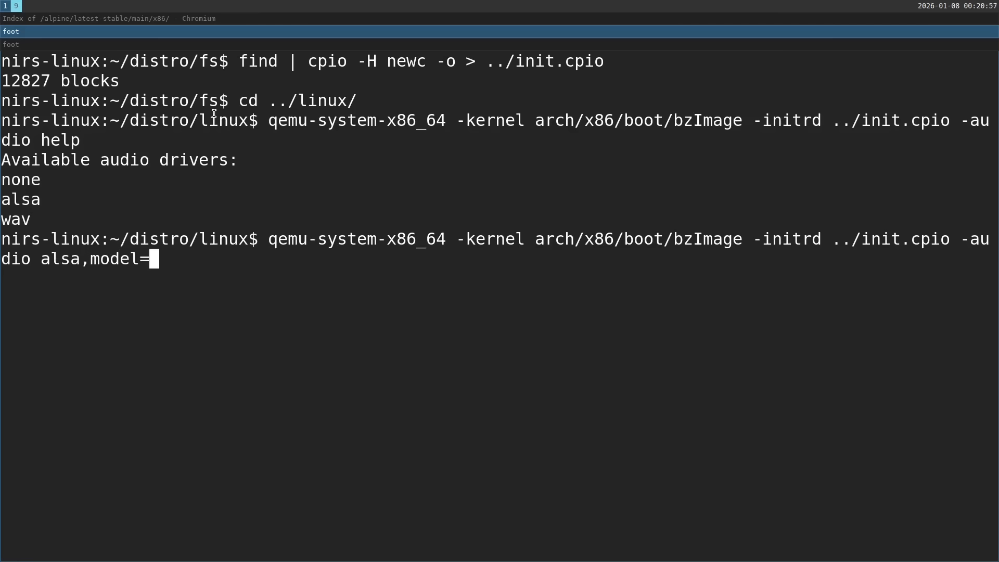
pyautogui.write('help')
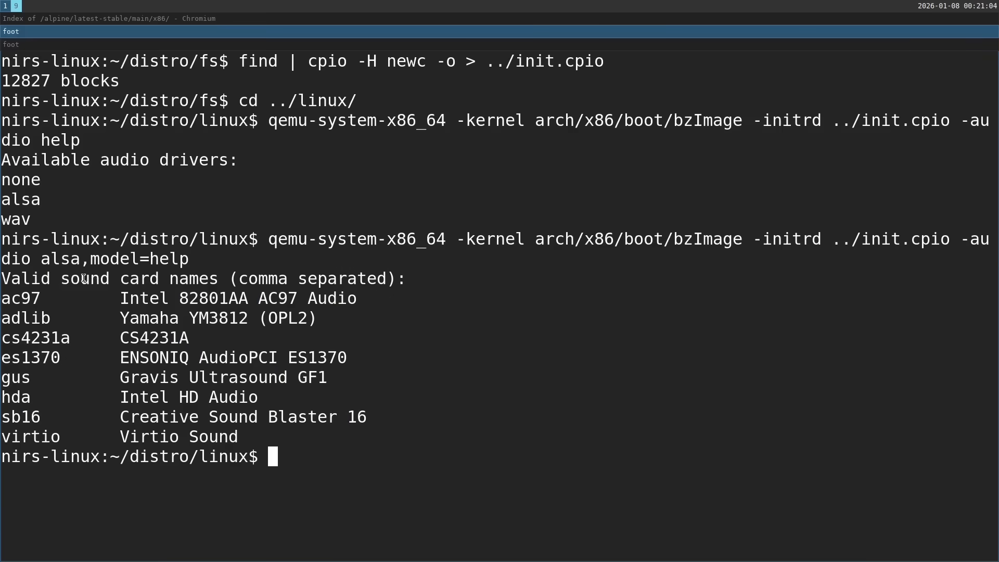
pyautogui.doubleClick(15, 397)
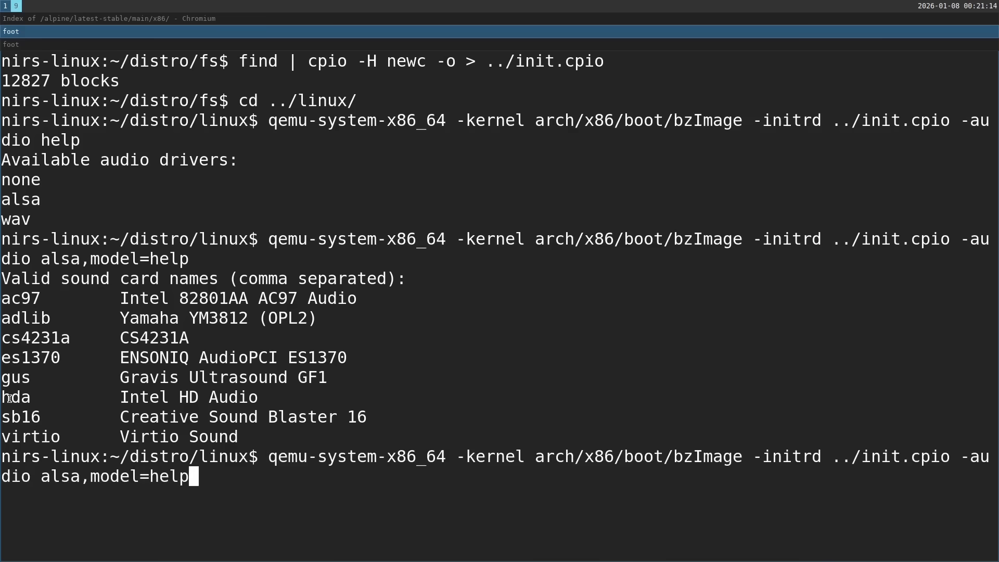
pyautogui.press('BackSpace')
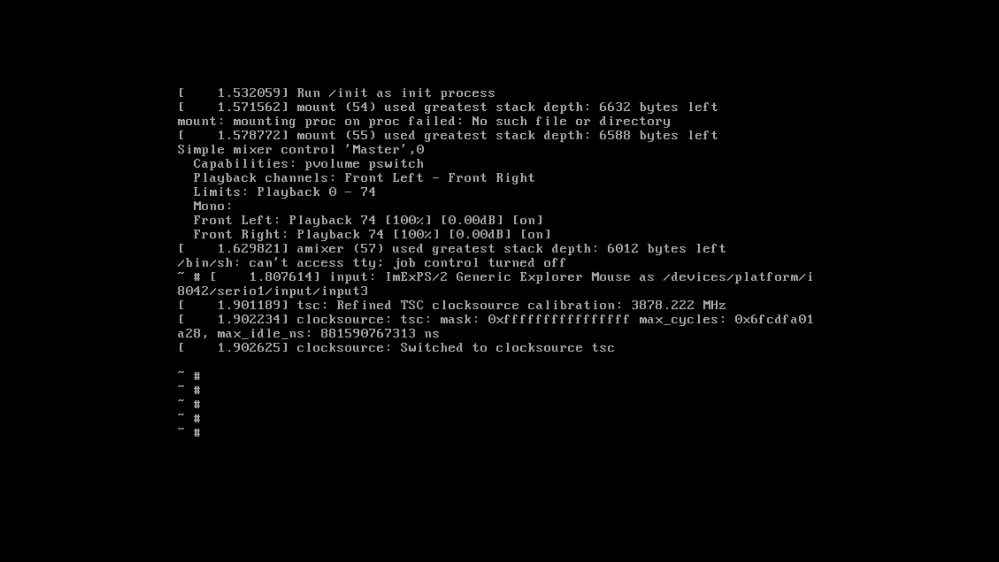
# Play pink noise with speaker-test in the guest, then reset the QEMU machine.
pyautogui.write('speaker-test[   16.865554] random: crng init done')
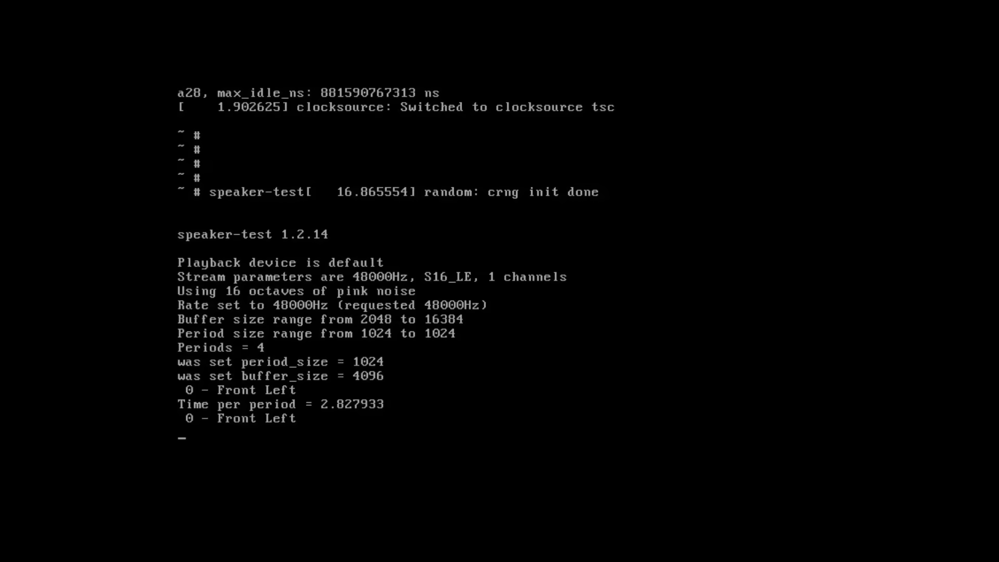
pyautogui.click(20, 70)
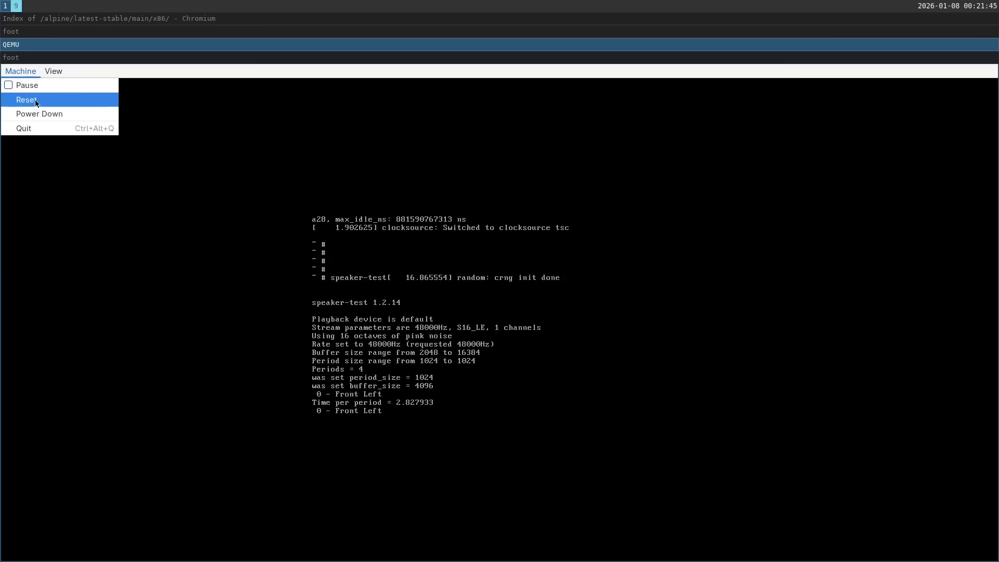
pyautogui.click(26, 99)
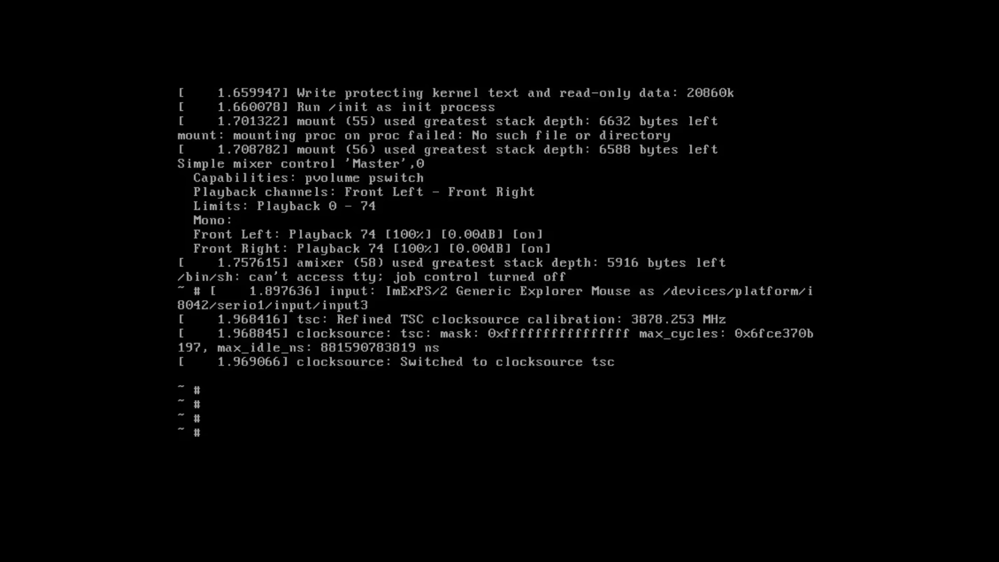
# List the guest root directory and queue aplay startup.wav.
pyautogui.write('ls')
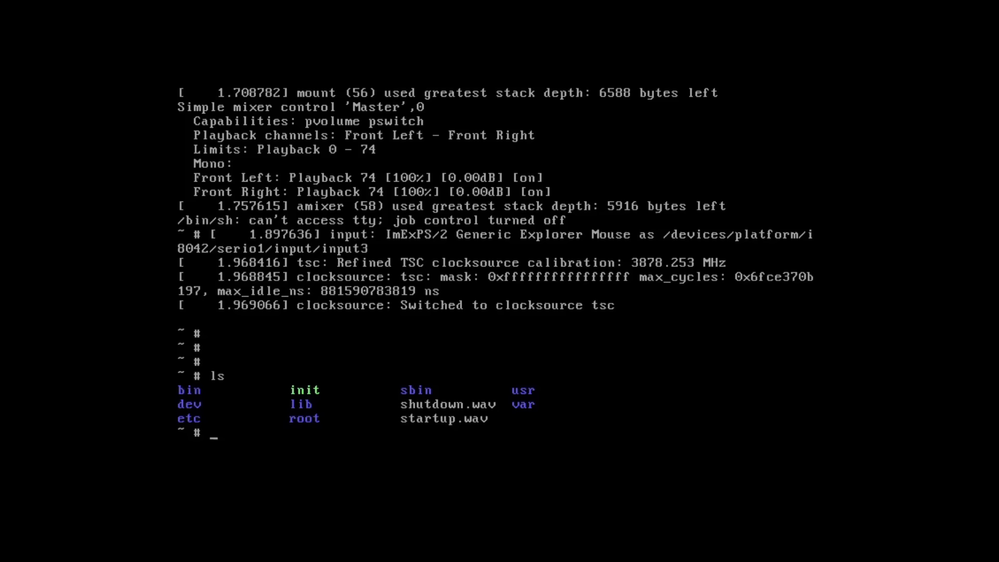
pyautogui.write('apla')
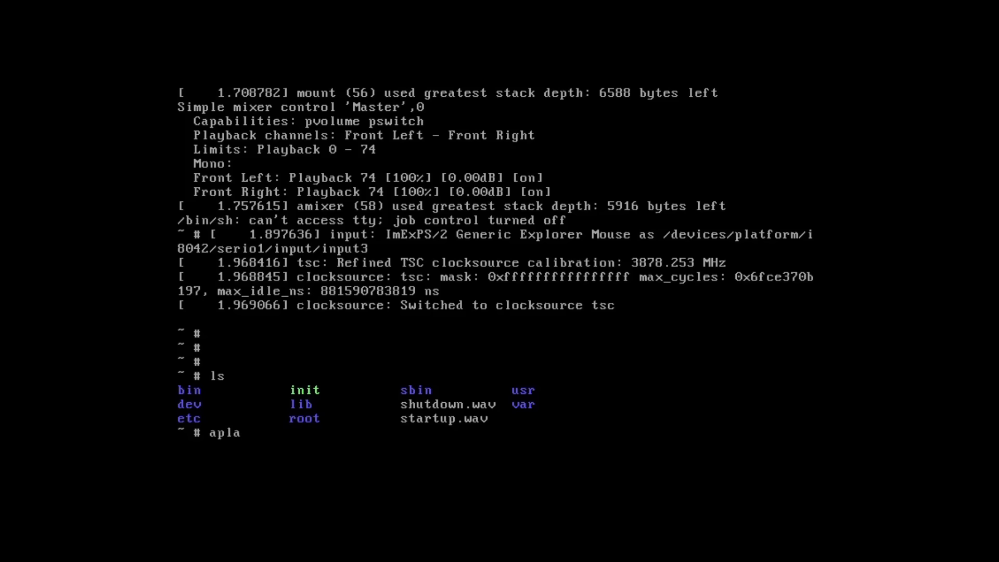
pyautogui.write('y')
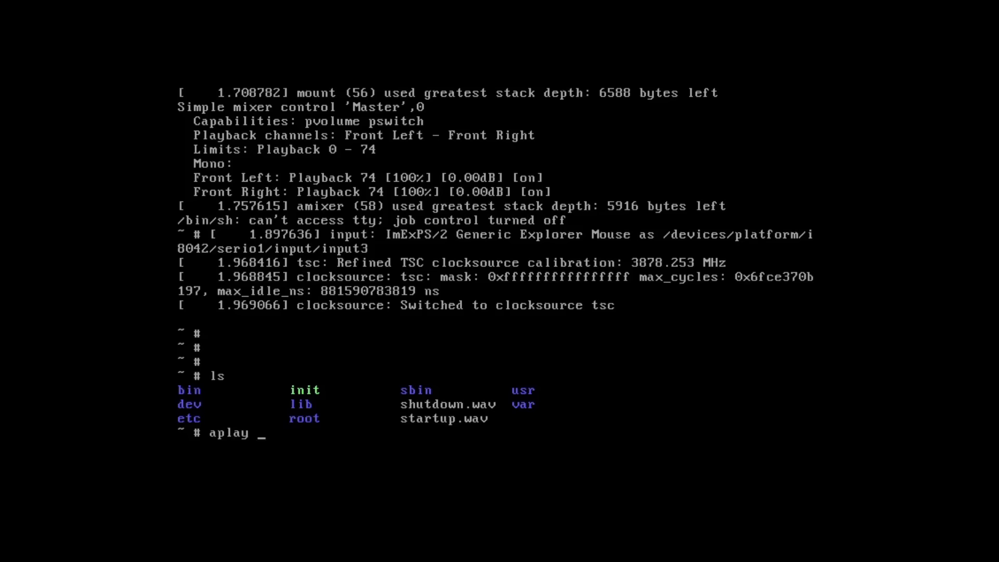
pyautogui.write('startup.wav')
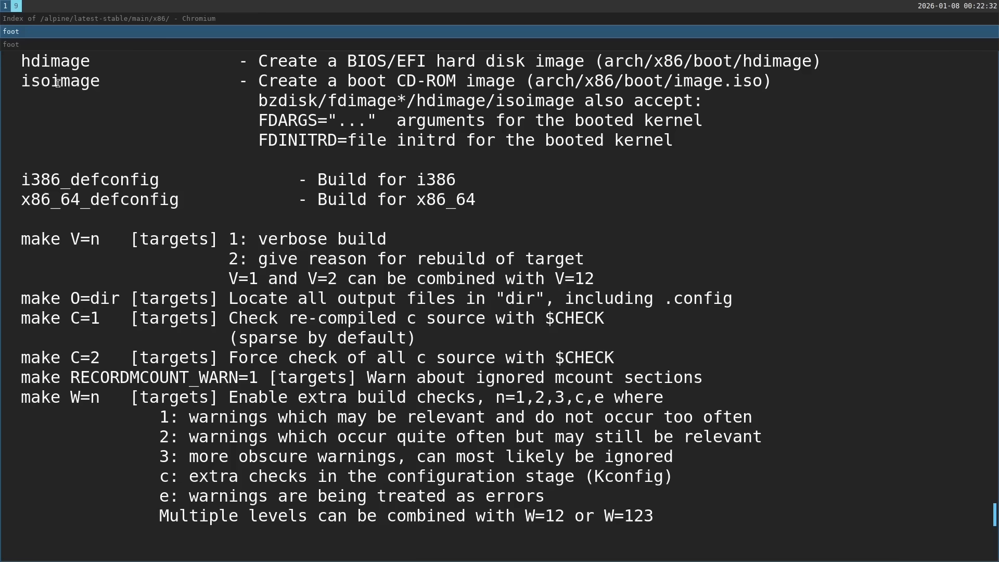
# Compose make isoimage FDARGS="initrd=/init.cpio" FDINITRD=~/distro/init.cpio after checking the isoimage target.
pyautogui.doubleClick(60, 80)
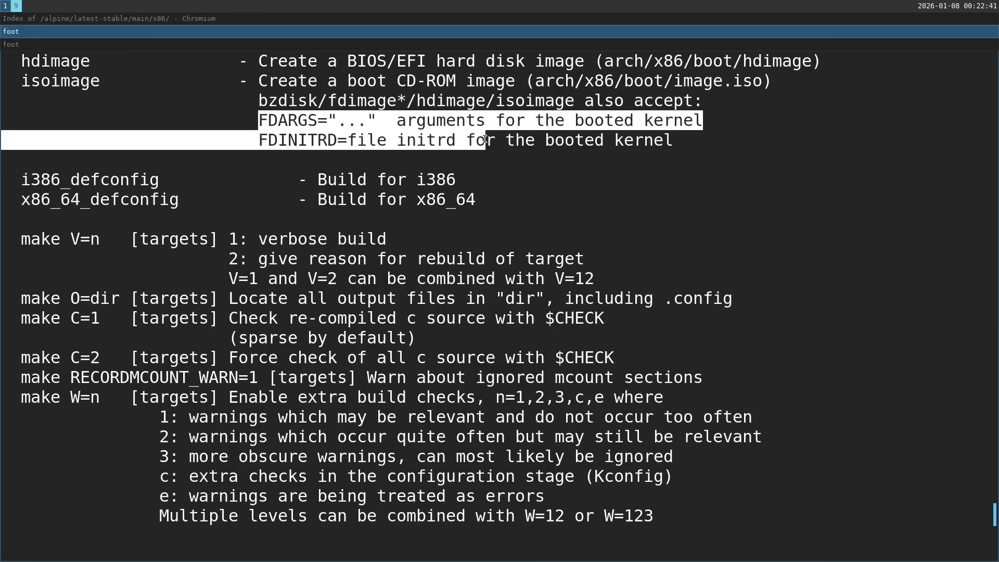
pyautogui.scroll(-3)
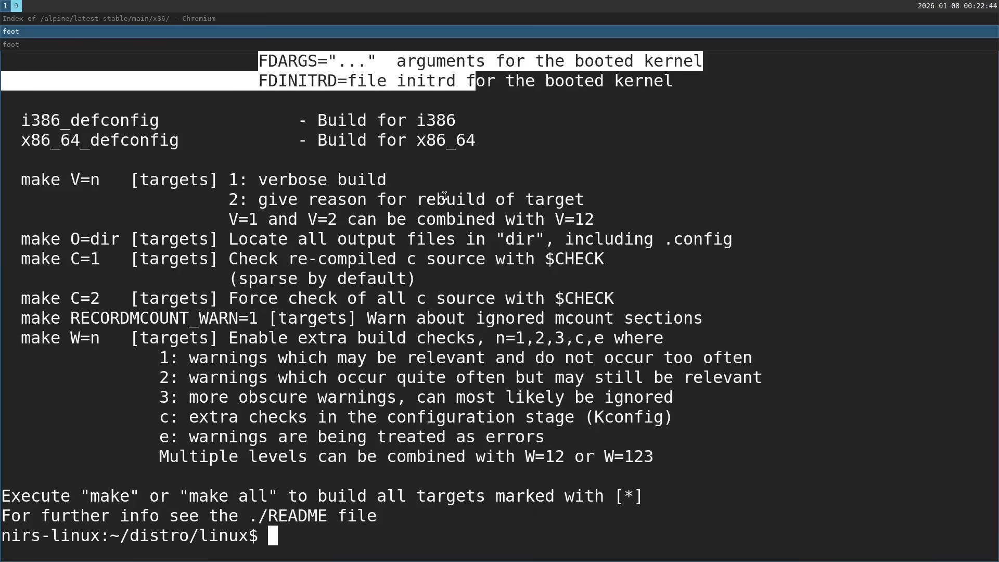
pyautogui.write('make isoimage FDA')
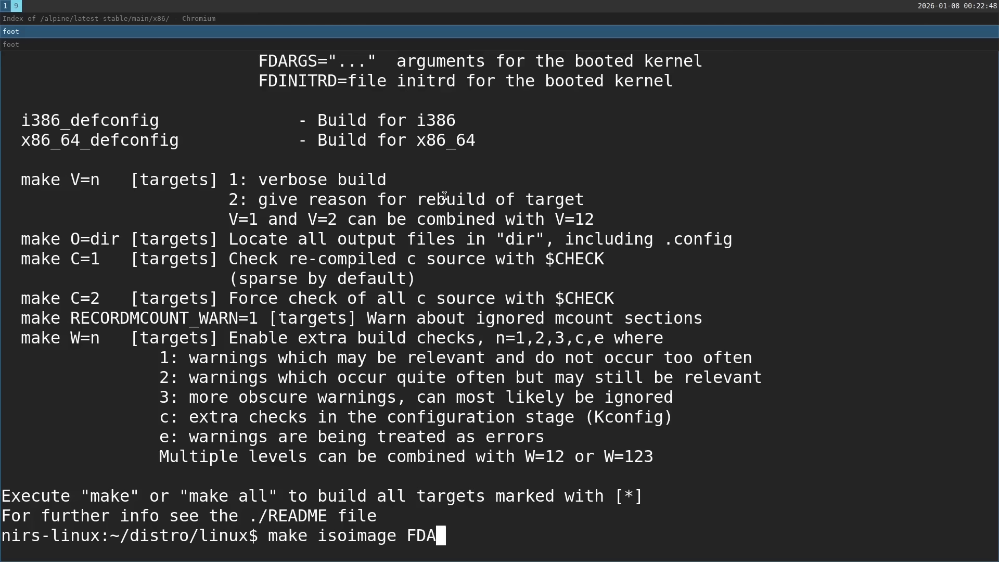
pyautogui.write('RGS=')
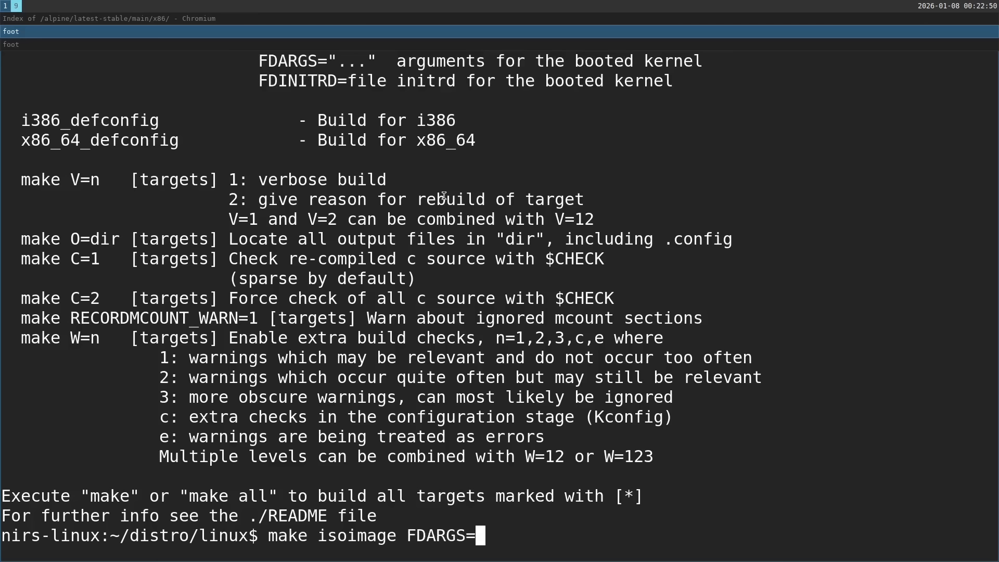
pyautogui.write('"in')
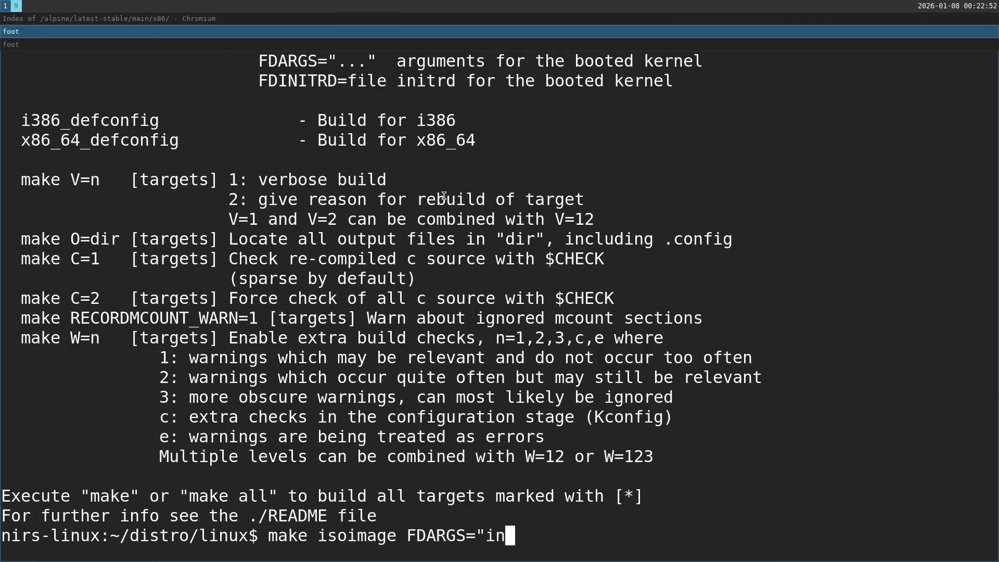
pyautogui.write('itrd')
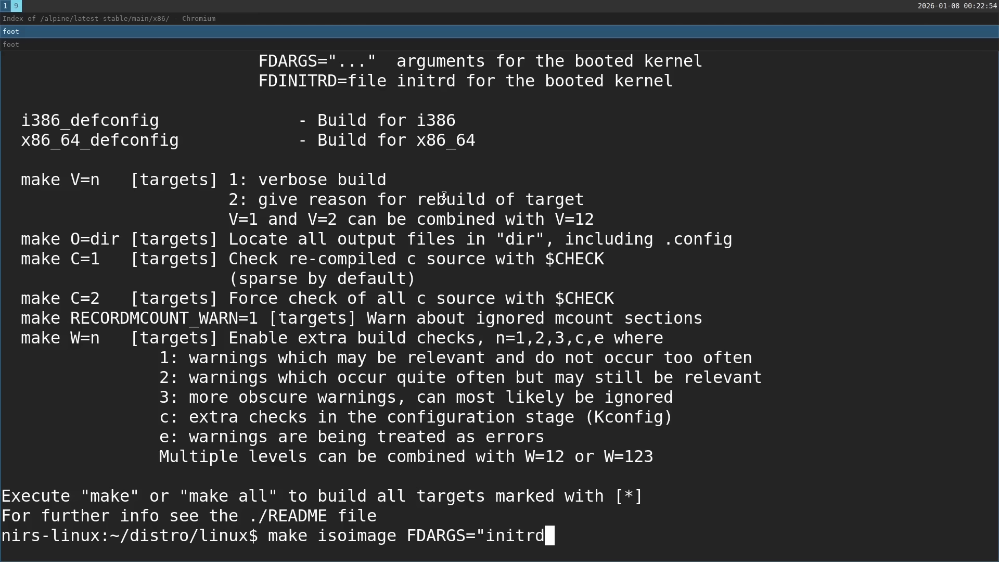
pyautogui.write('/init')
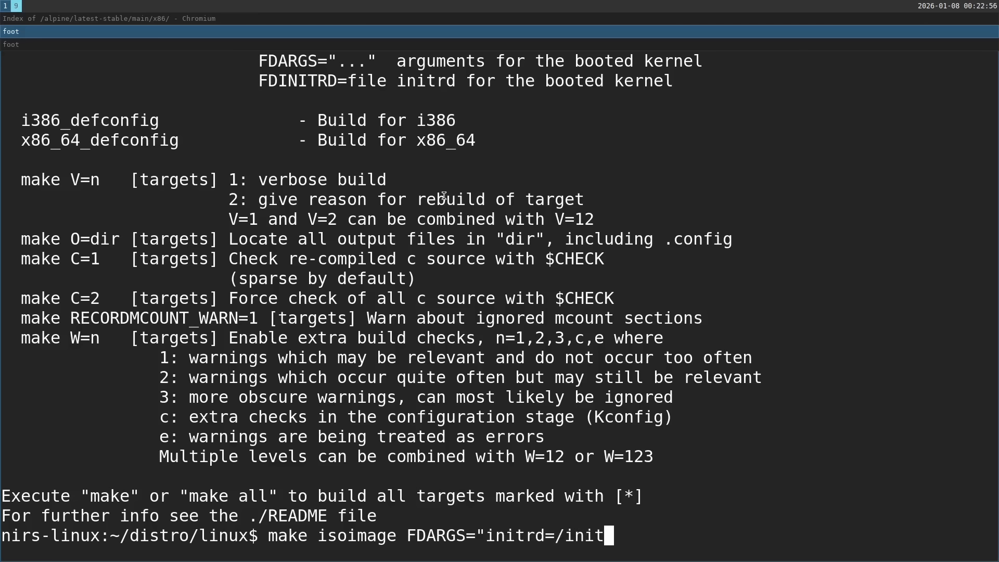
pyautogui.write('.cpio" FDINITRD')
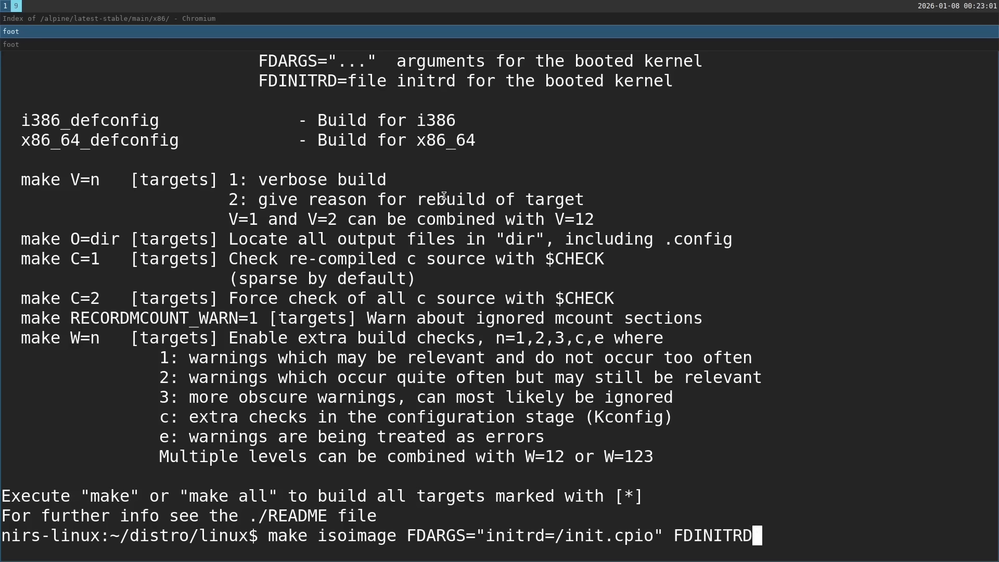
pyautogui.write('=')
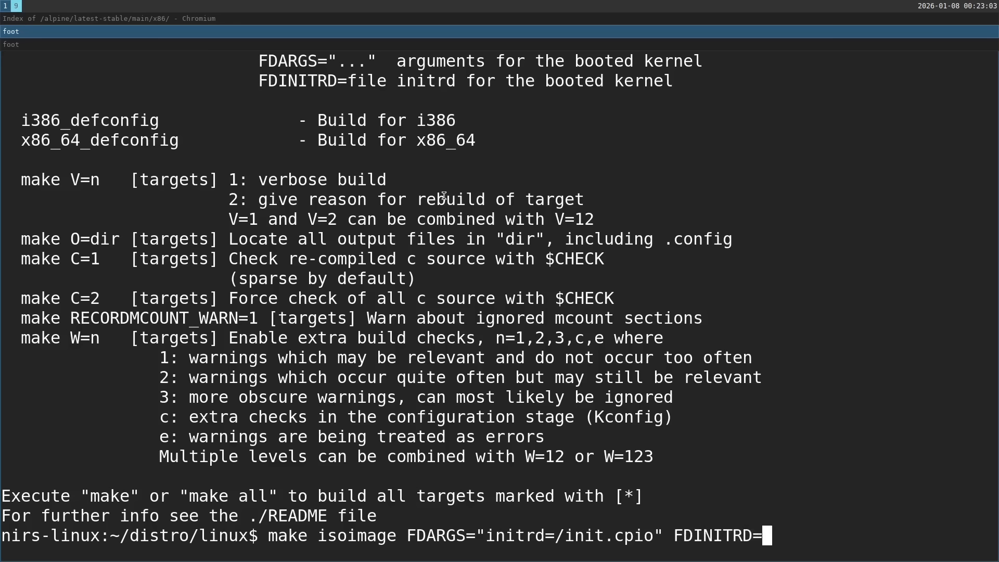
pyautogui.write('~/distro/in')
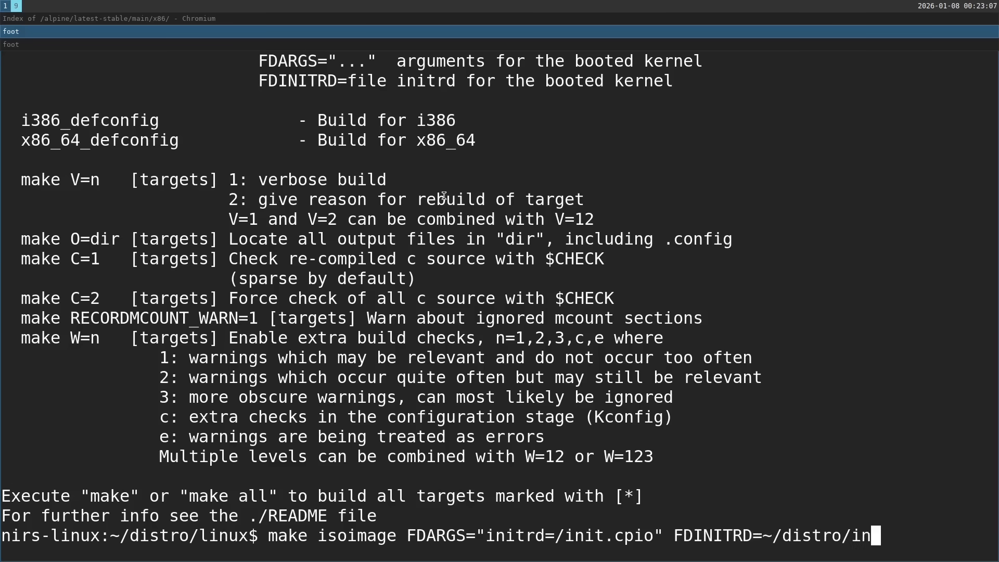
pyautogui.write('it.cpio')
pyautogui.write('qemu-')
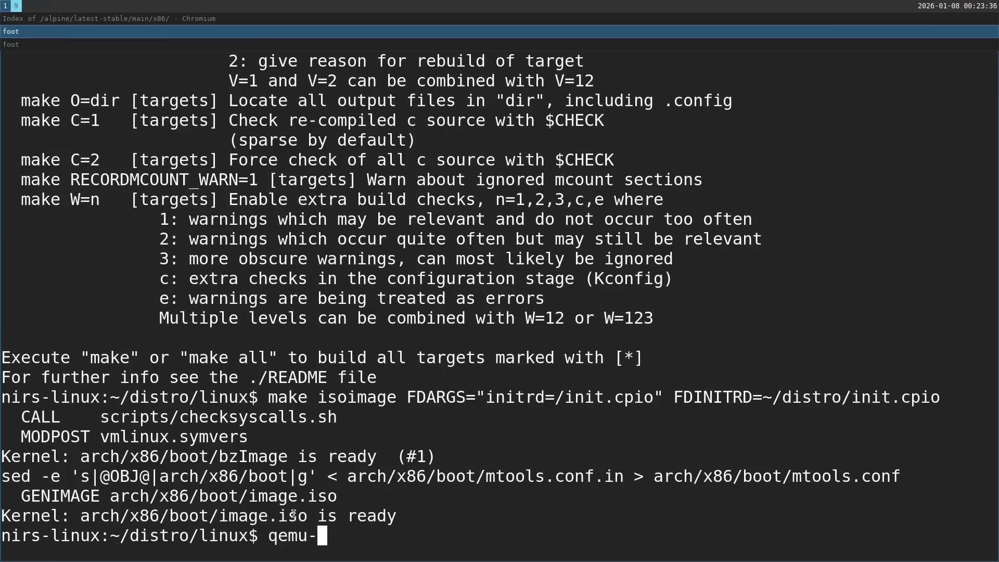
# Build the ISO and boot arch/x86/boot/image.iso with qemu-system-x86_64 -cdrom.
pyautogui.write('system-x86_64')
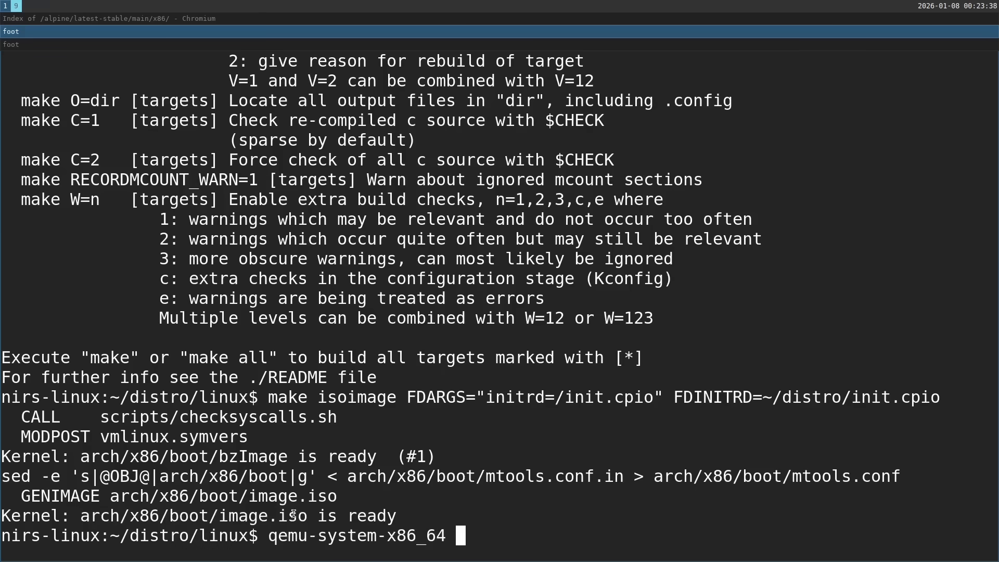
pyautogui.write('-c')
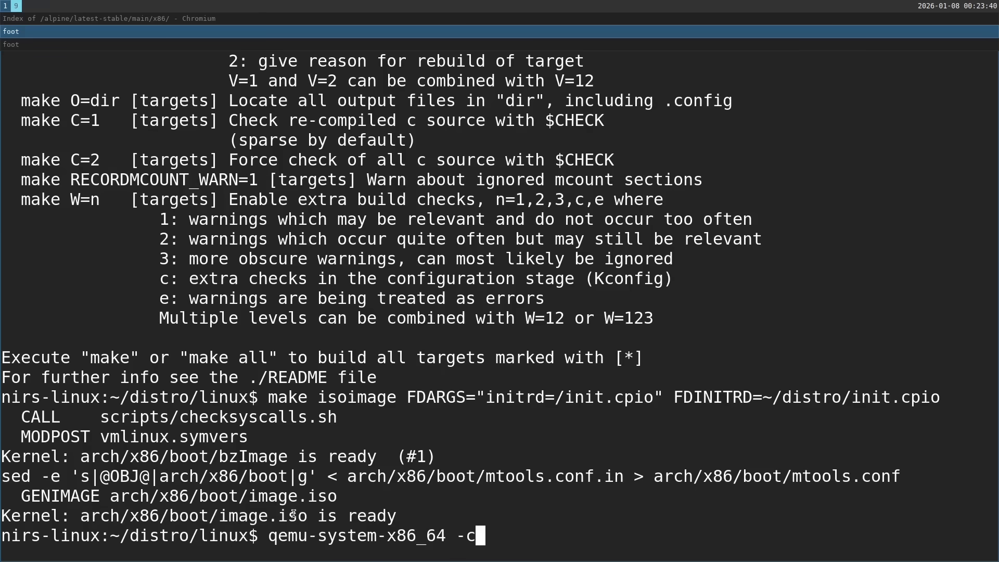
pyautogui.write('drom')
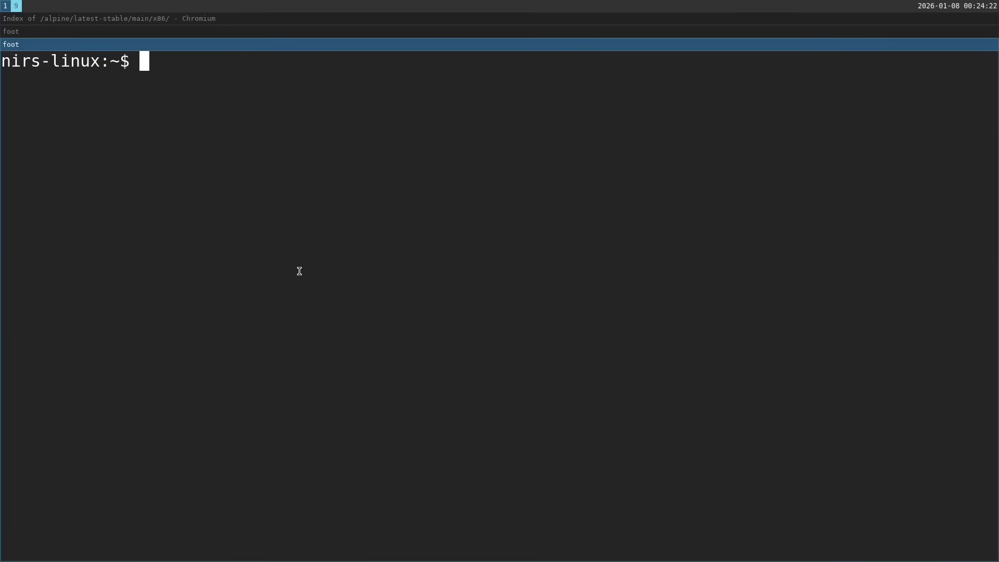
# Run cat /proc/partitions and pick out the USB drive sdc with partition sdc1.
pyautogui.write('cat /')
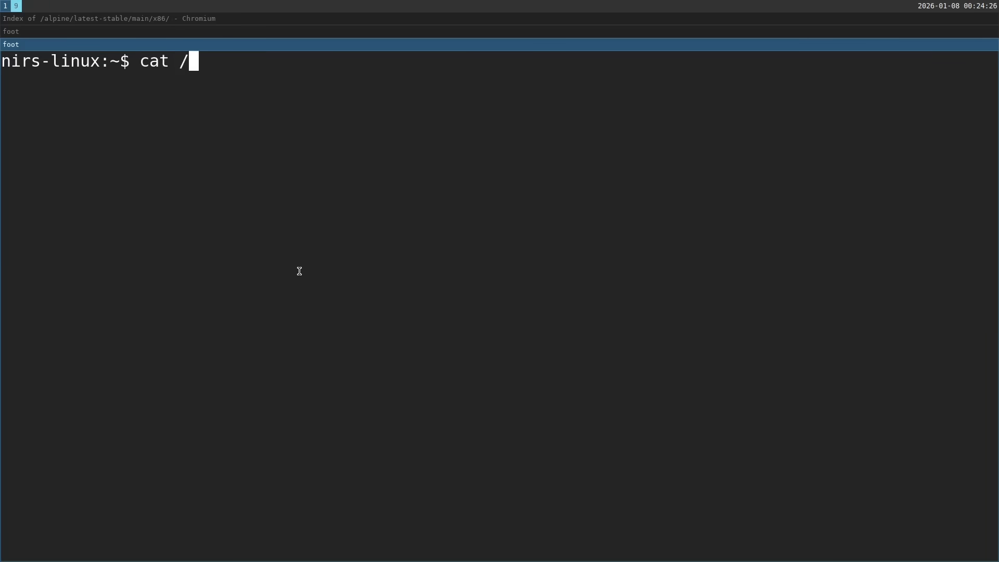
pyautogui.write('proc/partitions')
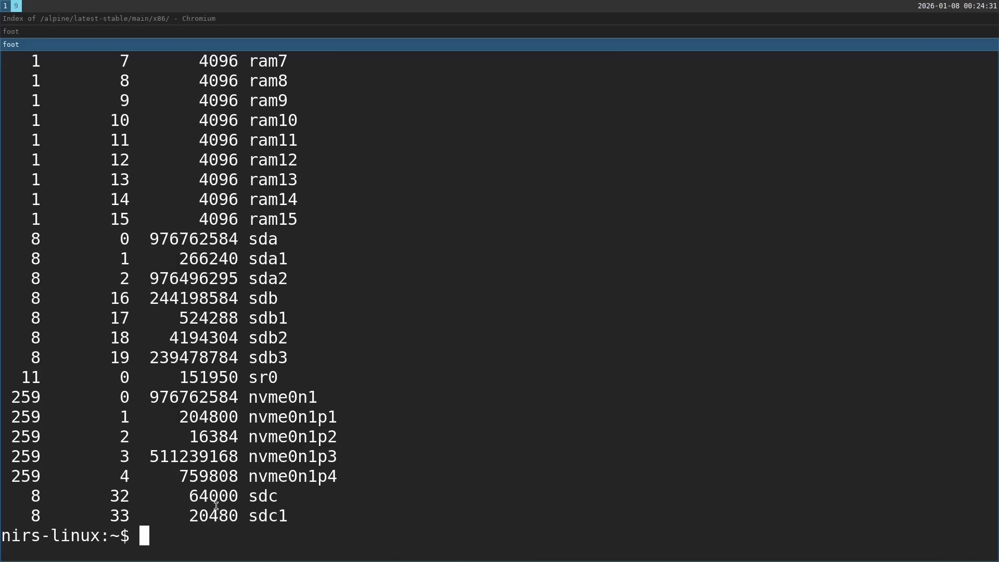
pyautogui.doubleClick(231, 496)
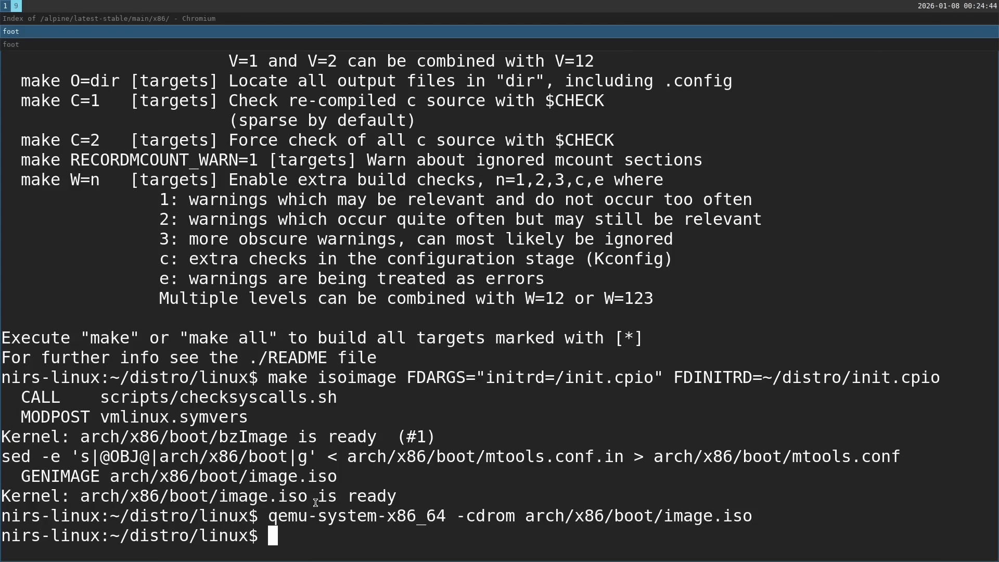
# Write arch/x86/boot/image.iso to /dev/sdc with dd bs=1M, retrying with sudo.
pyautogui.write('dd if')
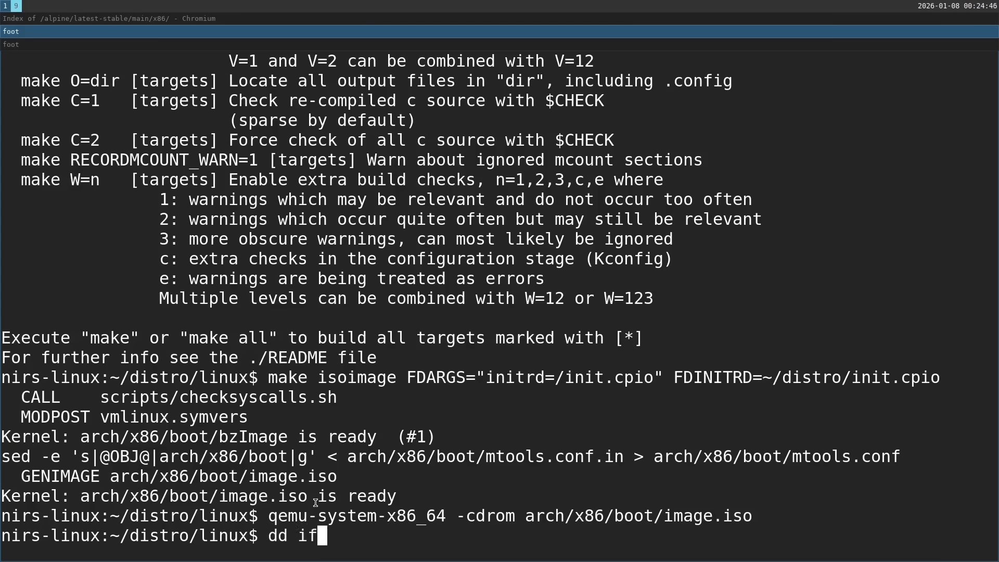
pyautogui.write('=')
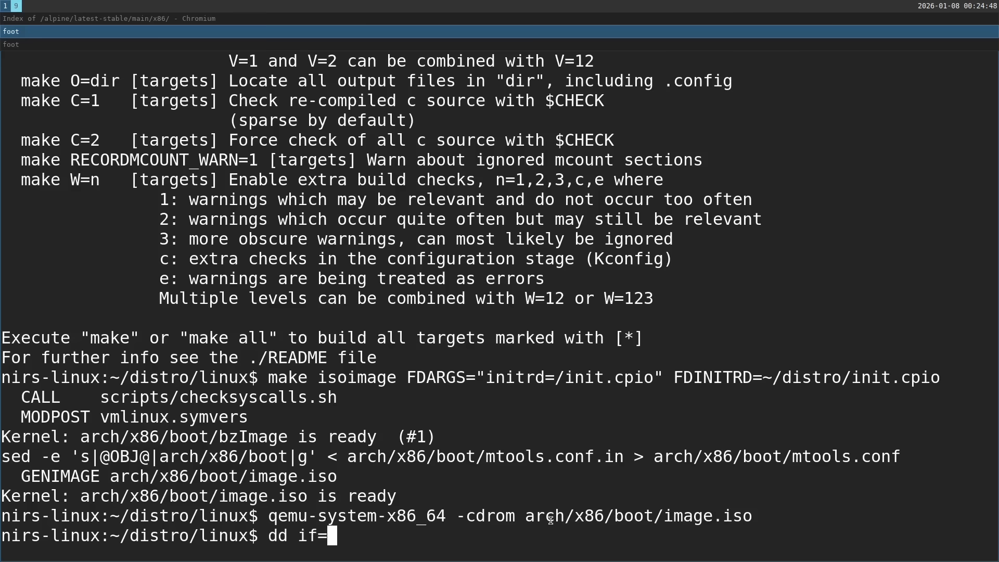
pyautogui.write('arch/x86/boot/image.iso of=/d')
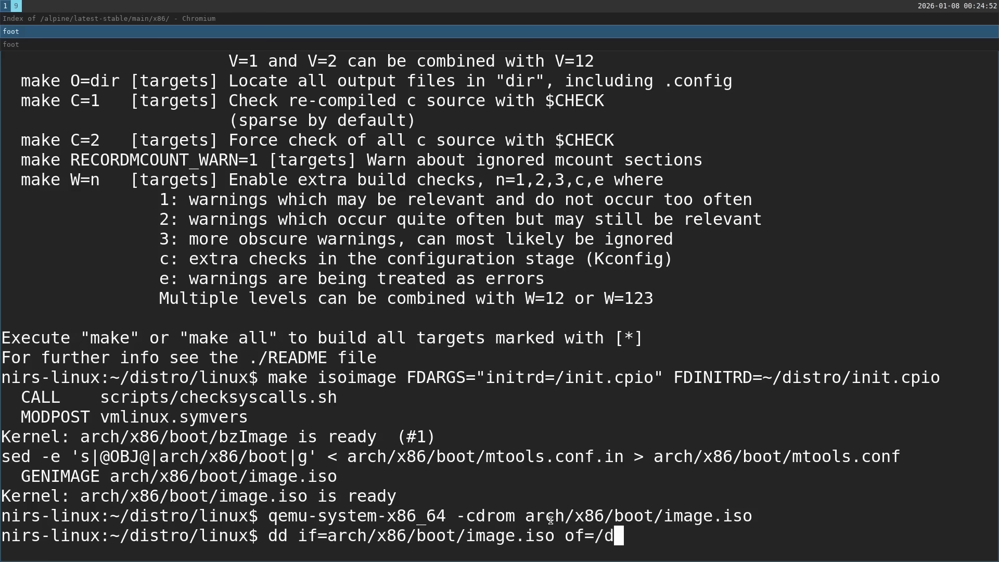
pyautogui.write('ev/sdc')
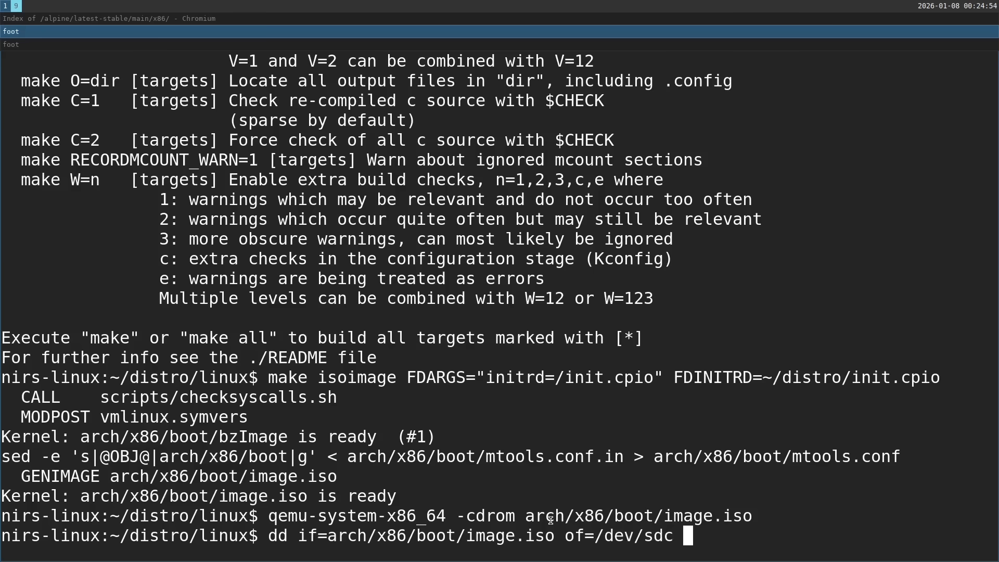
pyautogui.write('bs=1M')
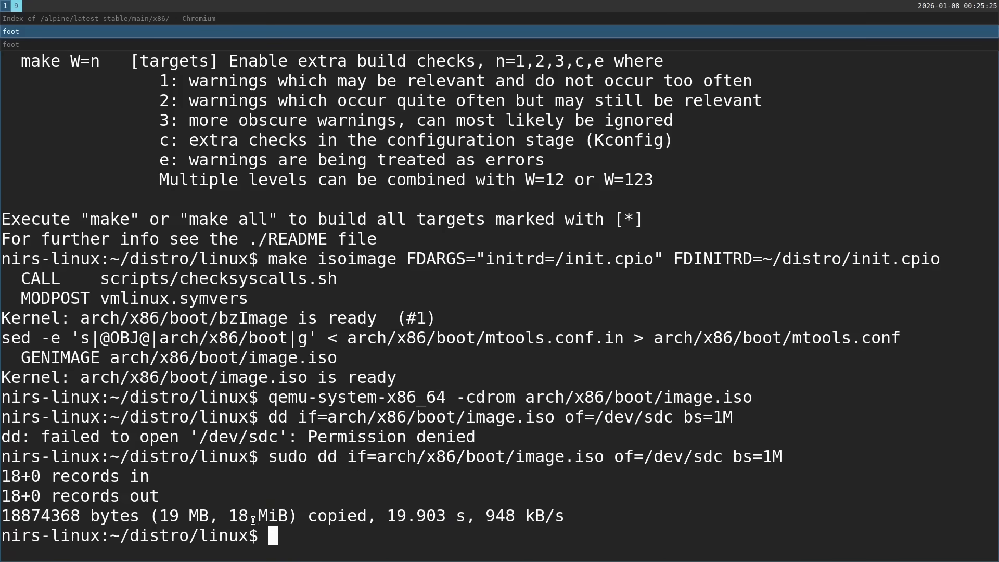
pyautogui.doubleClick(183, 515)
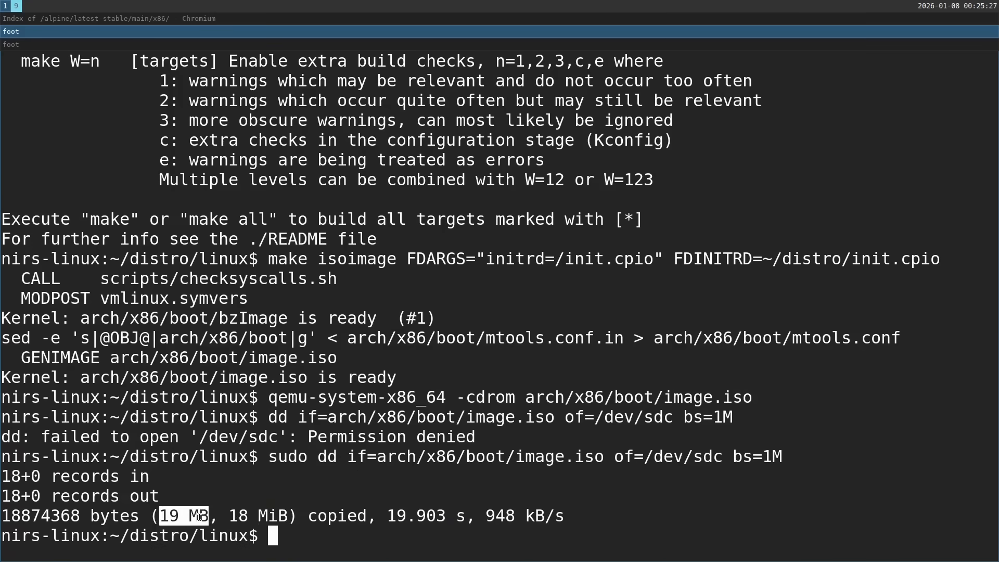